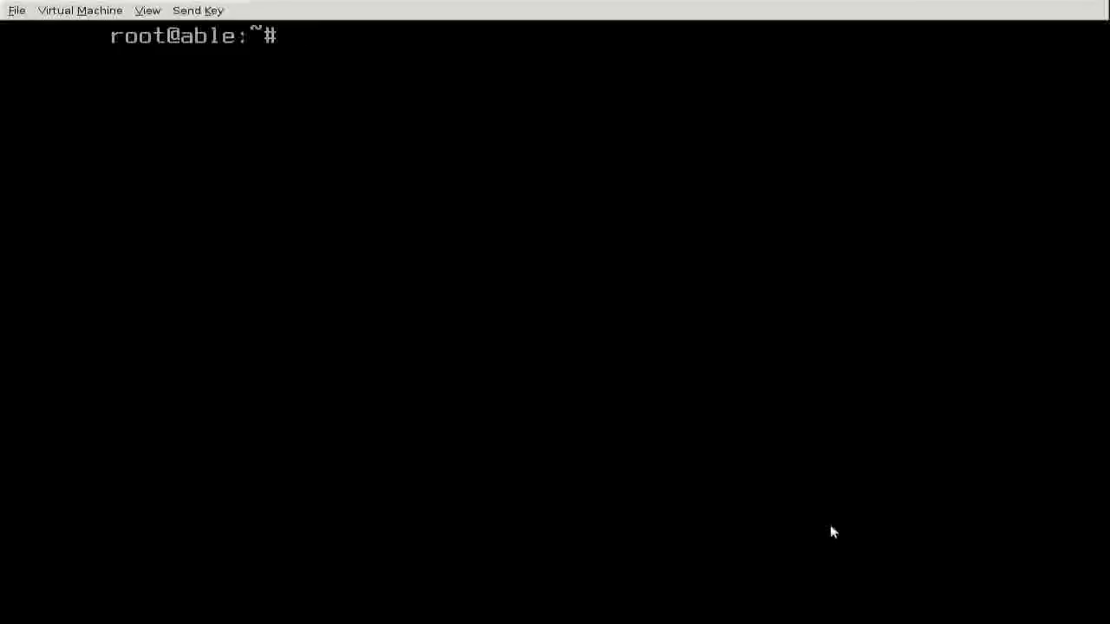
Step: Compose apt-get install xfce4 gdm3 xserver-xorg-video-cirrus ltsp-server-standalone at the root prompt
text(apt-g)
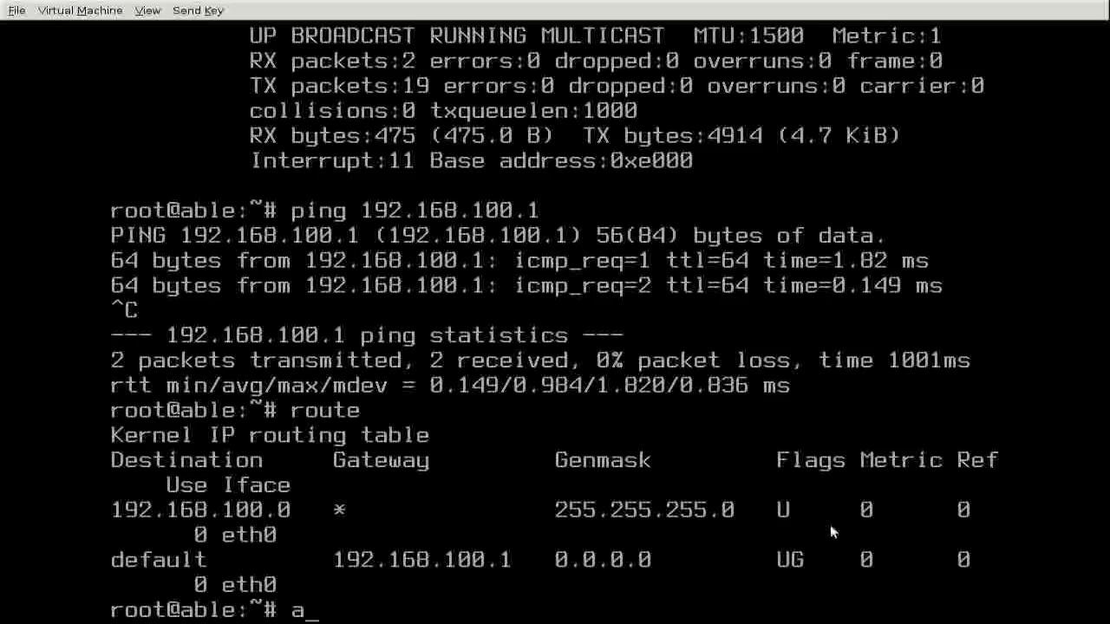
text(pt-get install x)
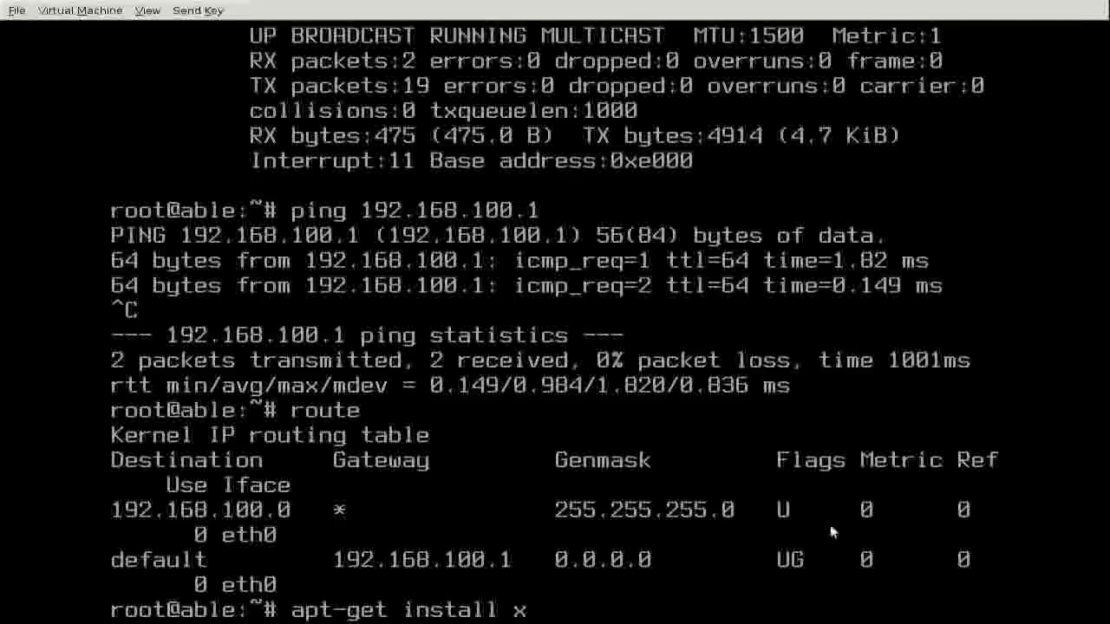
text(fce4)
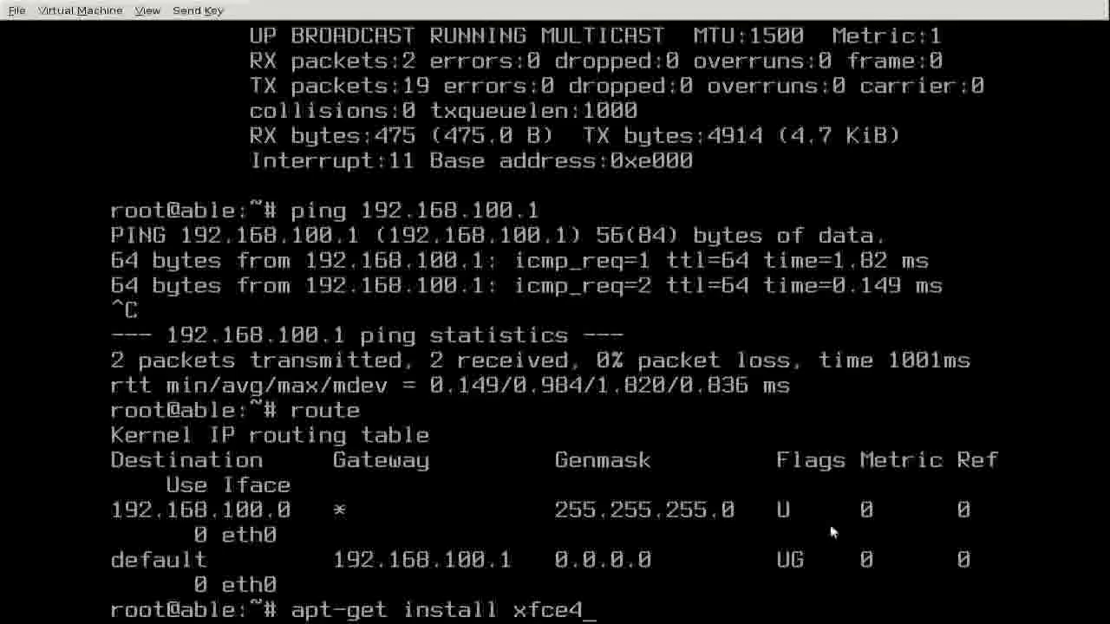
text(gdm3)
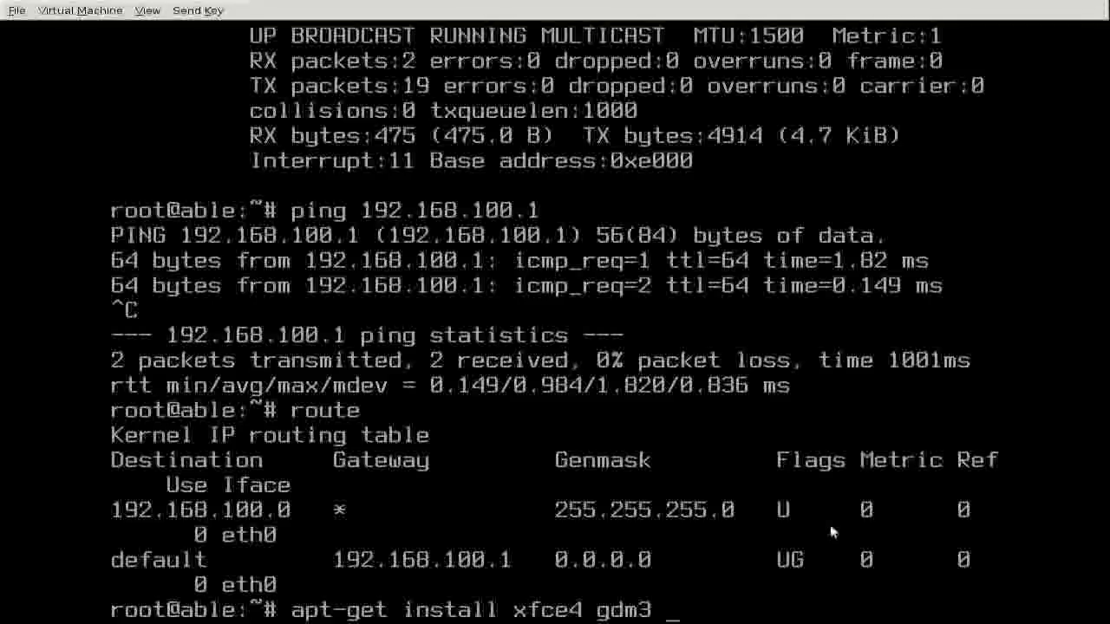
text(x)
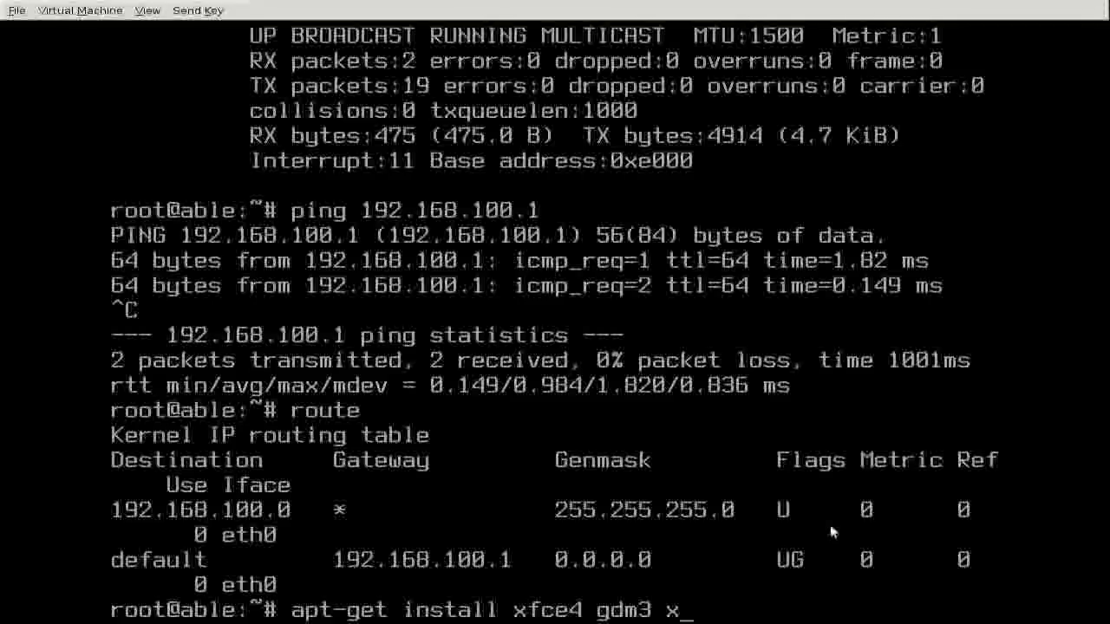
text(se)
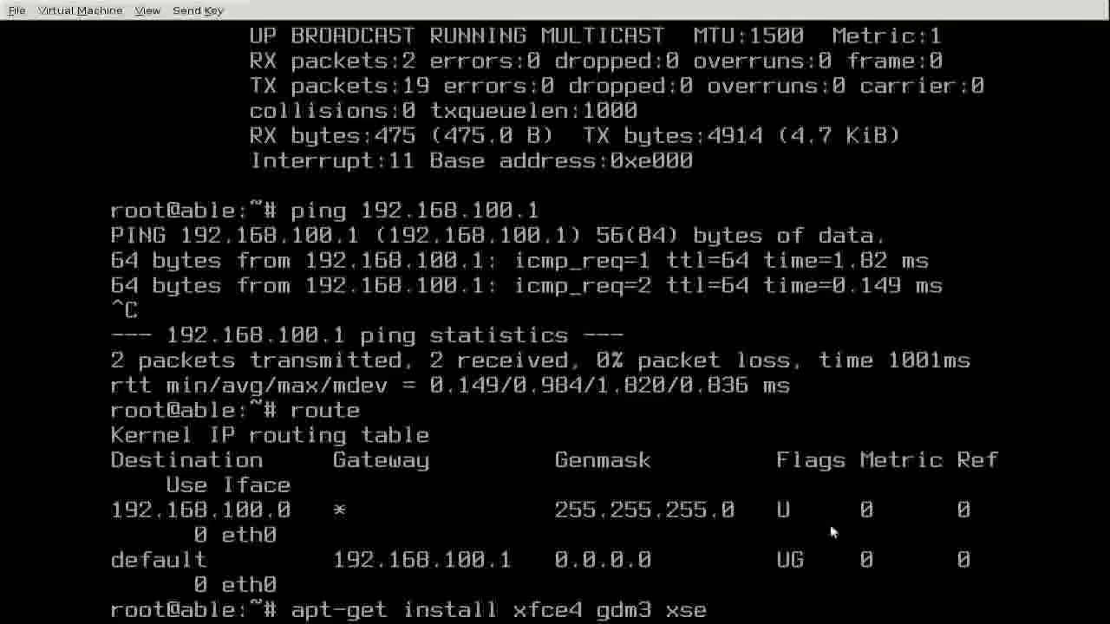
text(rve)
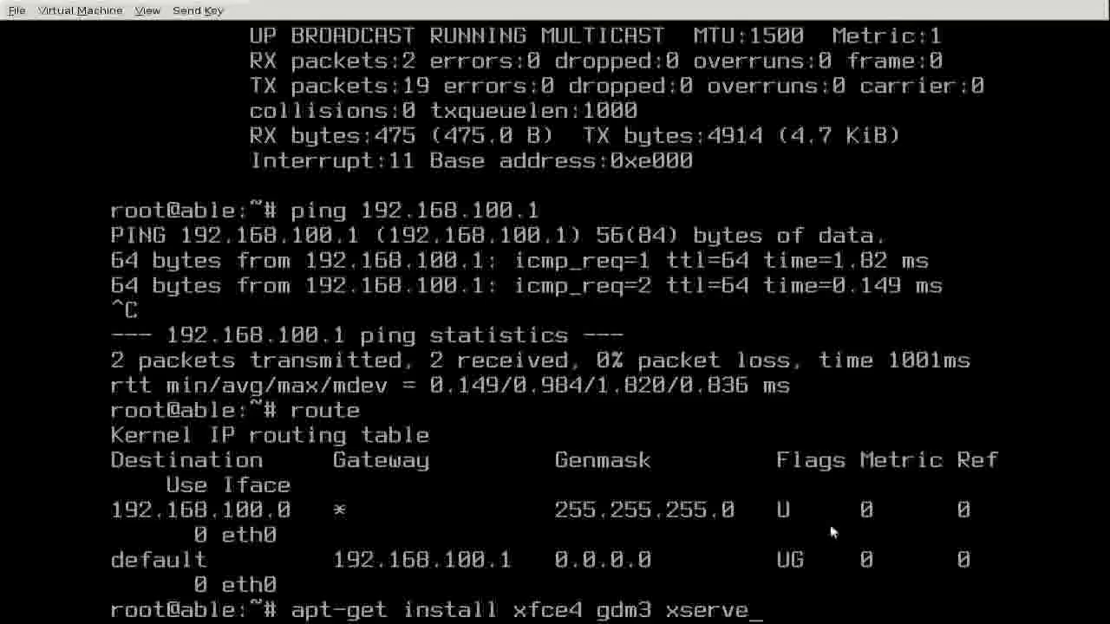
text(r-xorg)
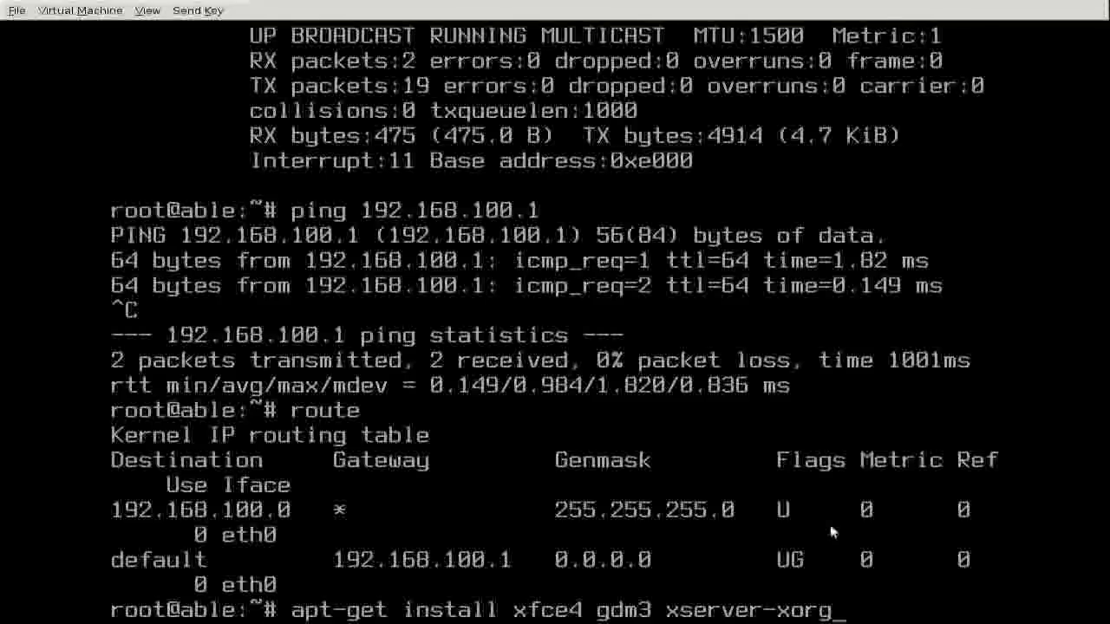
text(-video-cirrus)
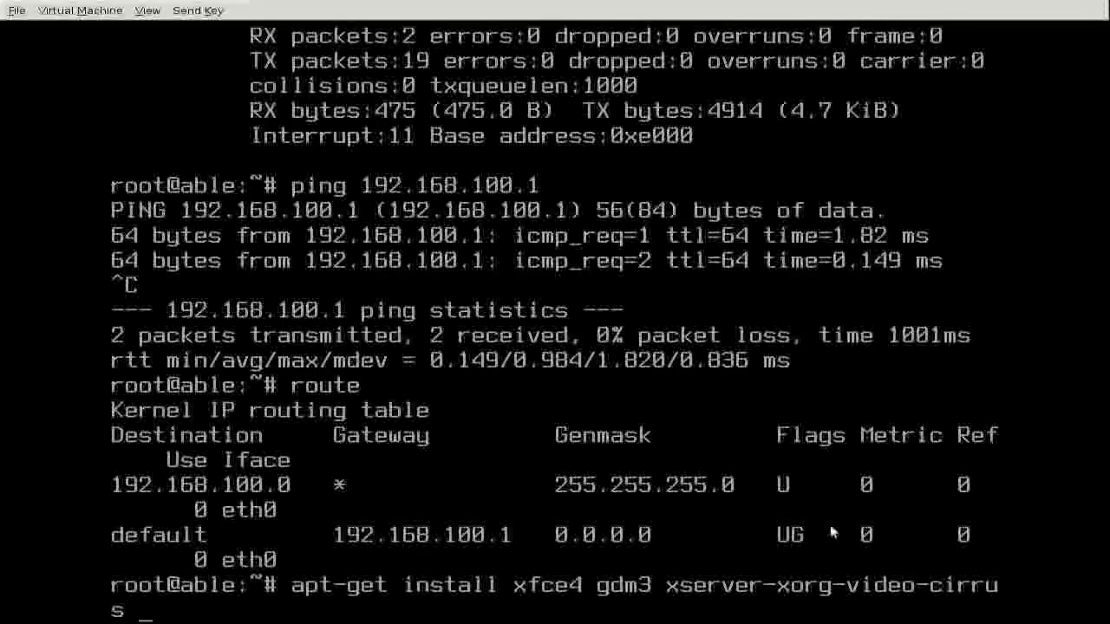
text(ltsp)
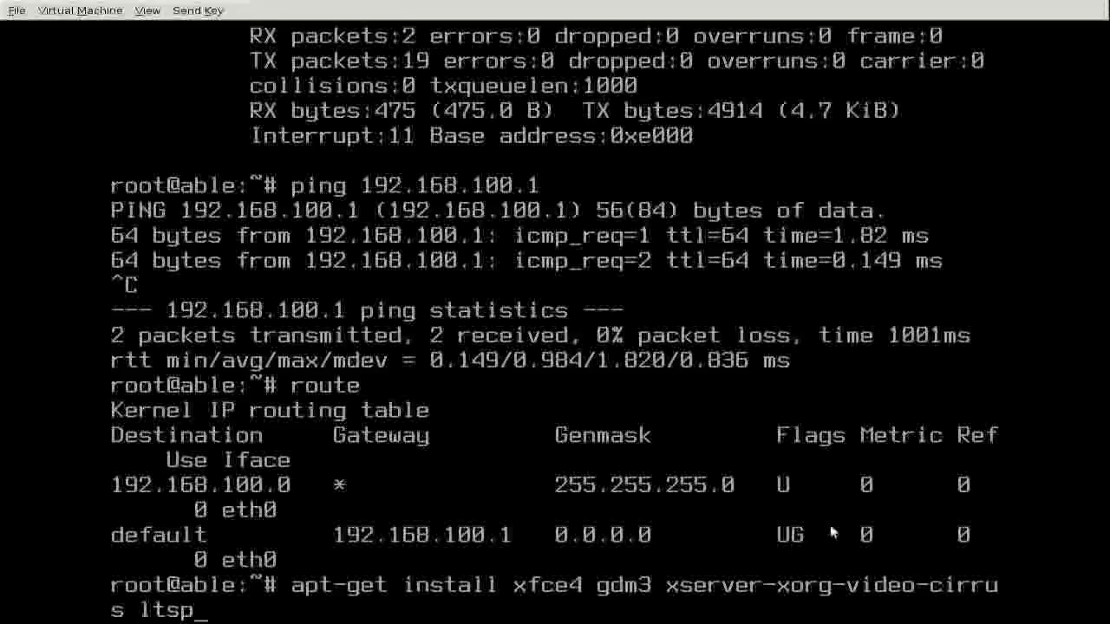
text(server-)
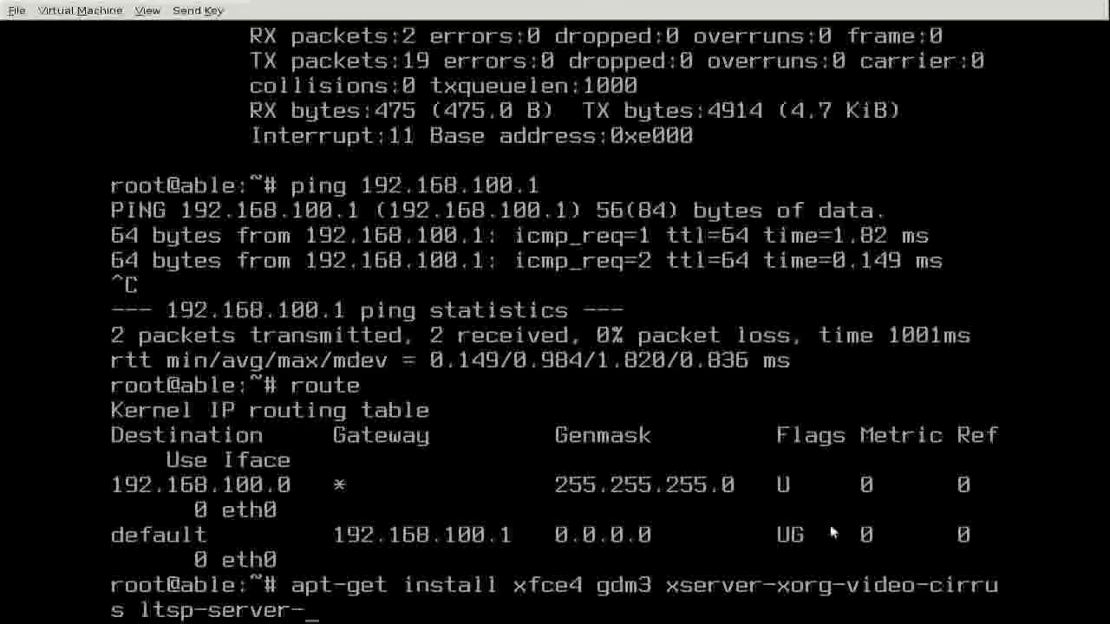
text(standalo)
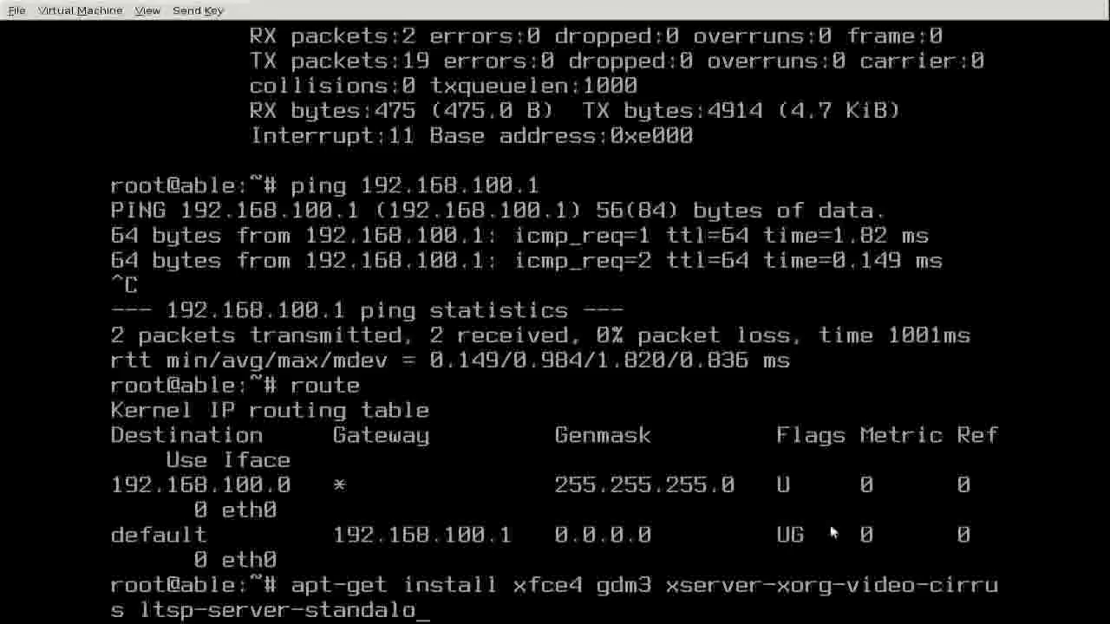
text(ne)
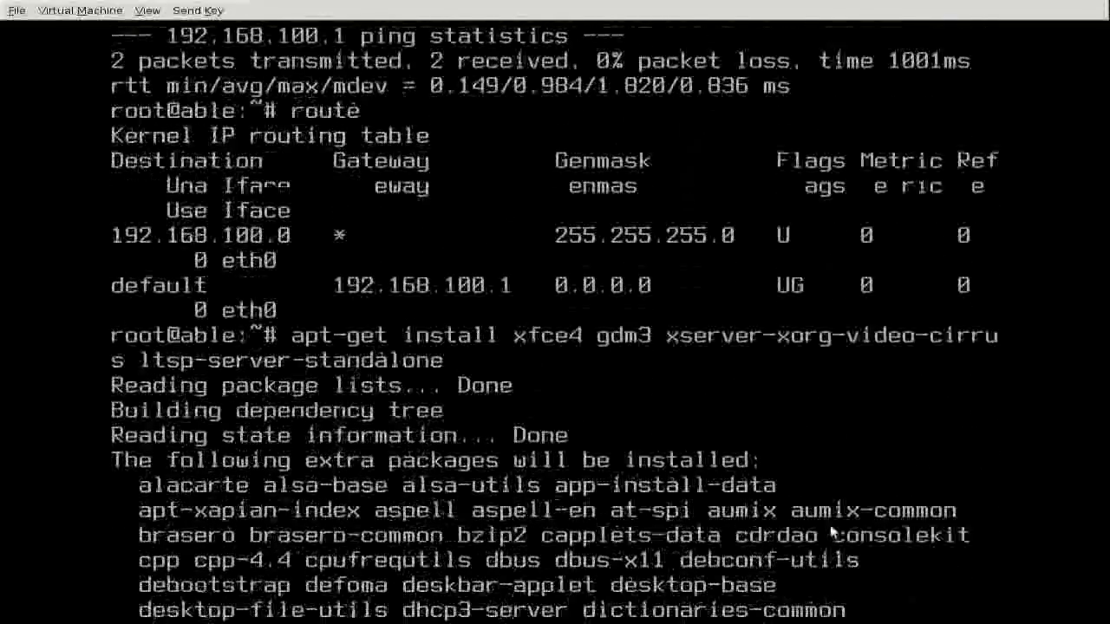
Step: Run the 556-package install, answer Y to continue, then check for a gdm process
scroll(down, 3)
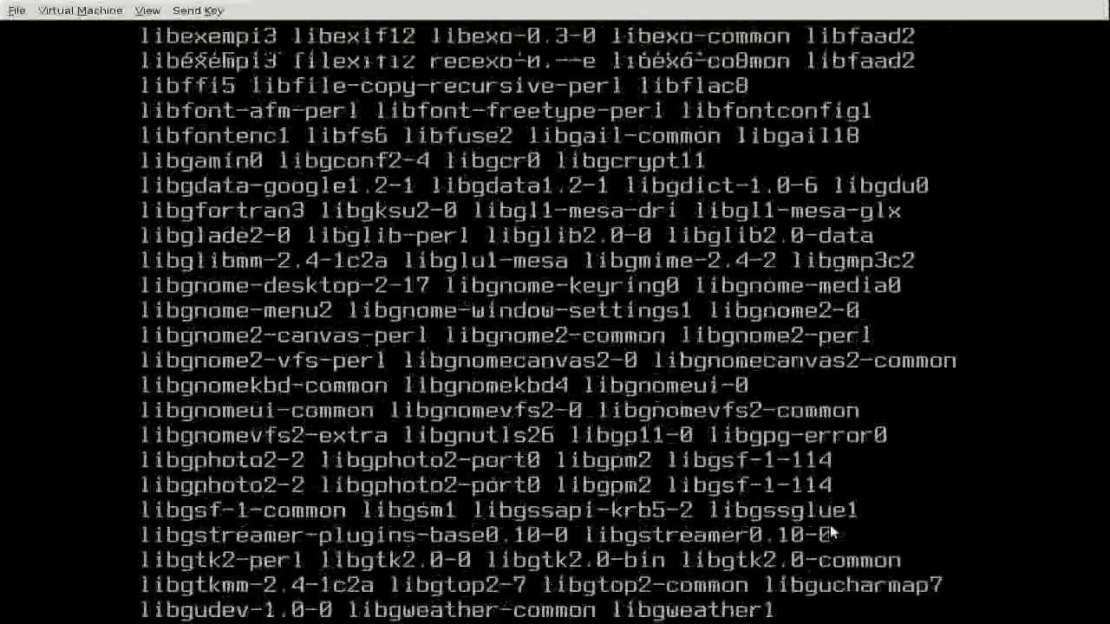
scroll(down, 3)
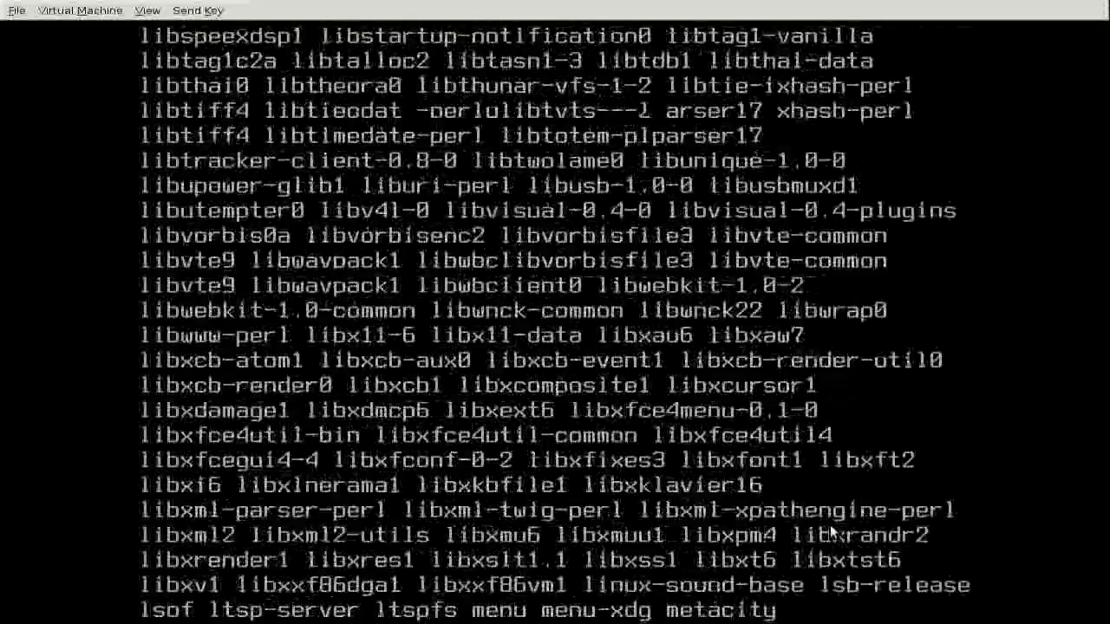
scroll(down, 3)
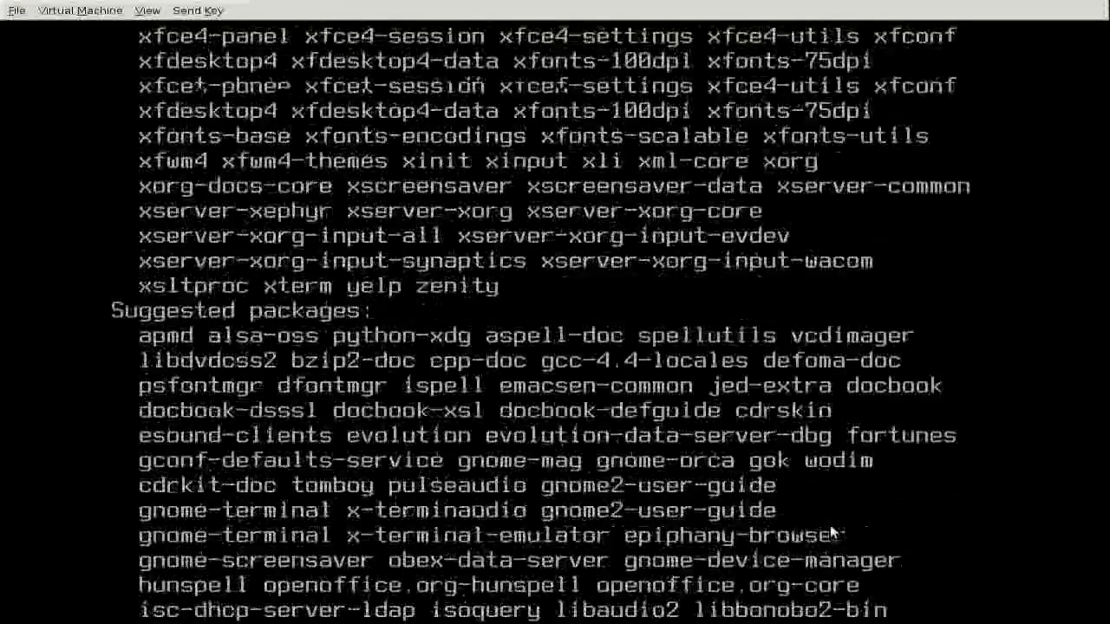
scroll(down, 3)
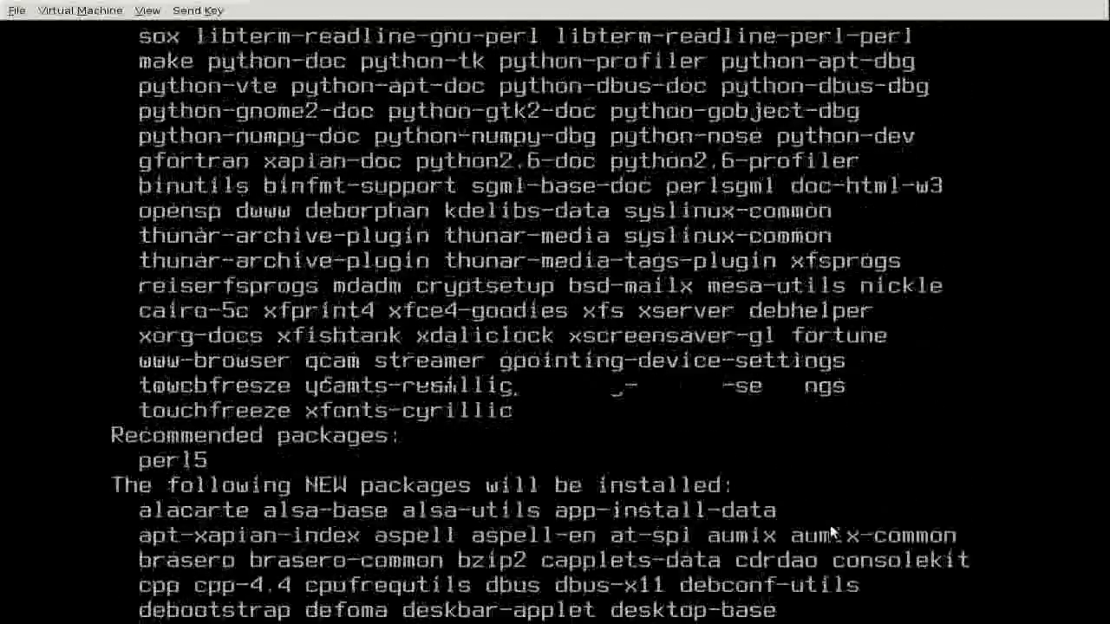
scroll(down, 3)
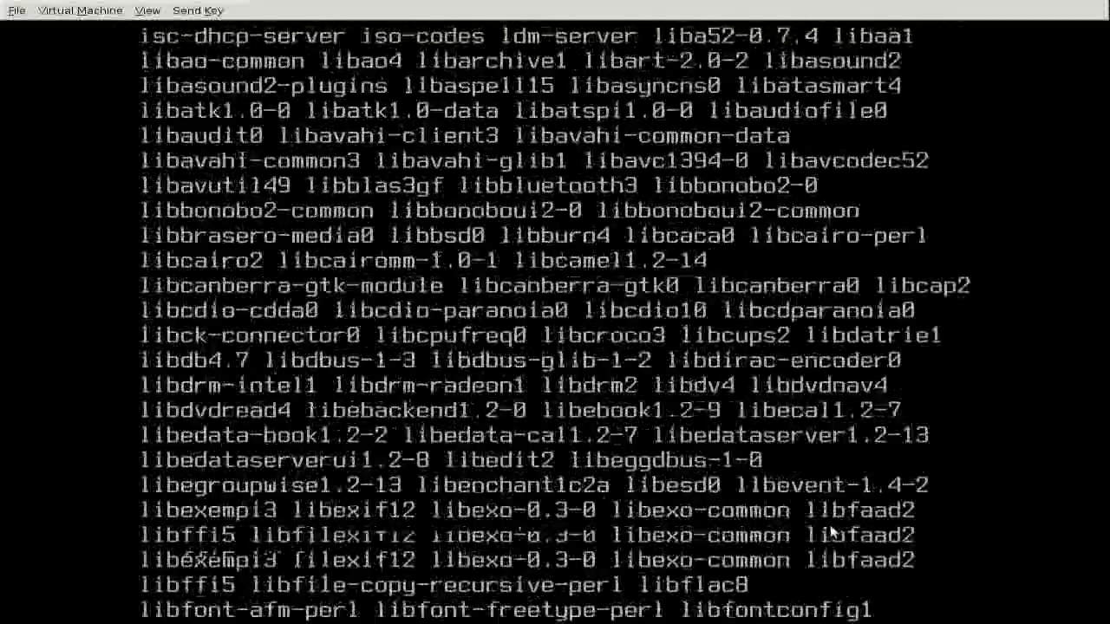
scroll(down, 3)
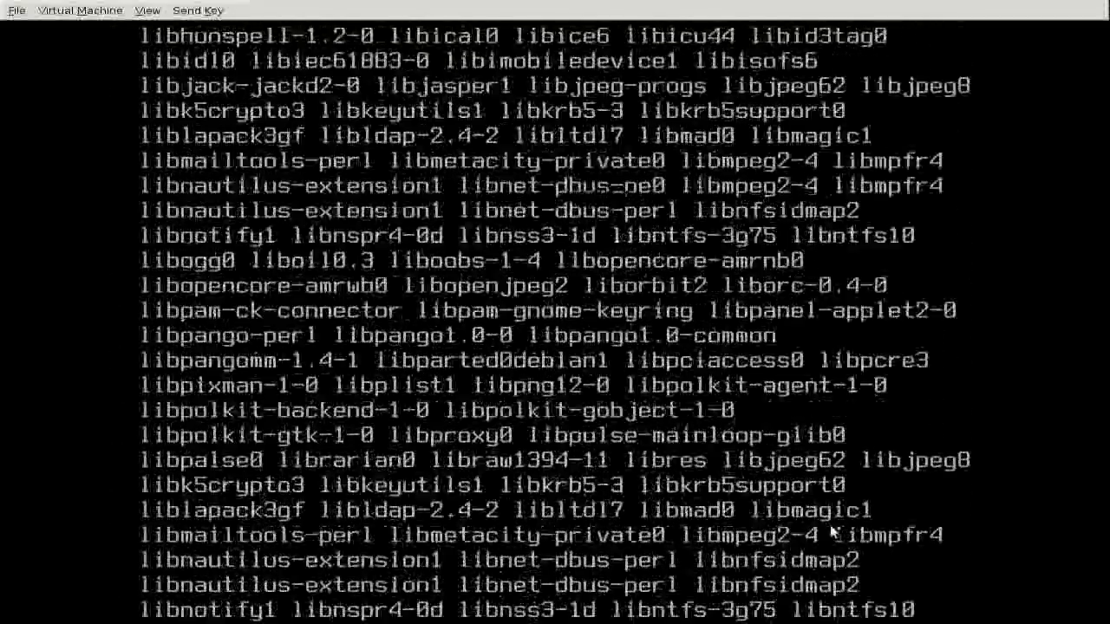
scroll(down, 3)
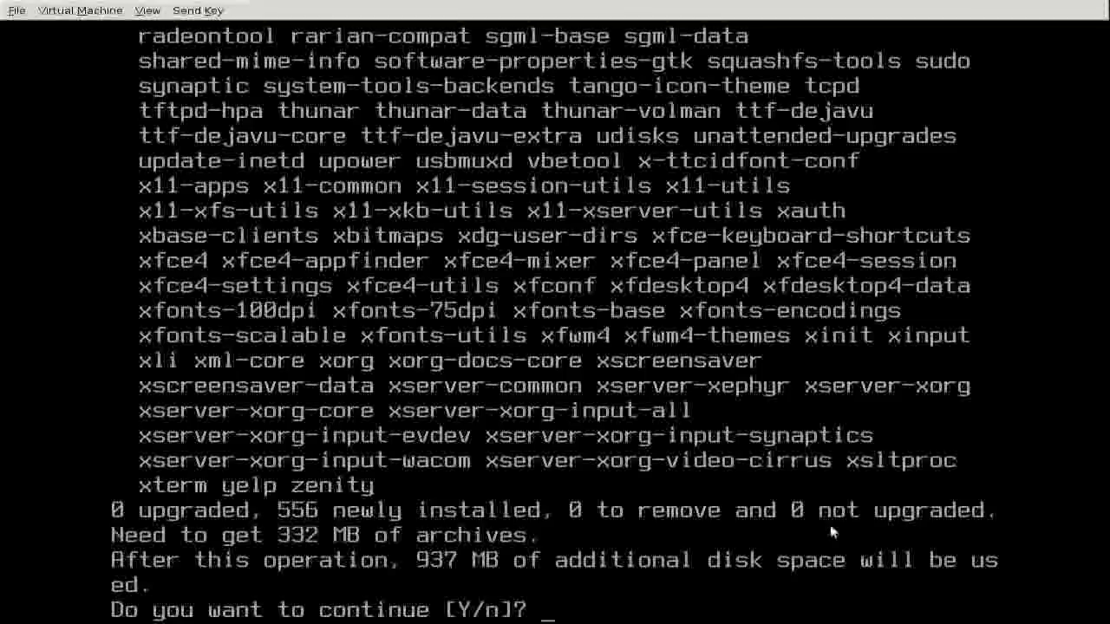
text(y)
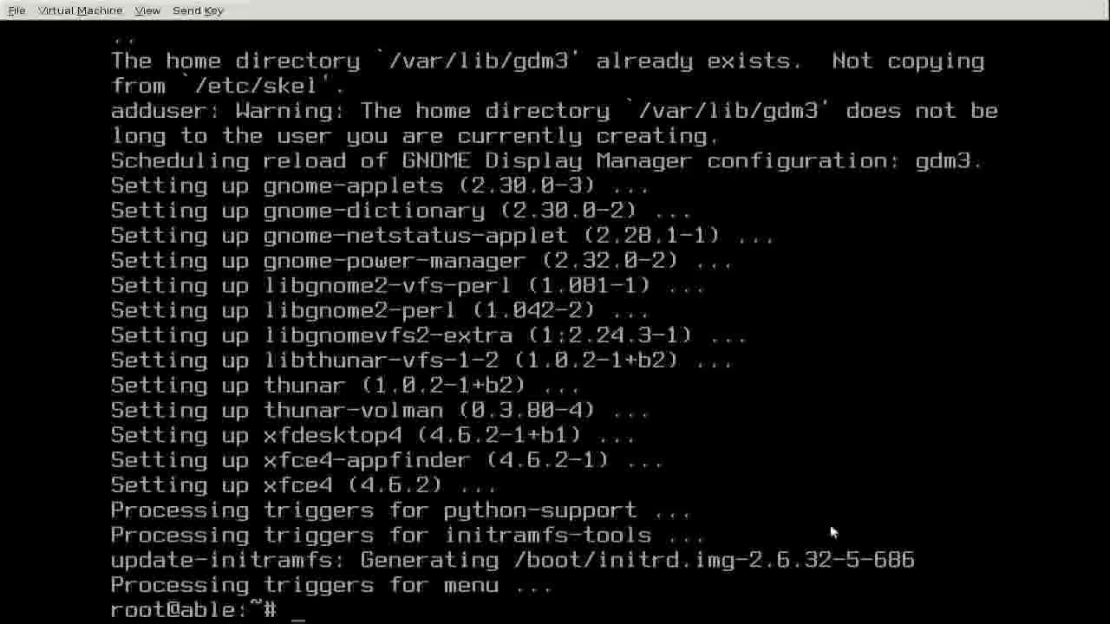
text(ps aux|grep gdm)
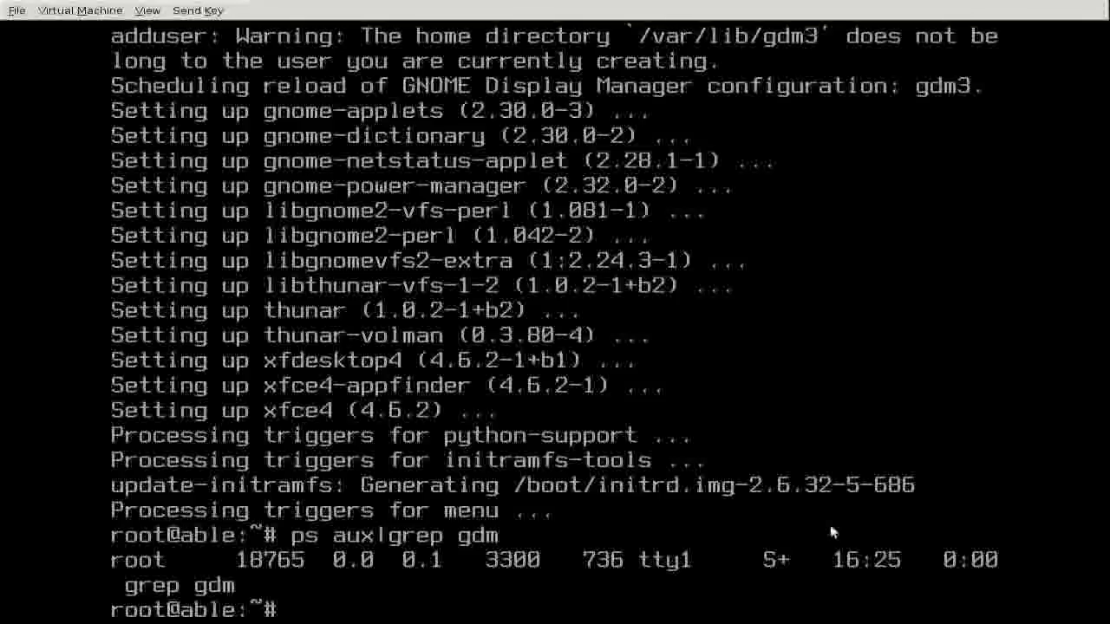
Step: Register gdm3 and isc-dhcp-server with insserv to start at boot
text(insserv)
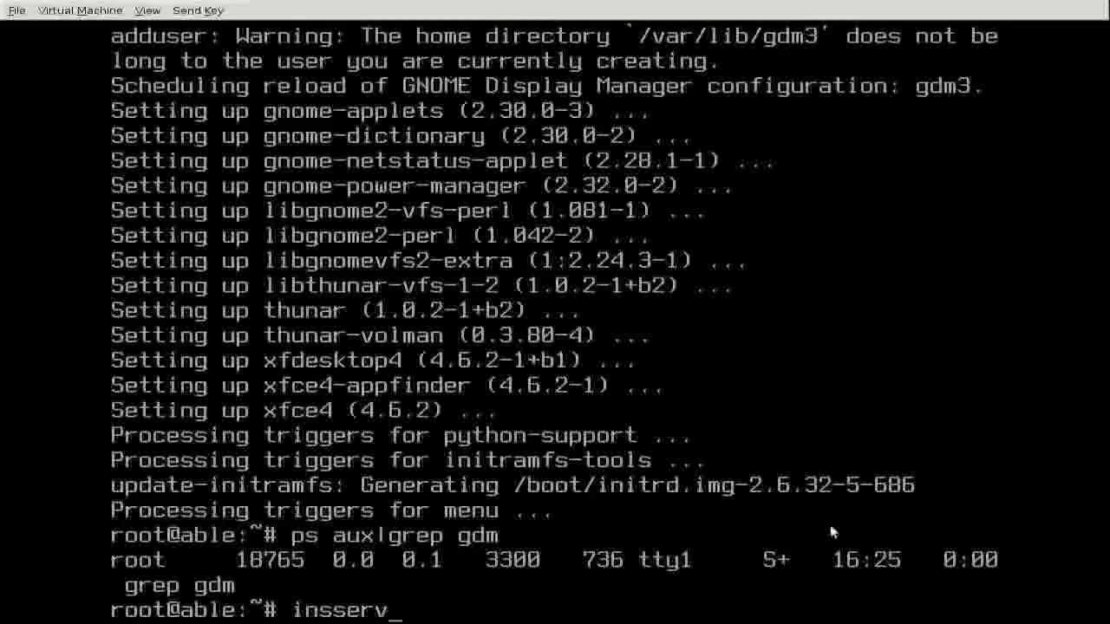
text(gdm)
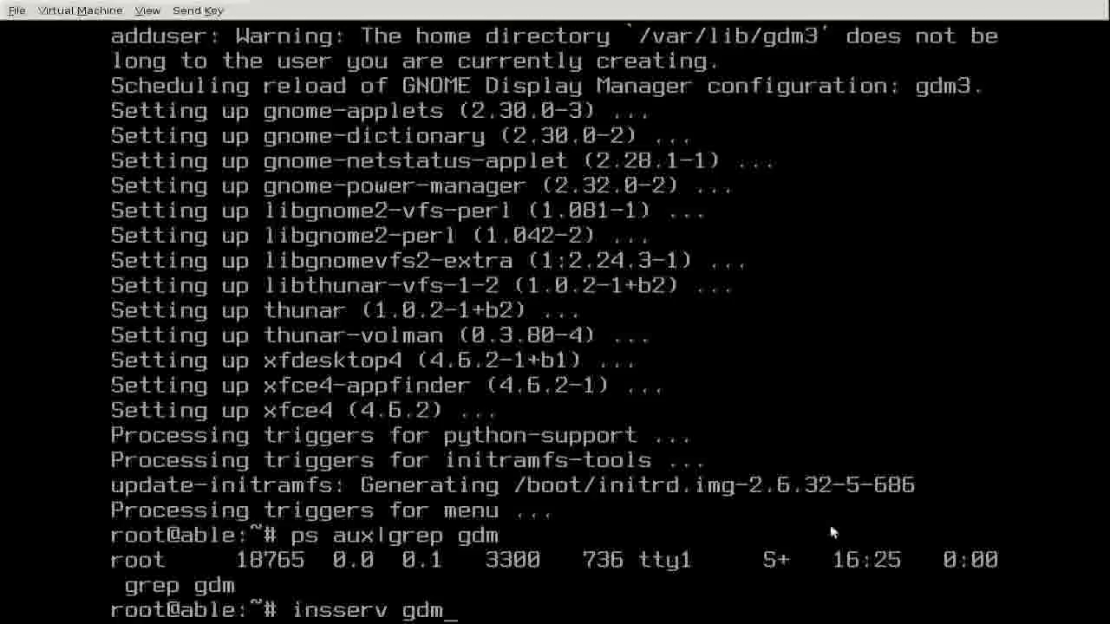
text(3)
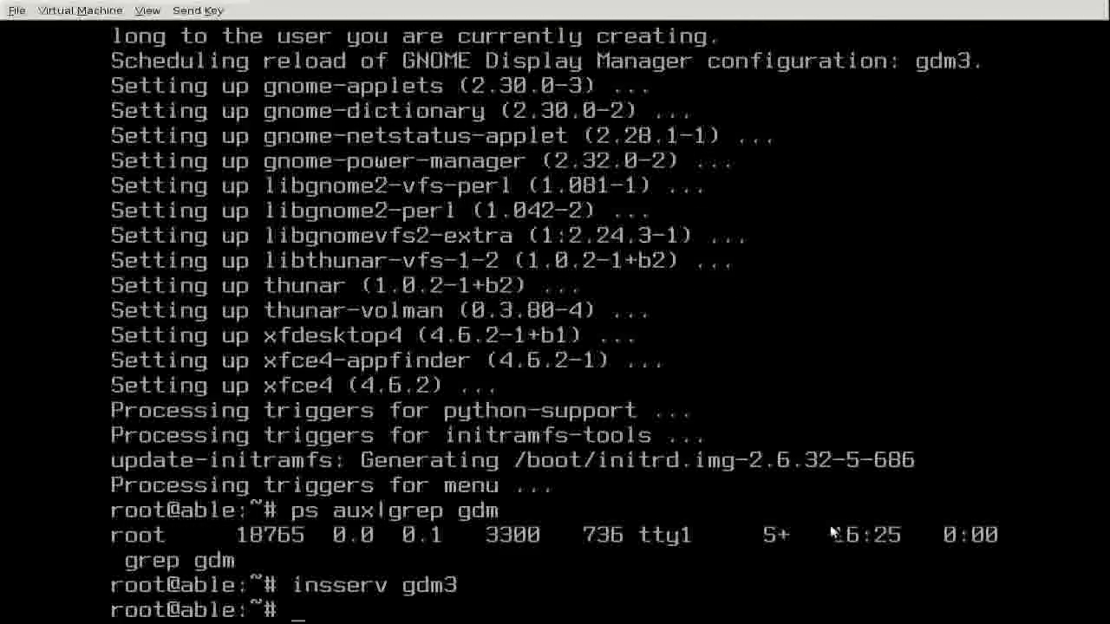
text(in)
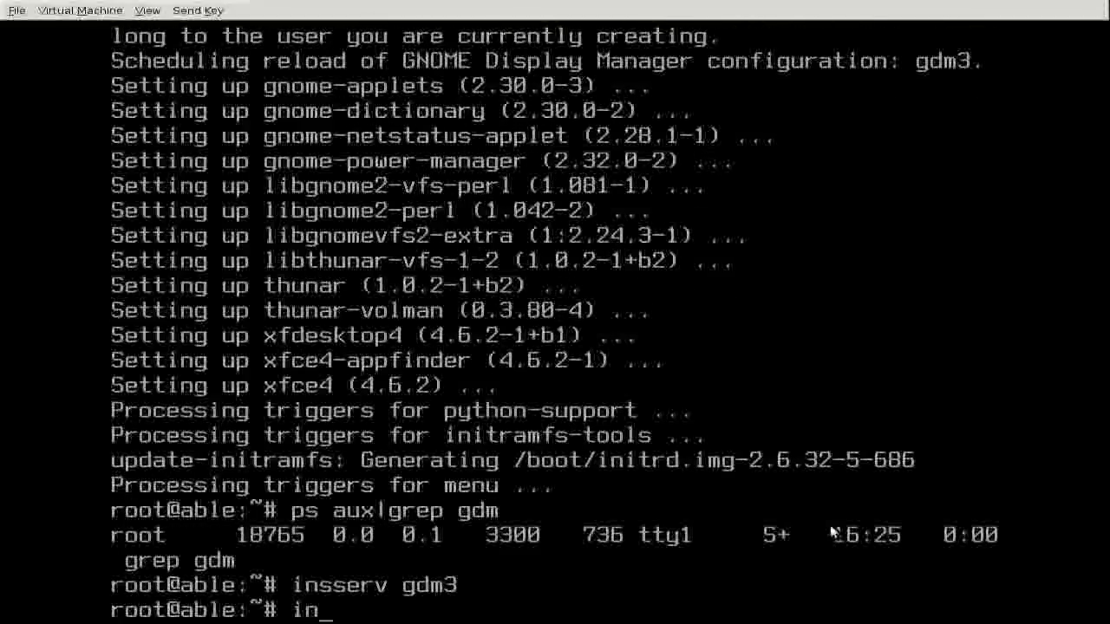
text(sserv)
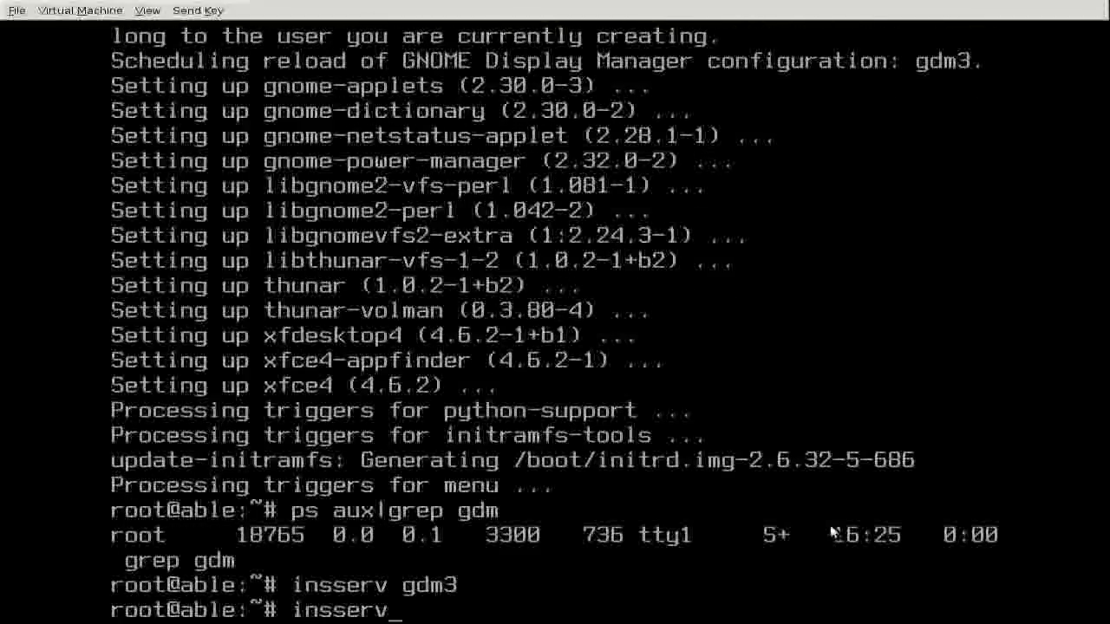
text(i)
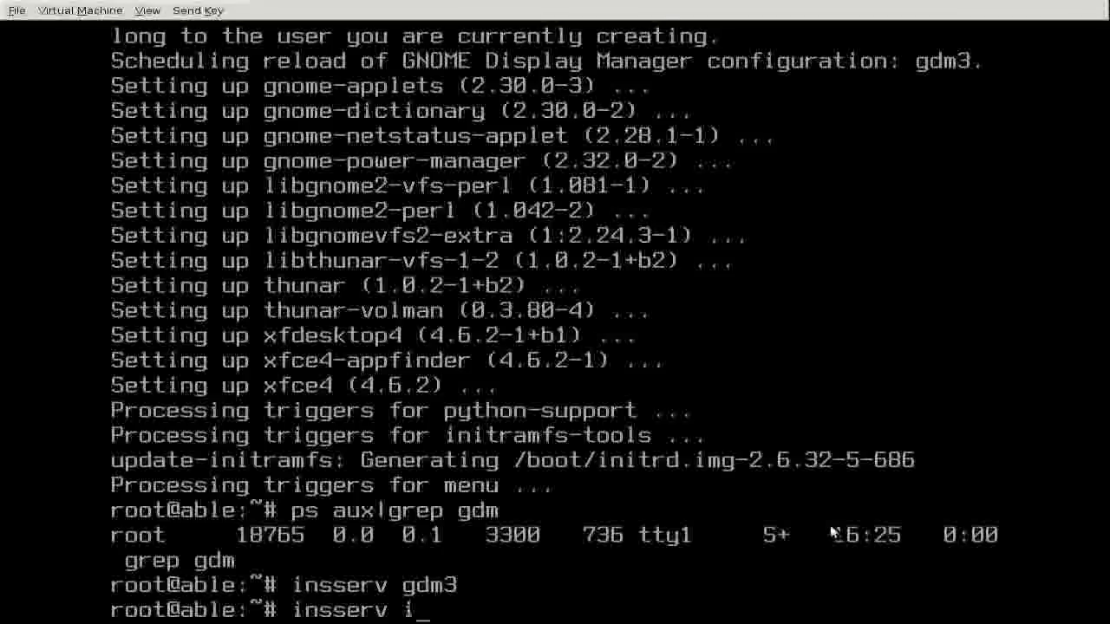
text(sc-)
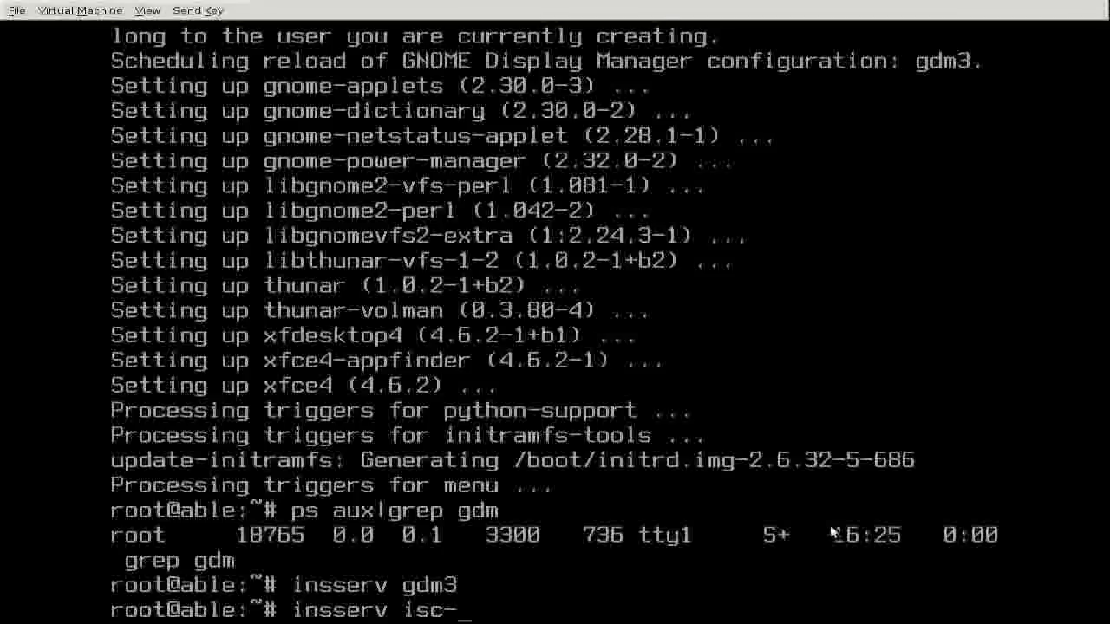
text(dhcp-server)
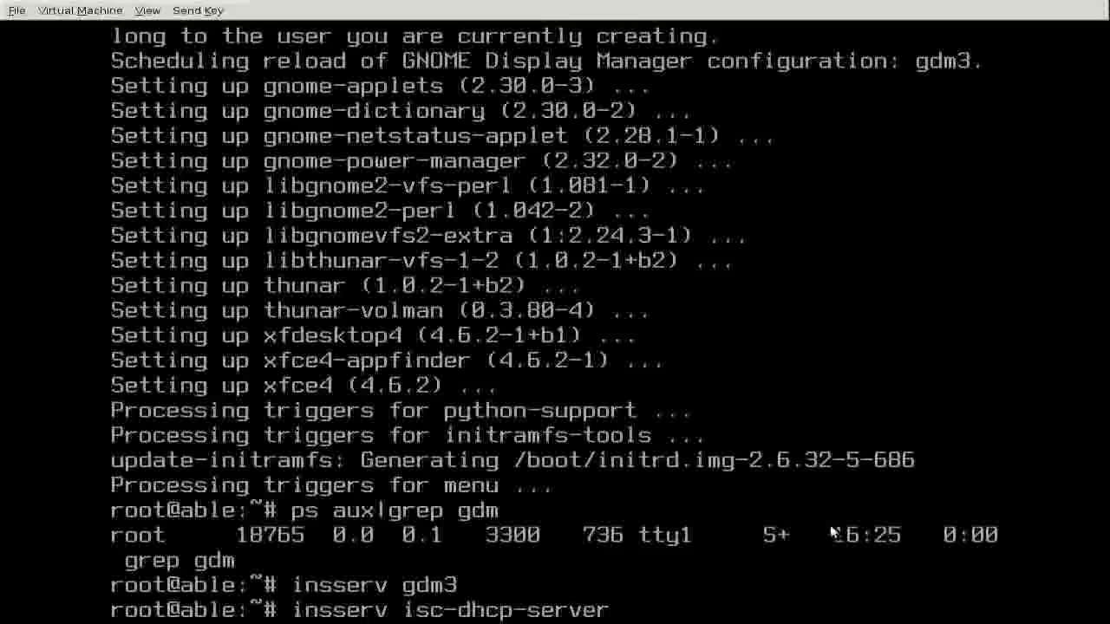
Step: Register tftpd-hpa with insserv, retrying after the mistyped insserf command
text(i)
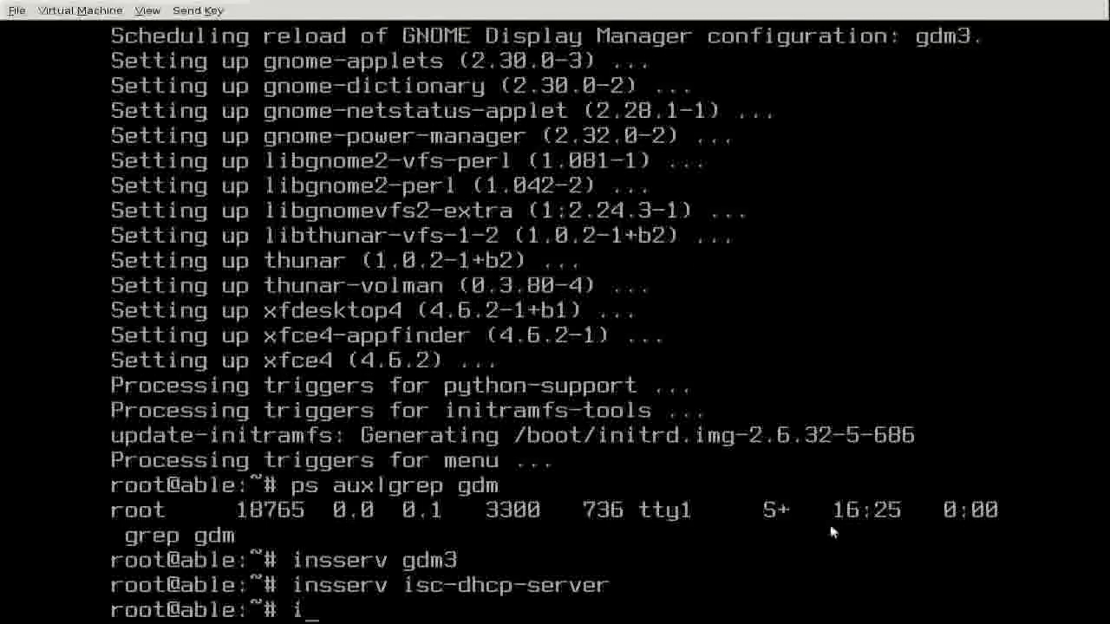
text(nsser)
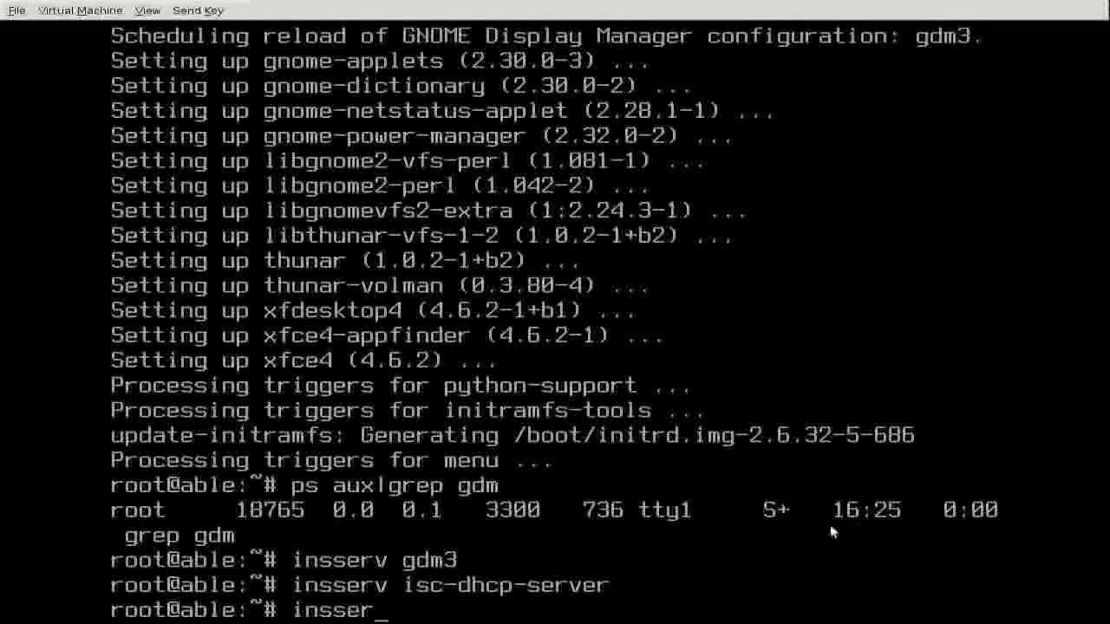
text(f)
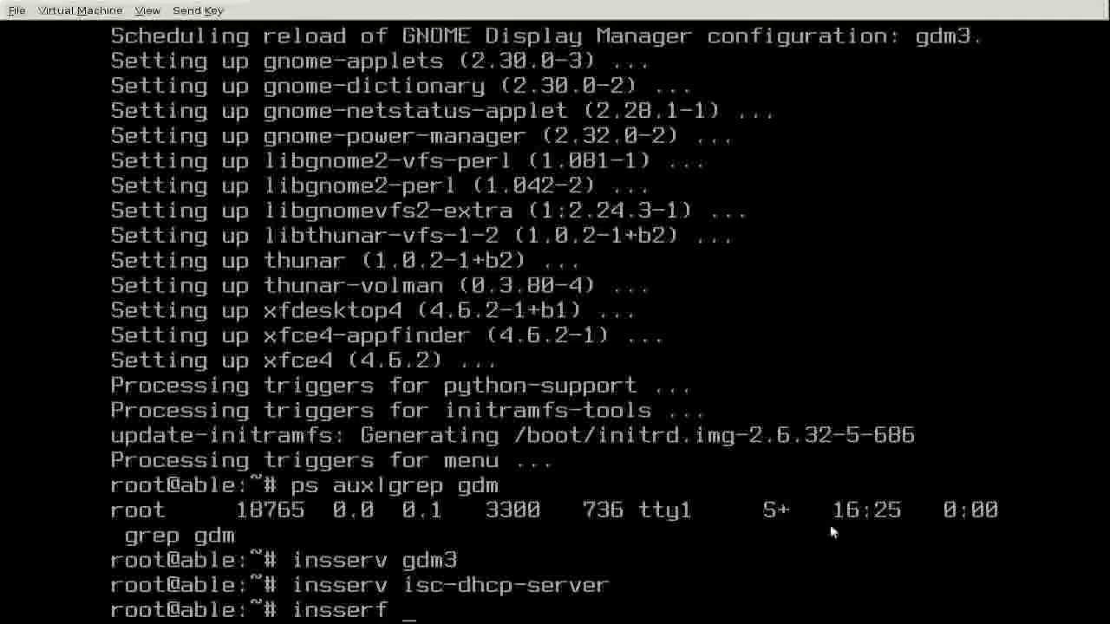
text(tftp)
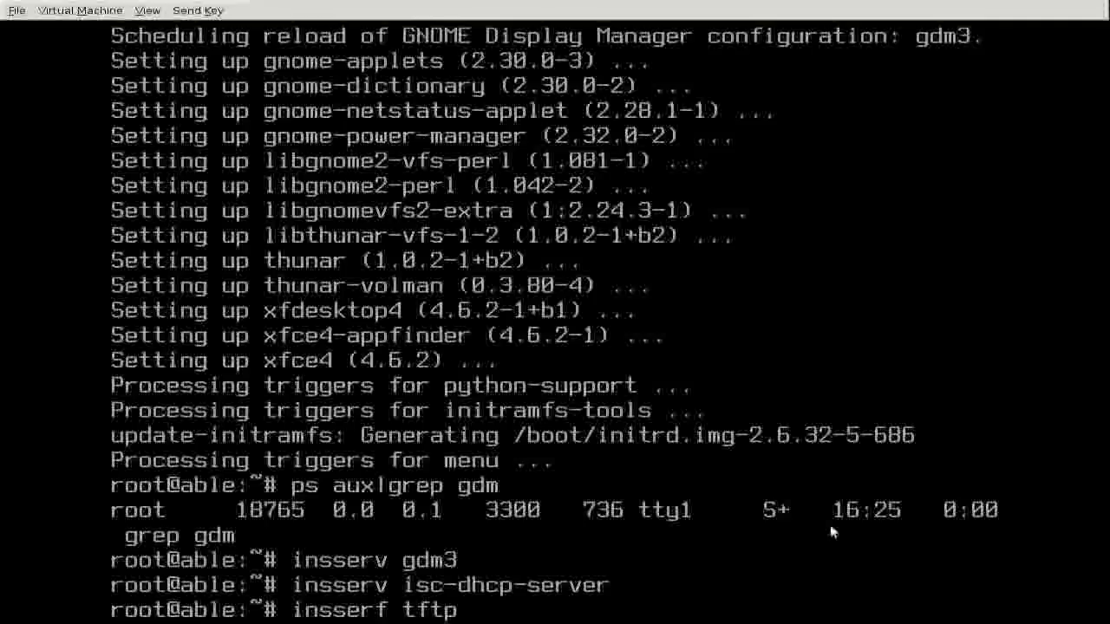
text(d)
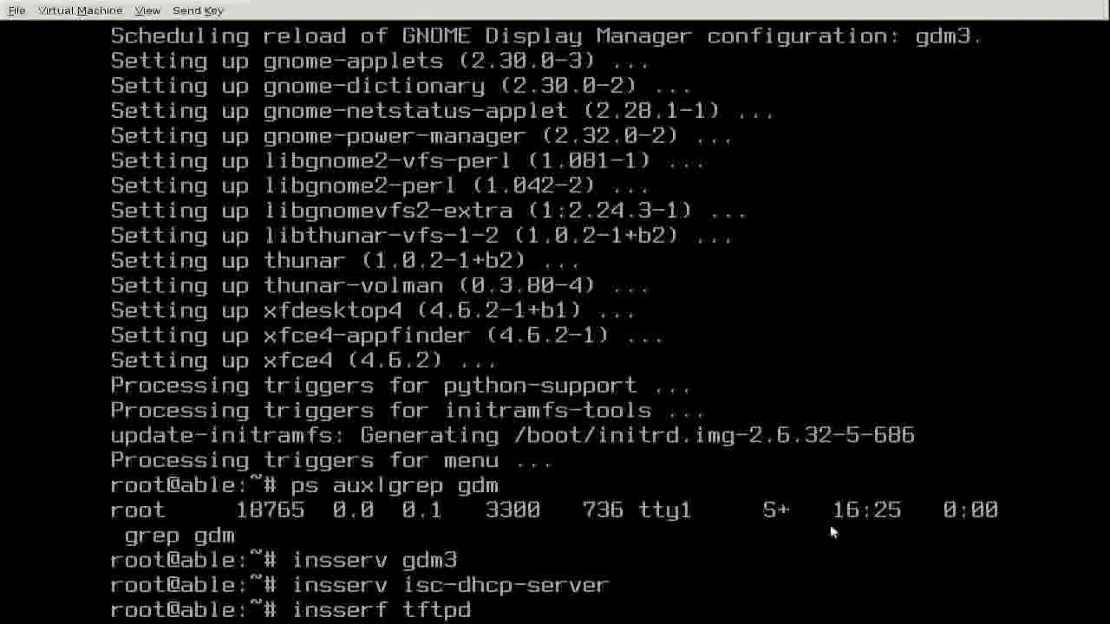
text(-hpa)
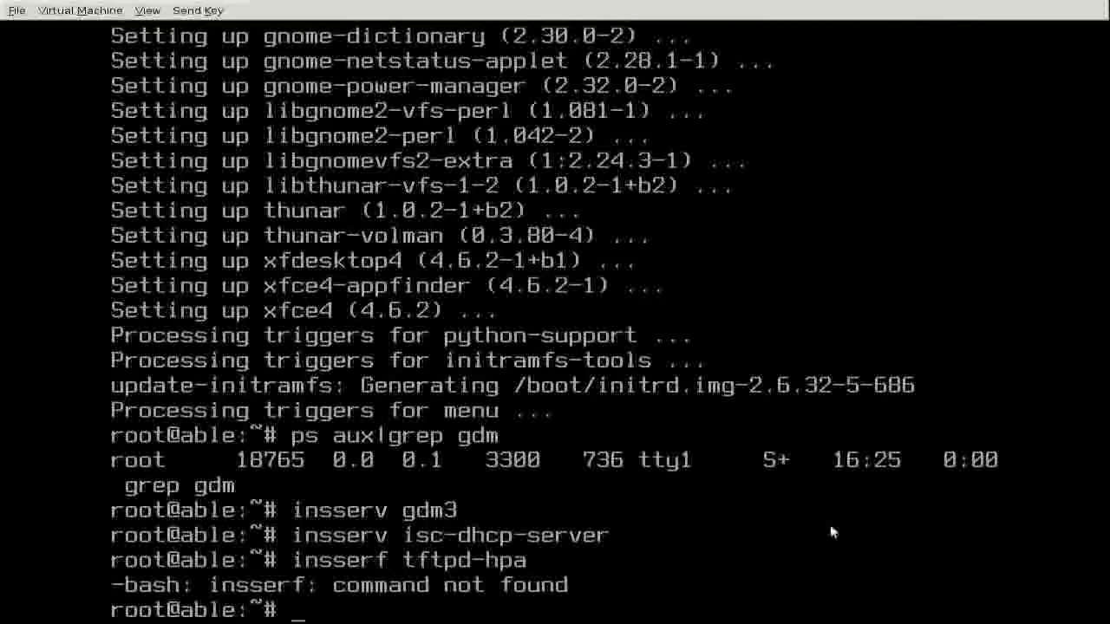
text(insserf tftpd-hpa)
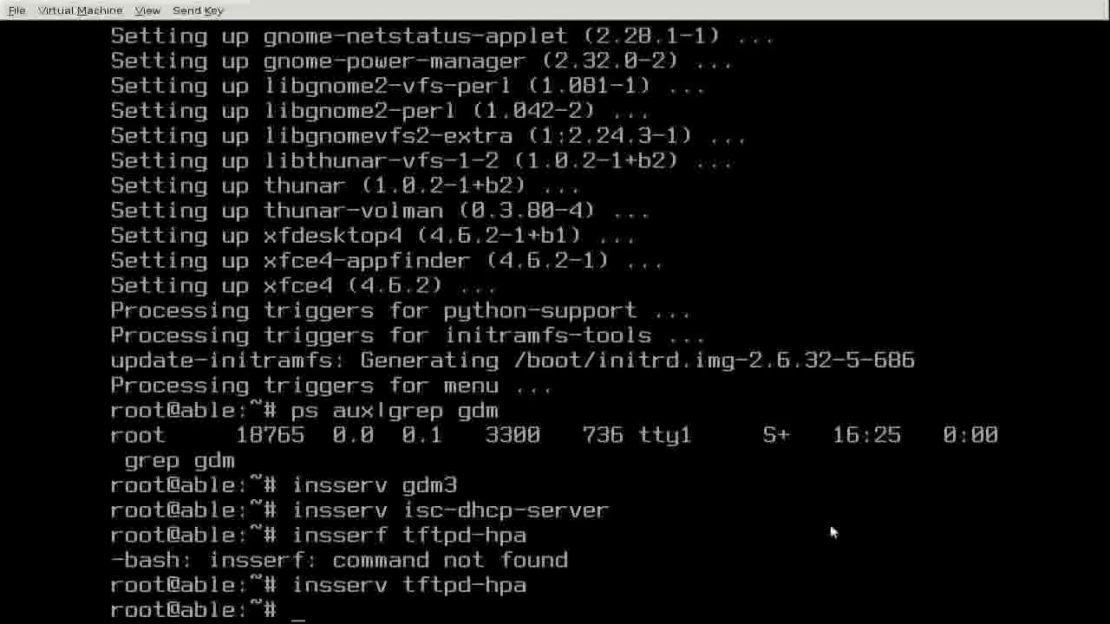
text(ps aux|)
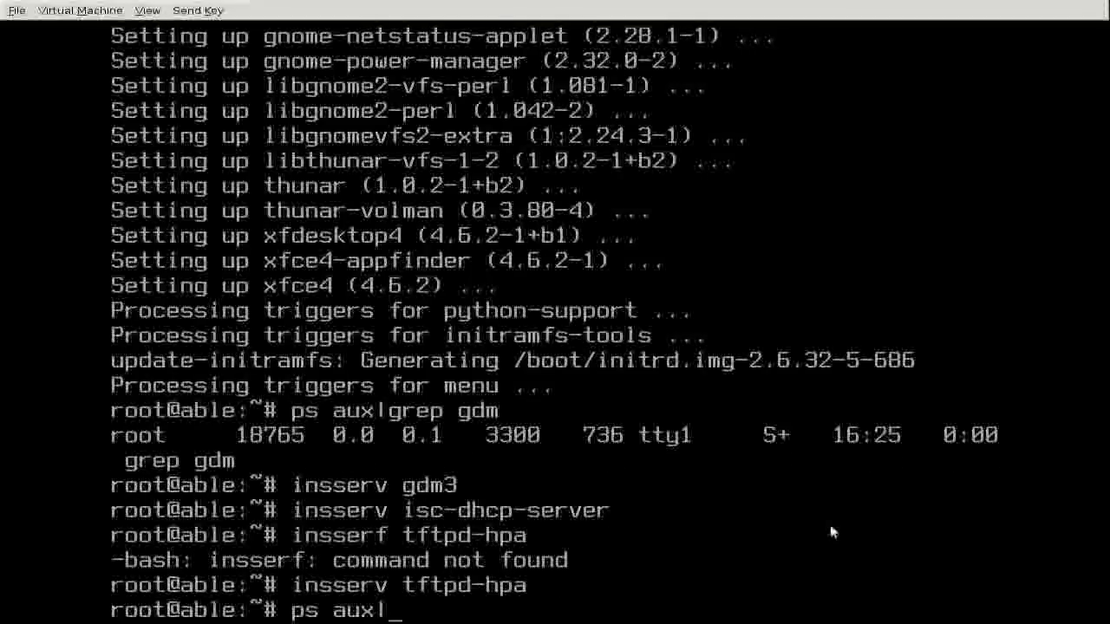
Step: Check the tftp process with ps aux|grep, then open /etc/default/tftpd-hpa in nano
text(grep tft)
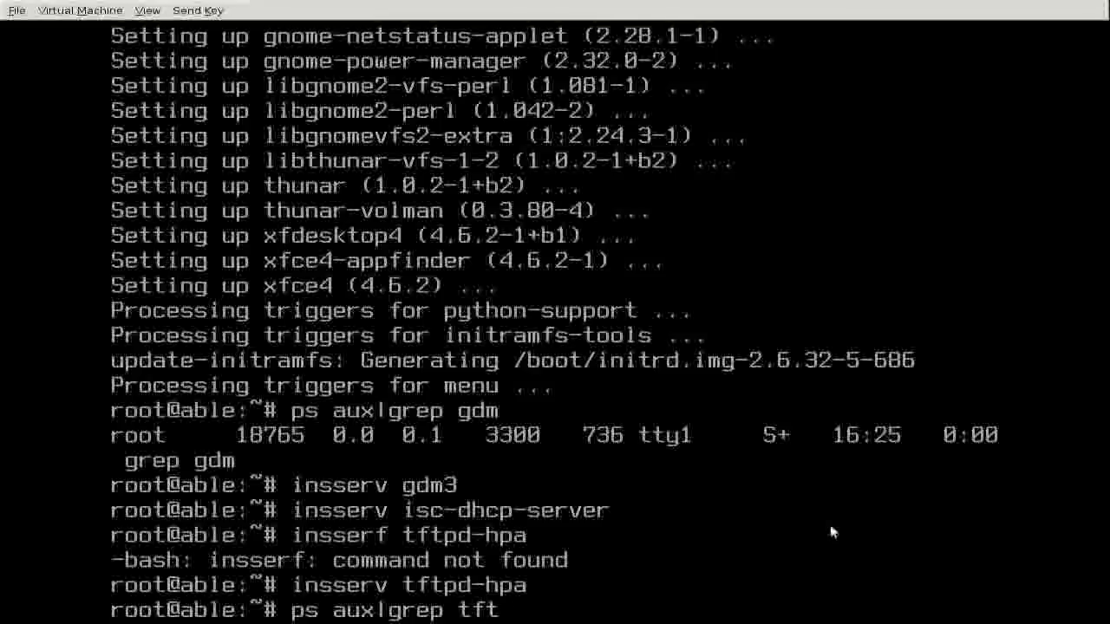
key(Return)
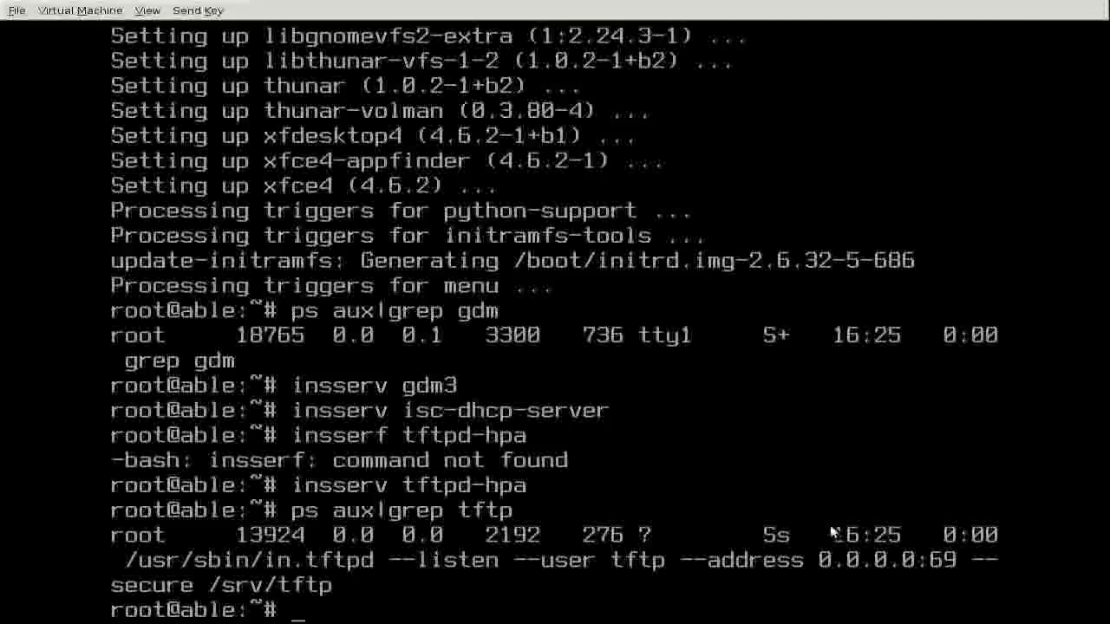
text(nano /etc/)
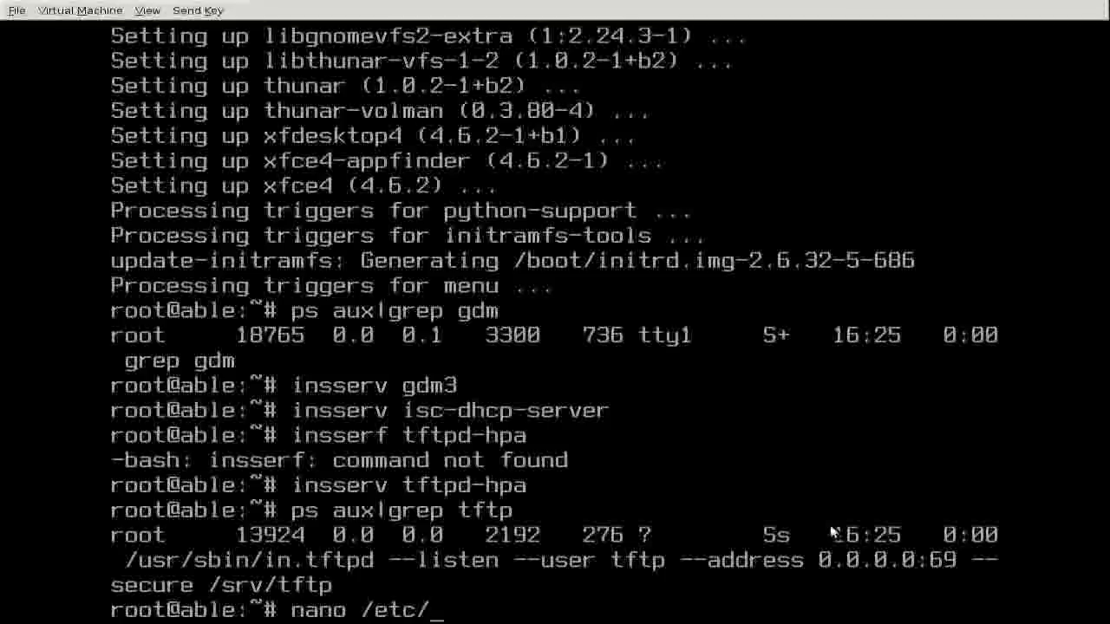
text(default/)
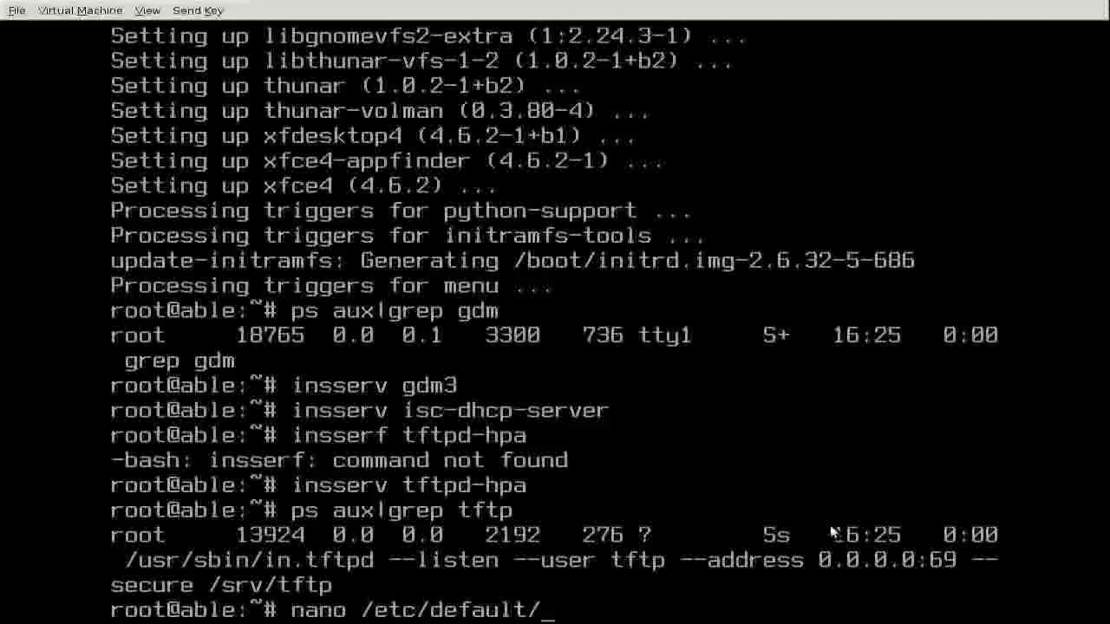
text(tftpd-hpa)
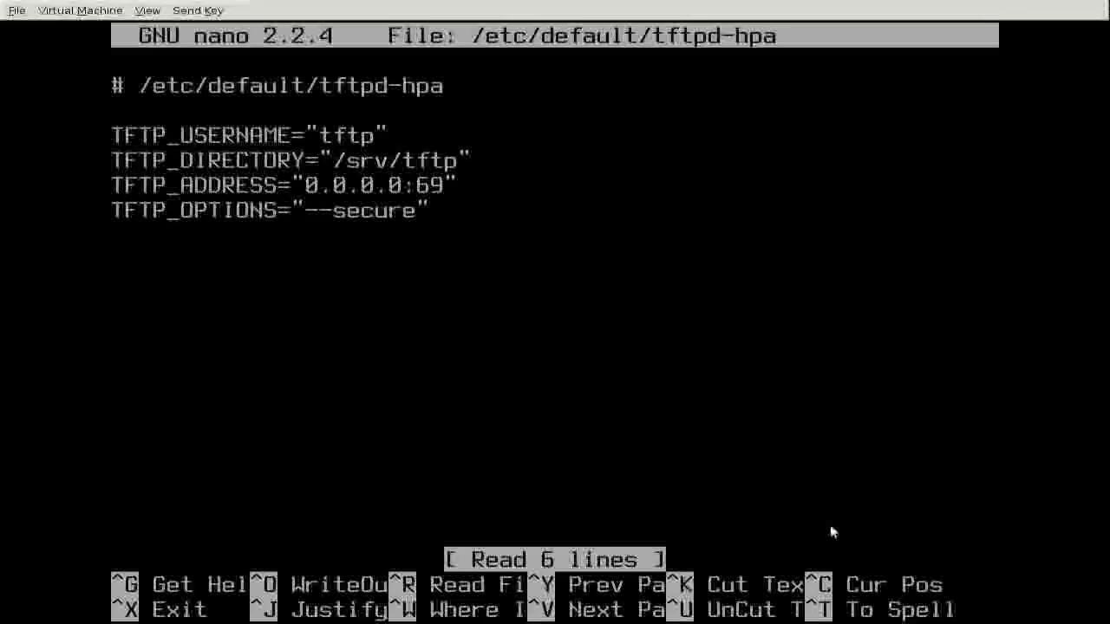
Step: Set TFTP_ADDRESS to 192.168.100.2, save the file and exit nano
key(BackSpace)
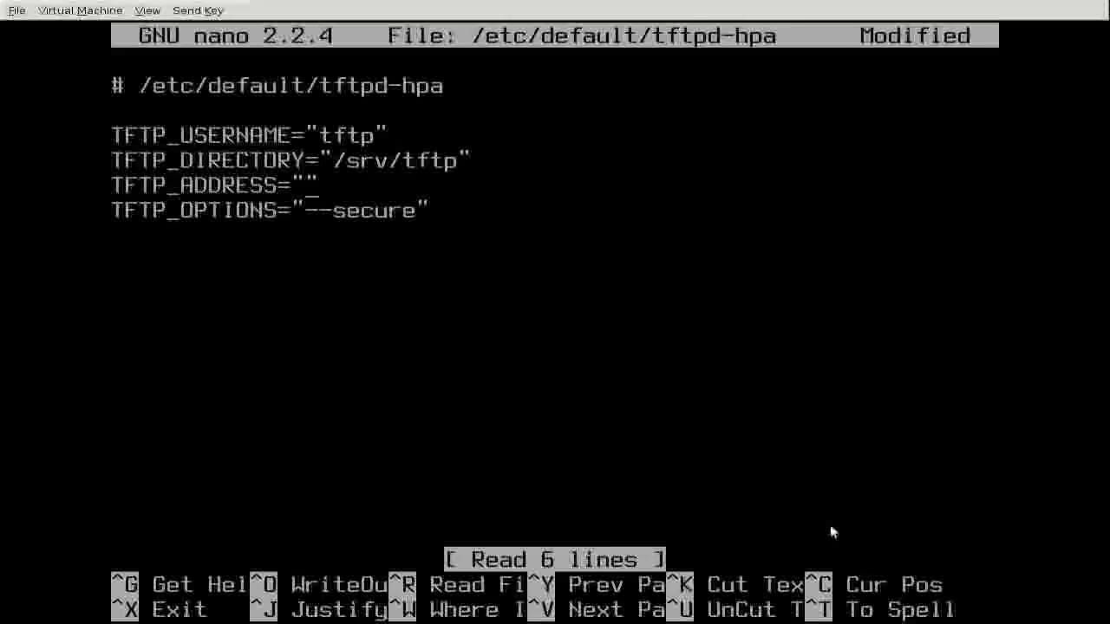
text(192)
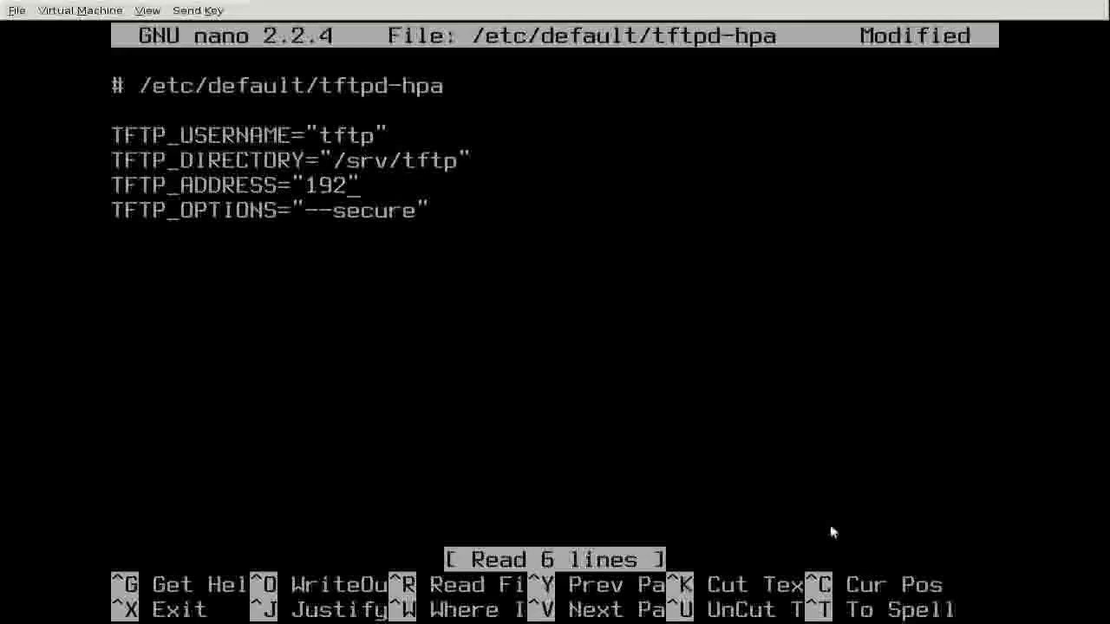
text(.168.)
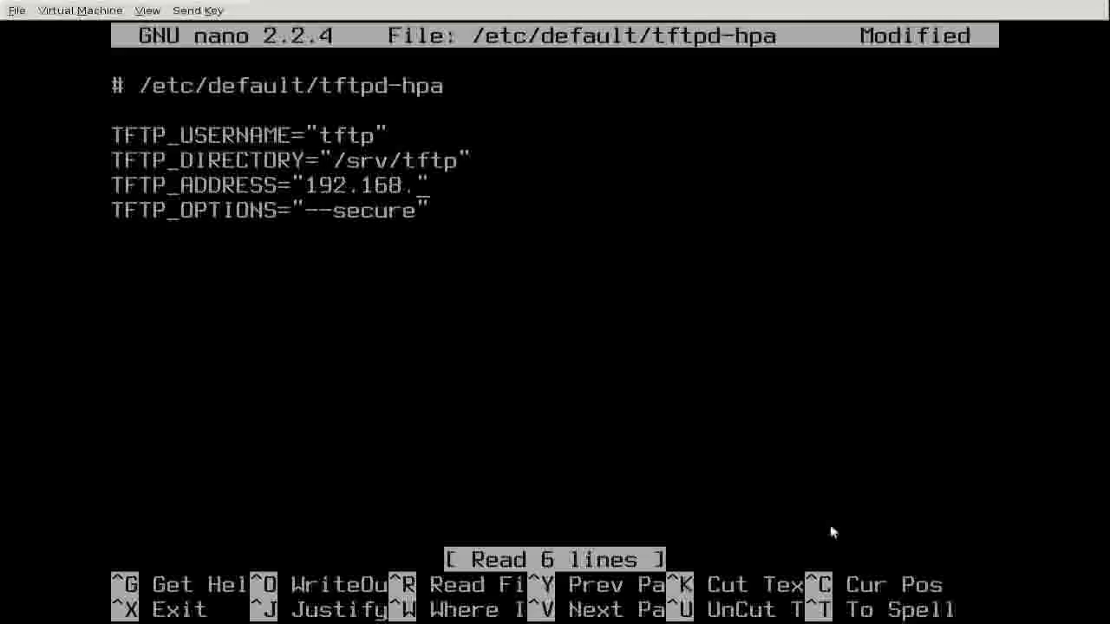
text(100.)
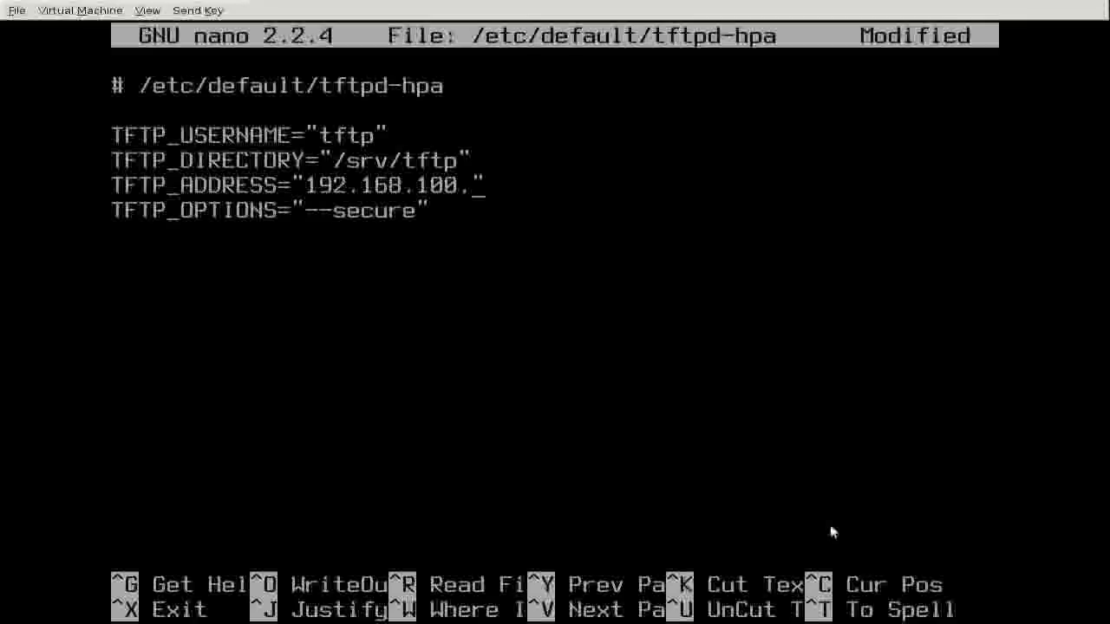
text(2)
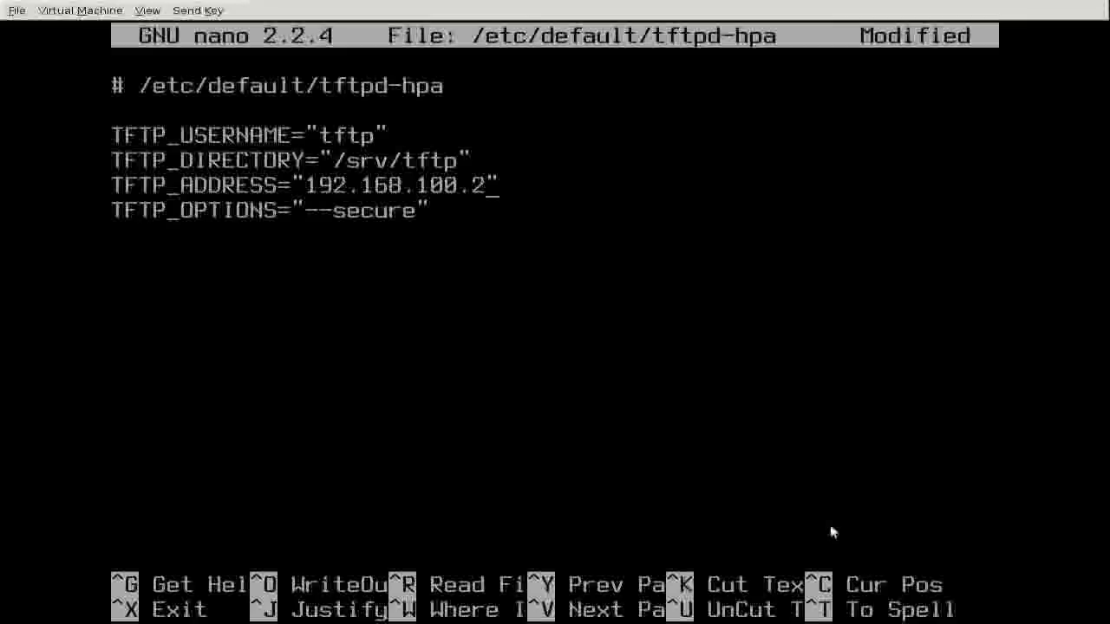
key(ctrl+o)
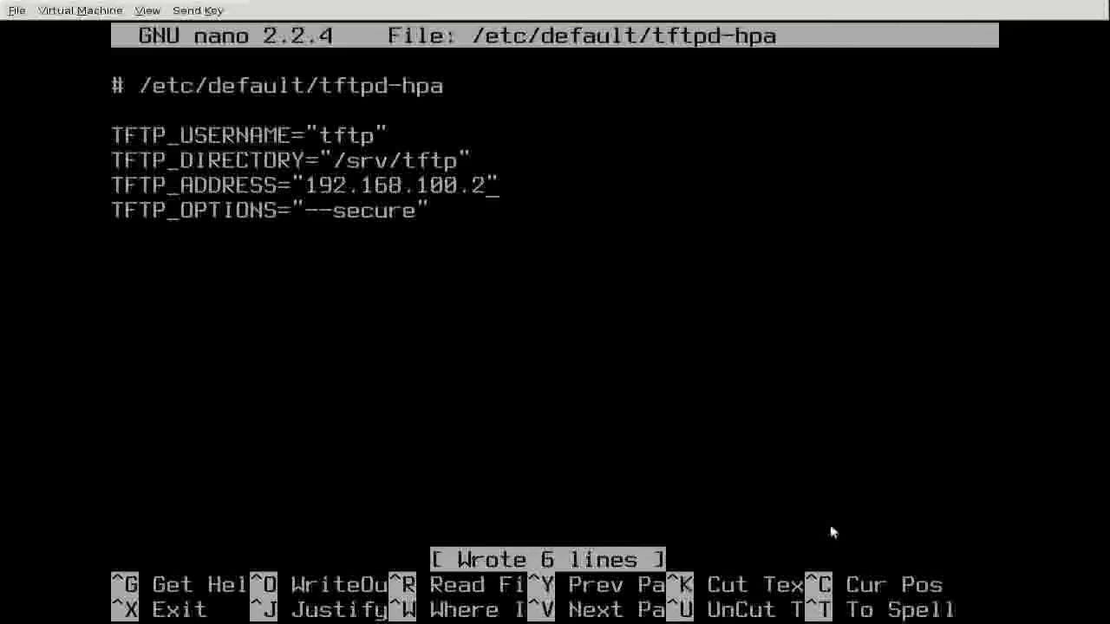
key(ctrl+x)
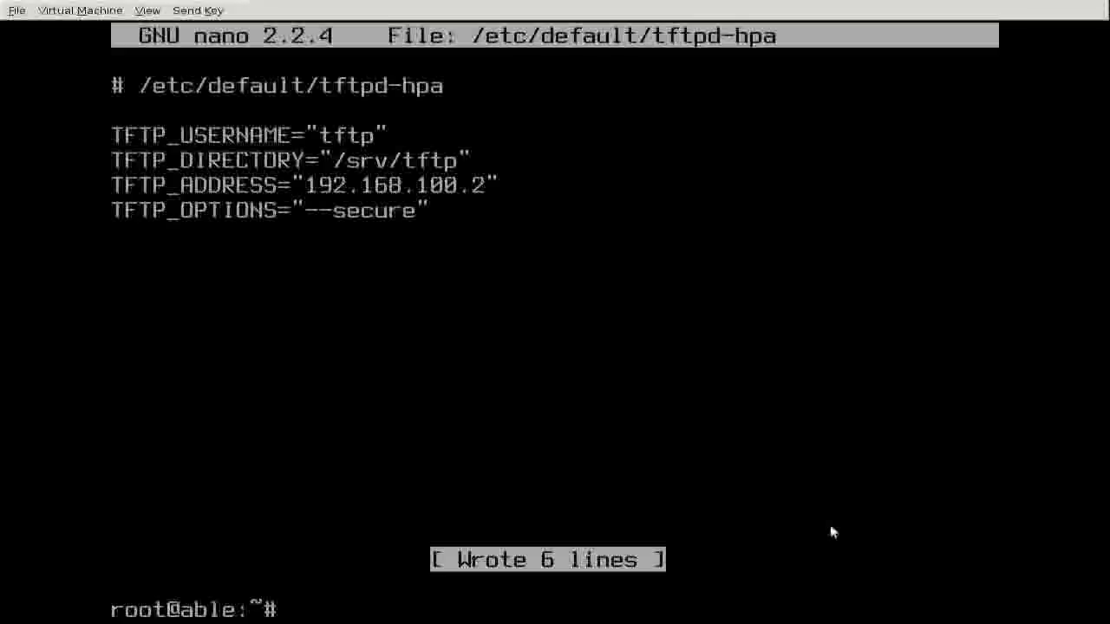
Step: Restart tftpd-hpa, verify in.tftpd listens on 192.168.100.2, and cd into /etc/default
text(/et)
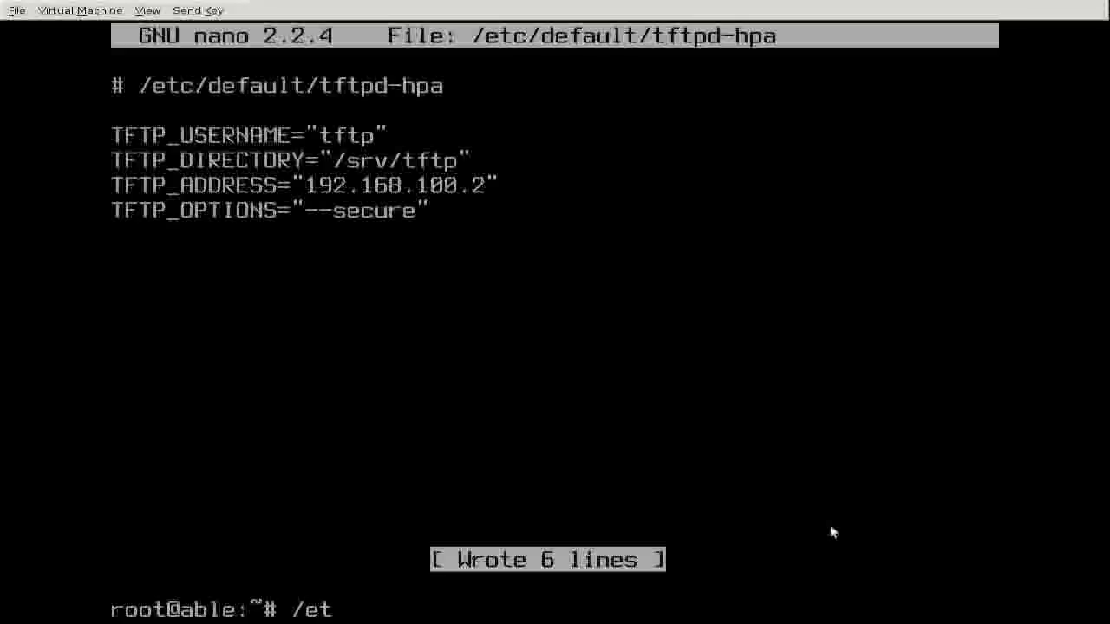
text(c/)
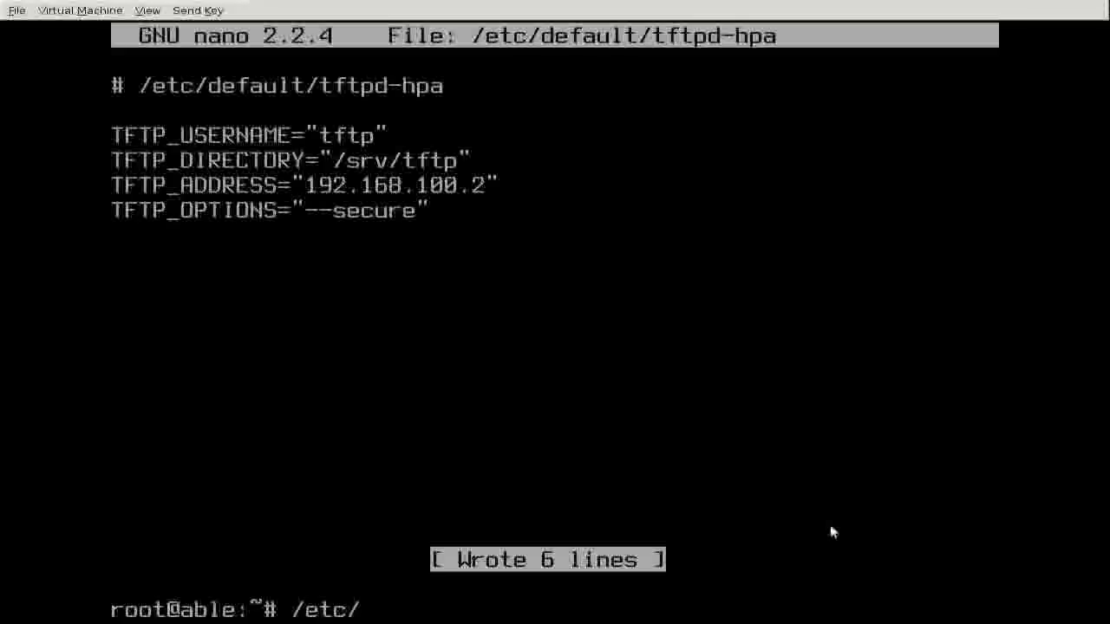
text(init.d/)
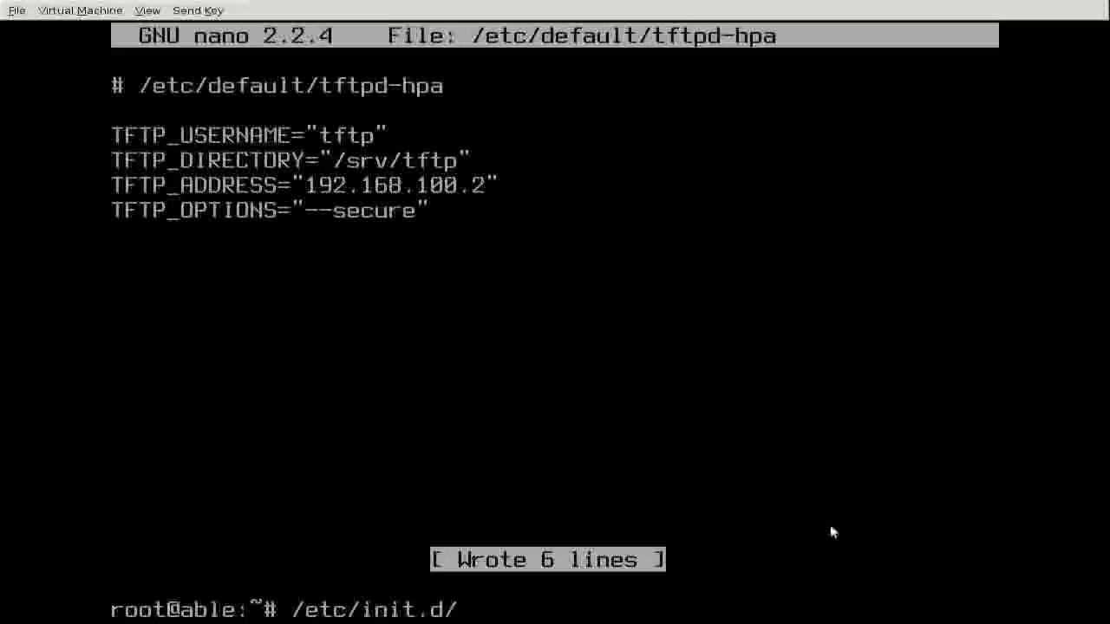
text(tftpd-hpa)
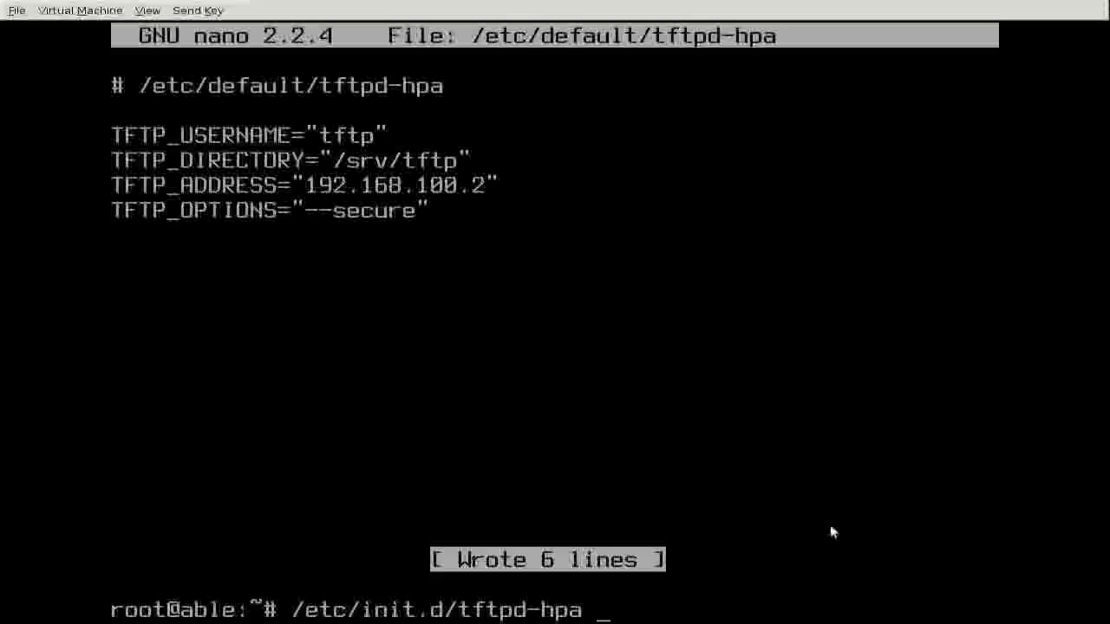
text(restart)
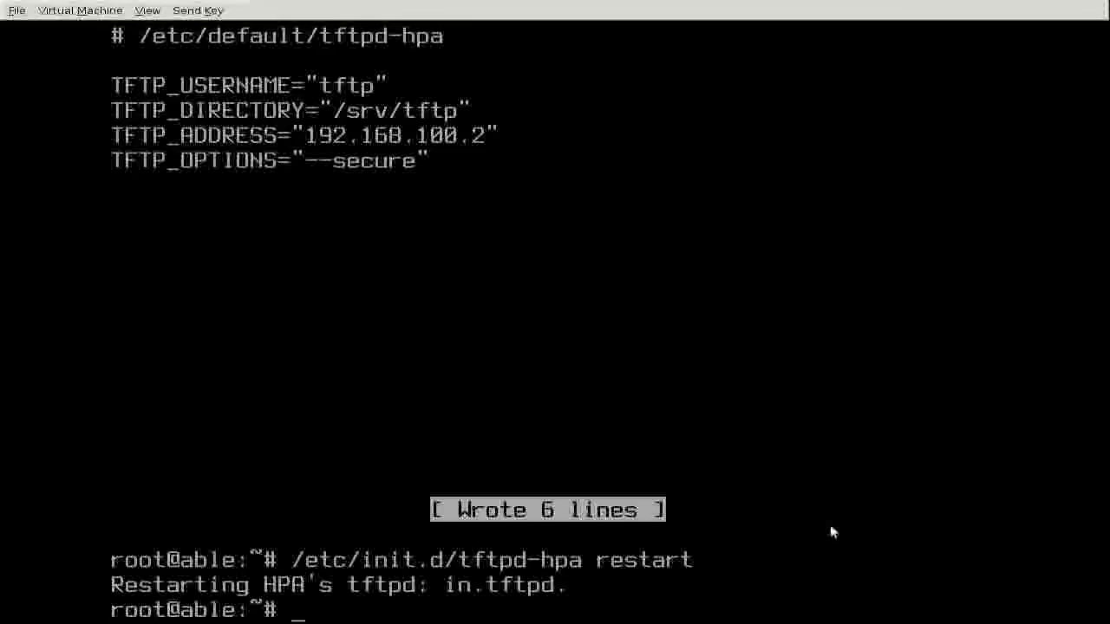
text(ps aux)
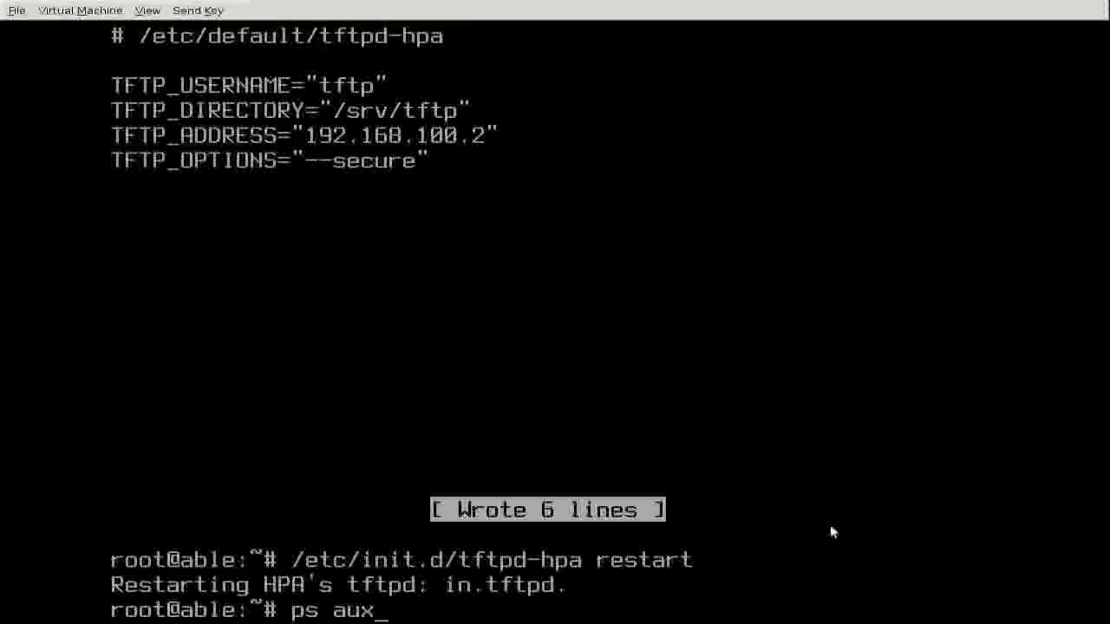
text(|grep tft)
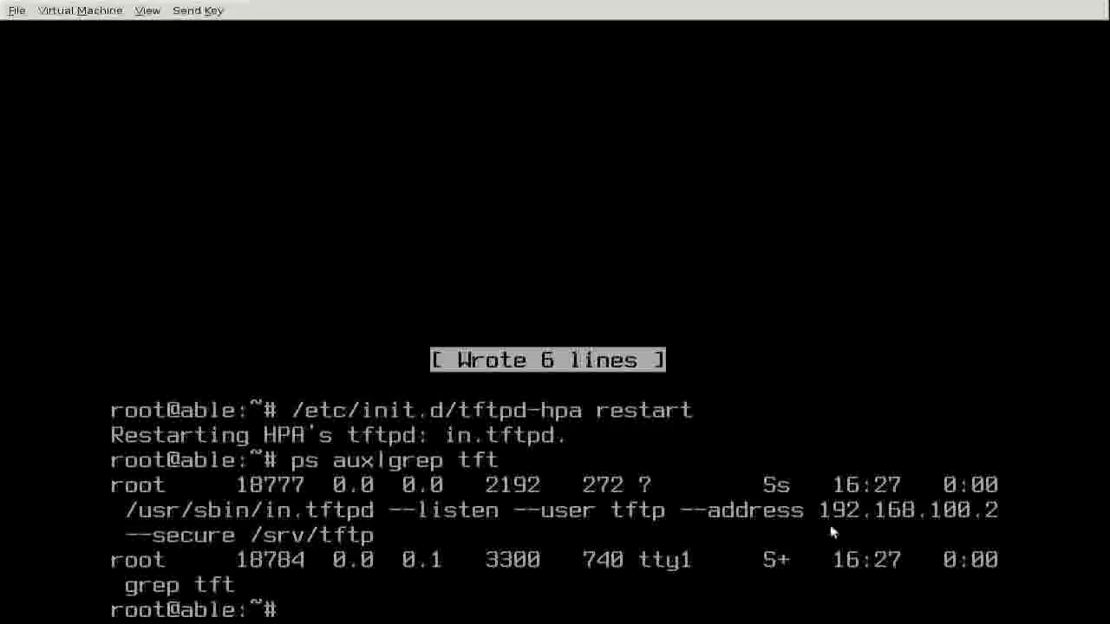
text(cd /etc/default)
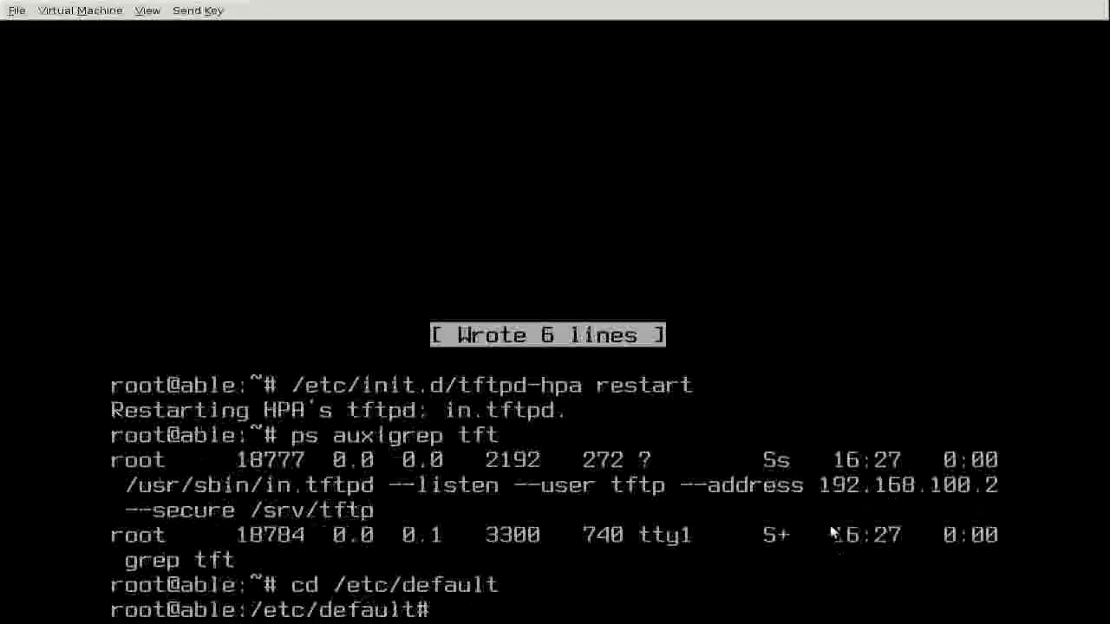
Step: Show the isc-dhcp-server defaults file and attempt to start the DHCP server
text(ls)
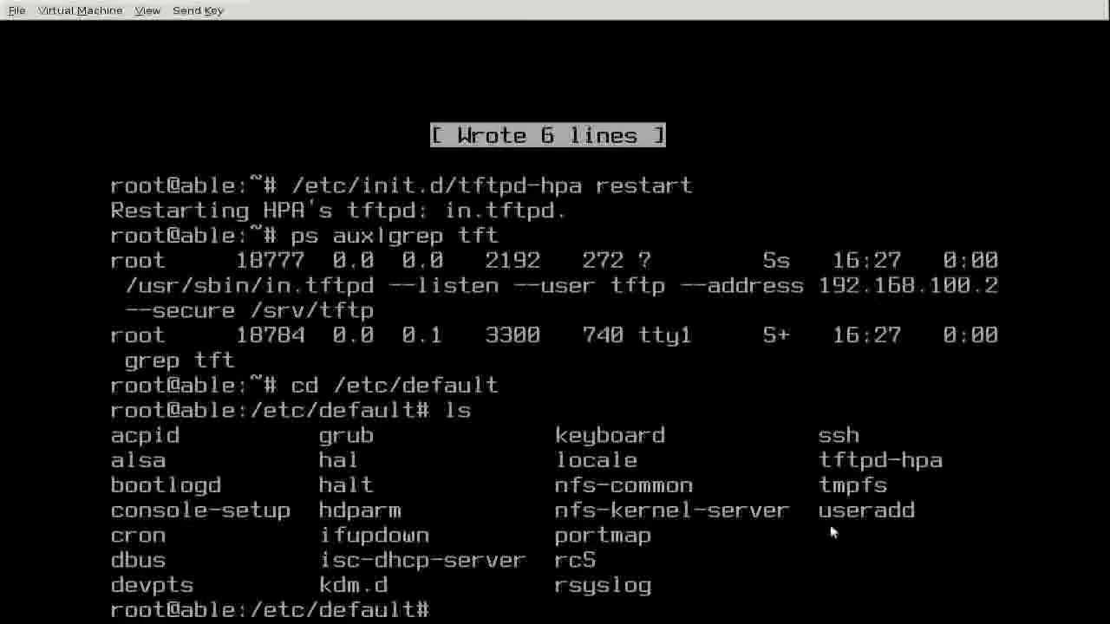
text(cat isc-dhcp-server)
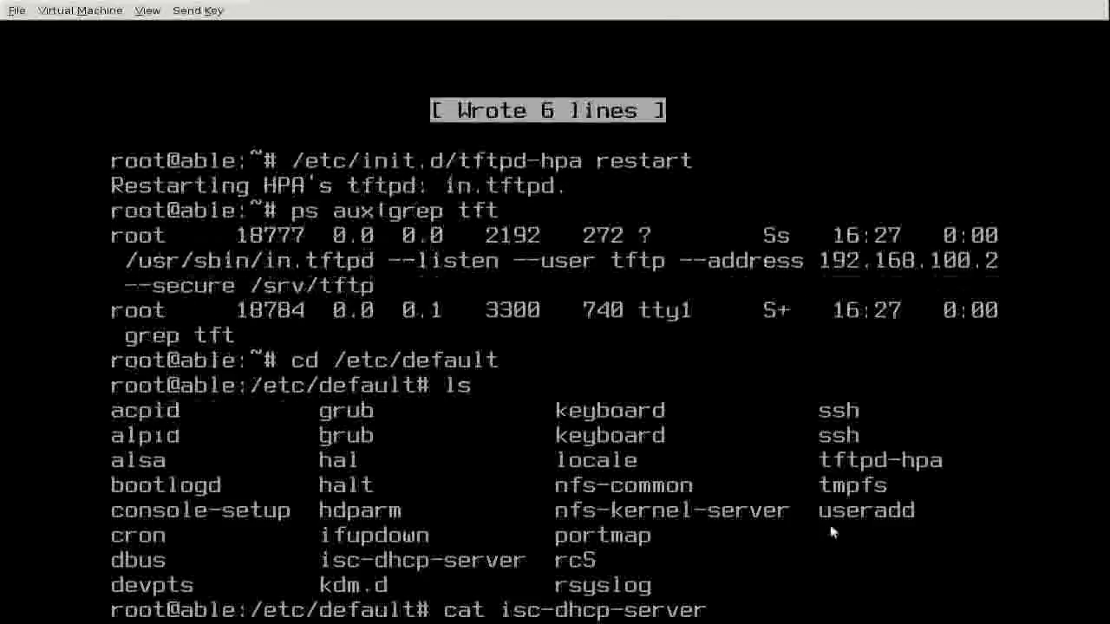
key(Return)
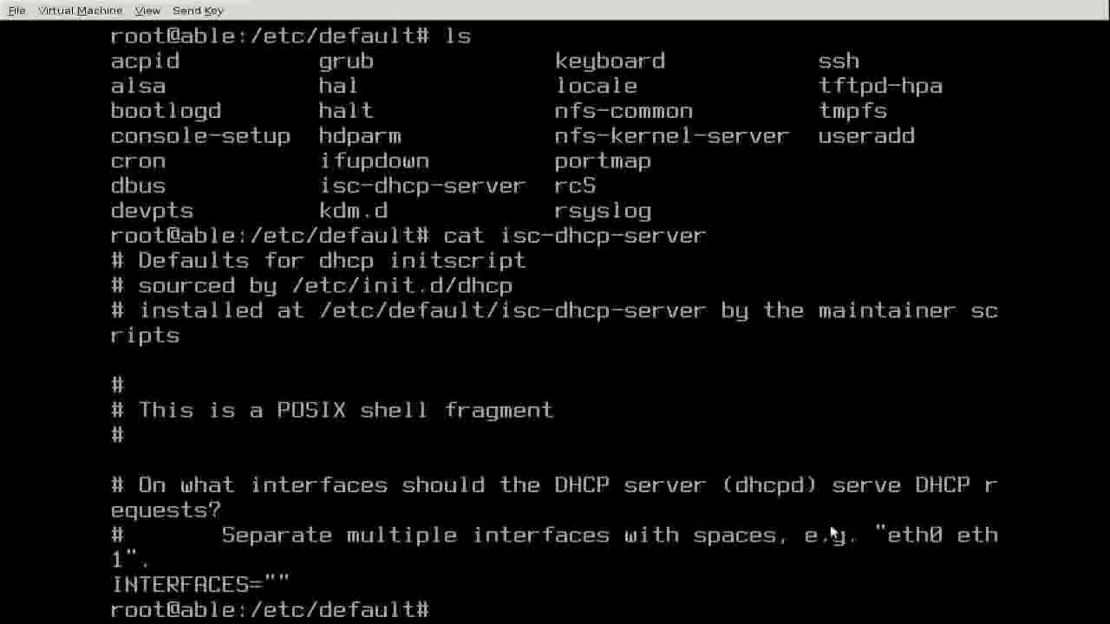
text(/etc/init.)
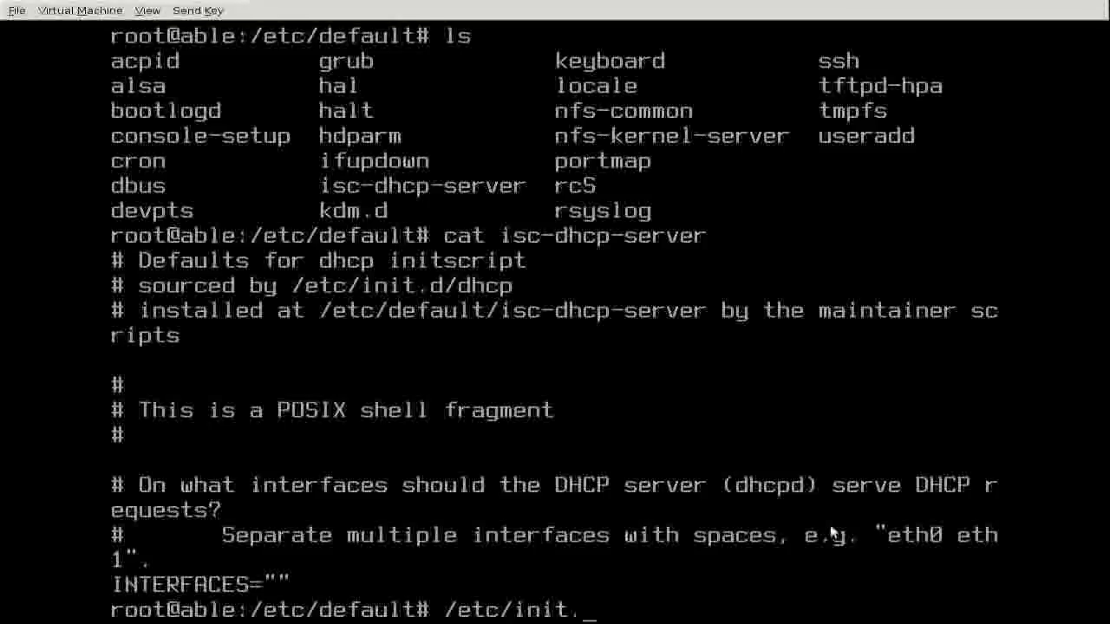
text(d/dh)
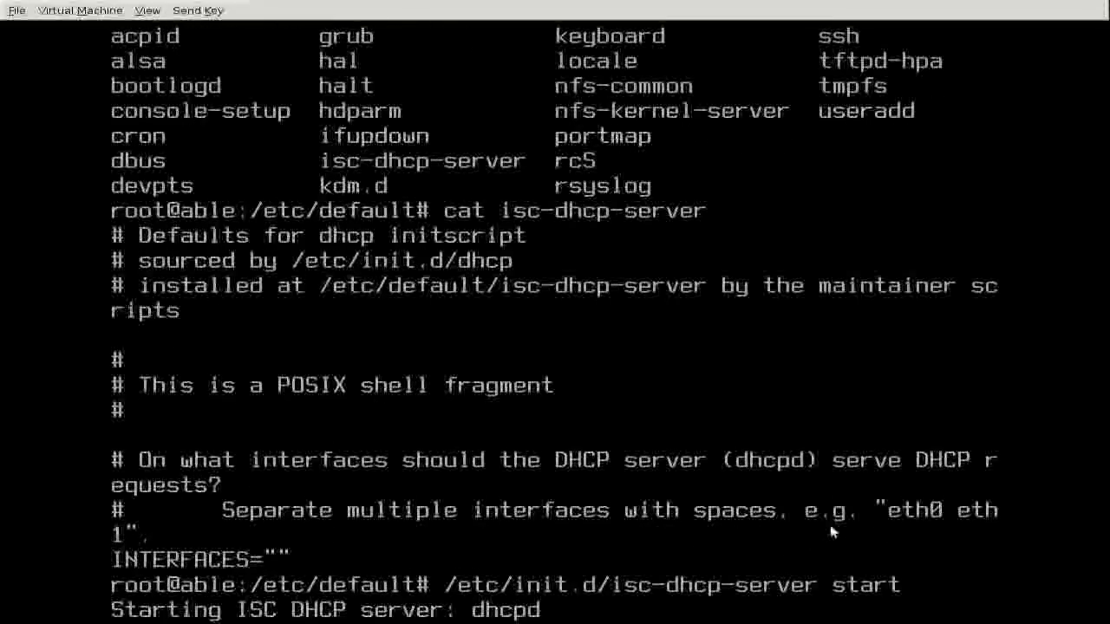
Step: Tail /var/log/syslog to find dhcpd's missing eth0 subnet declaration error
scroll(down, 3)
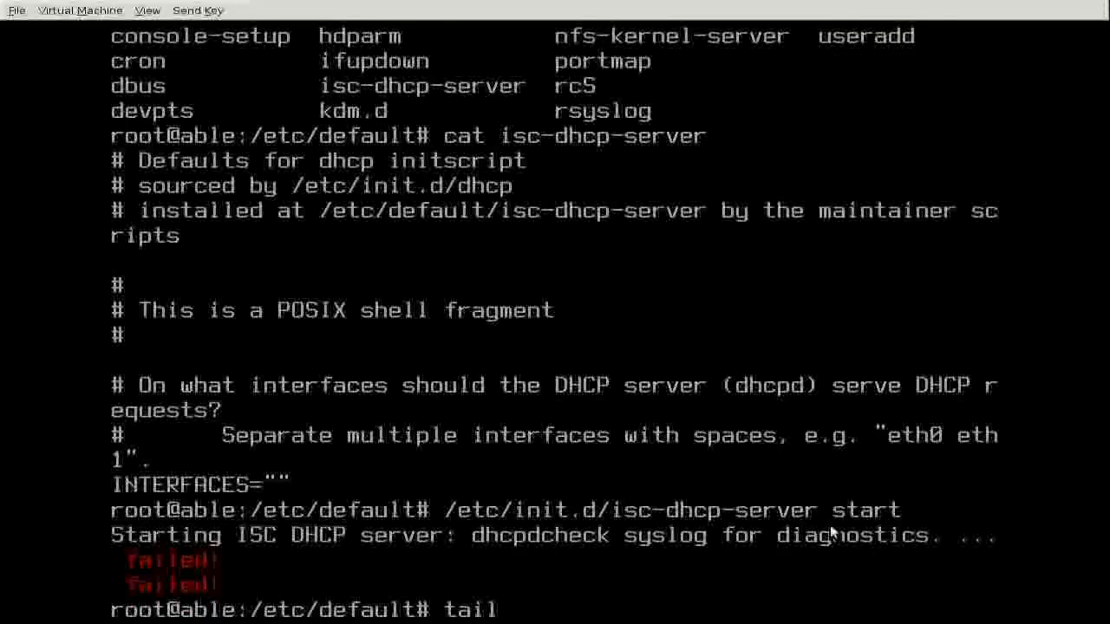
text(/var/log/)
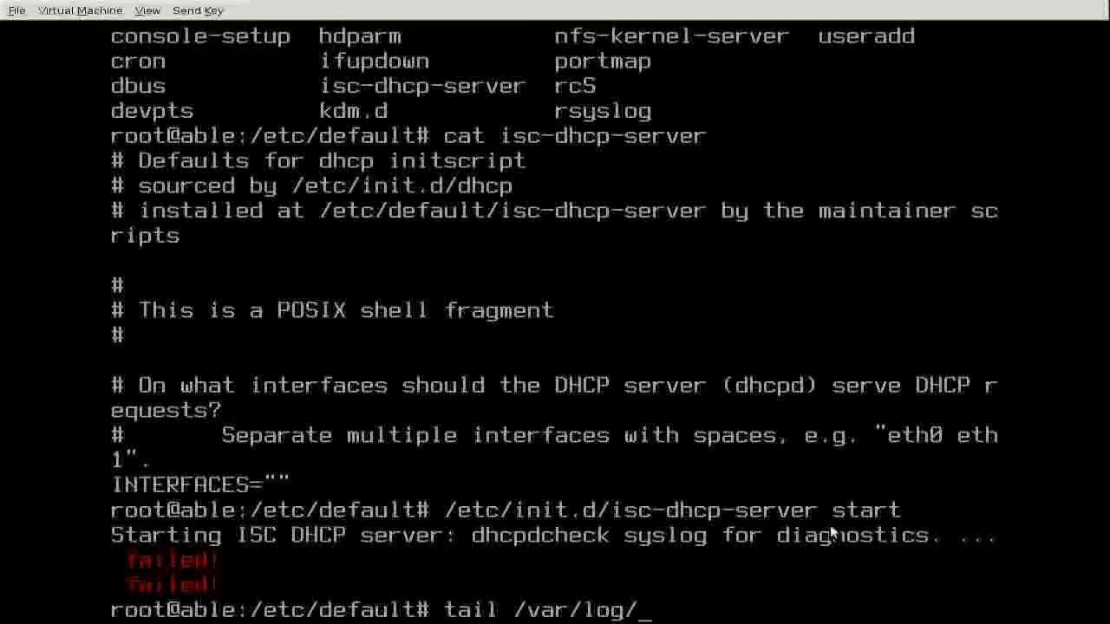
text(syslog)
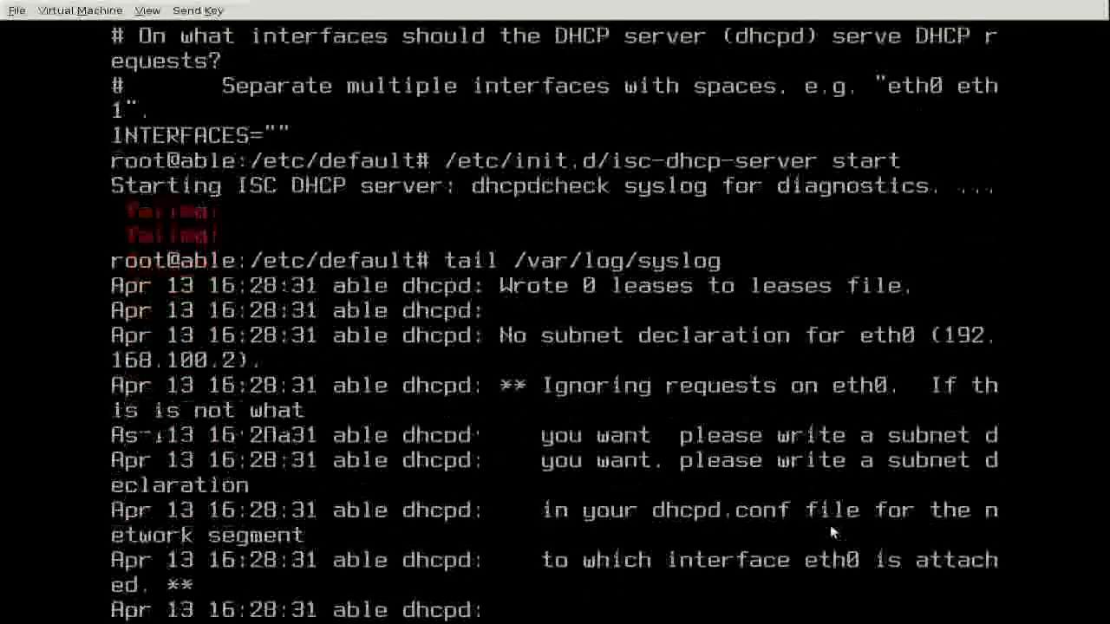
scroll(down, 3)
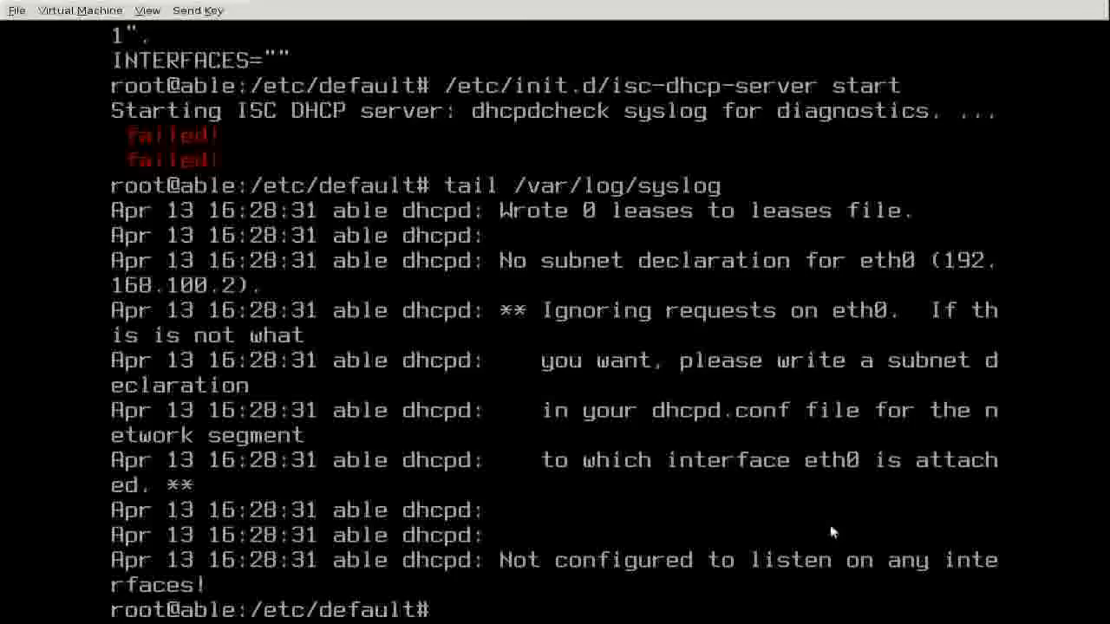
Step: List /etc/ltsp and cat its default dhcpd.conf with the 192.168.0.0 subnet
text(c)
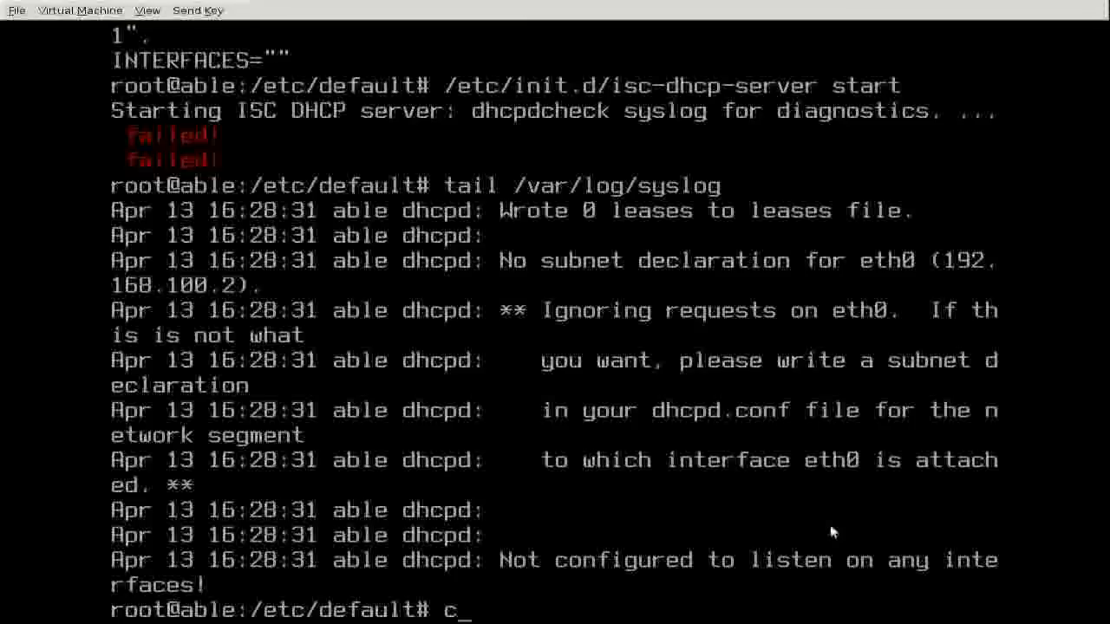
text(d /etc/)
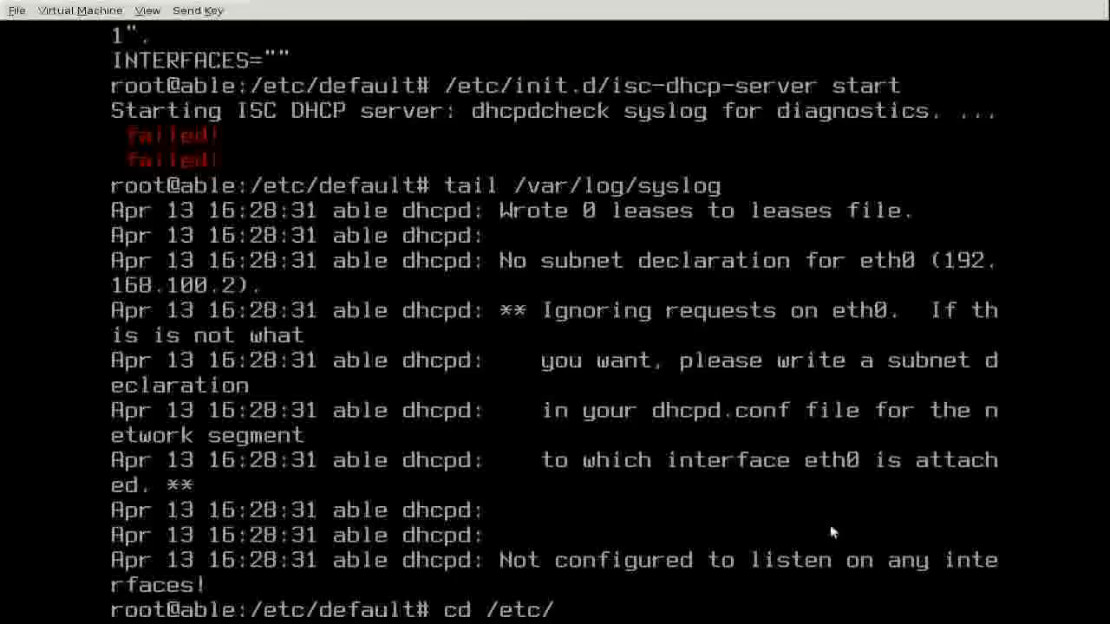
text(ltsp)
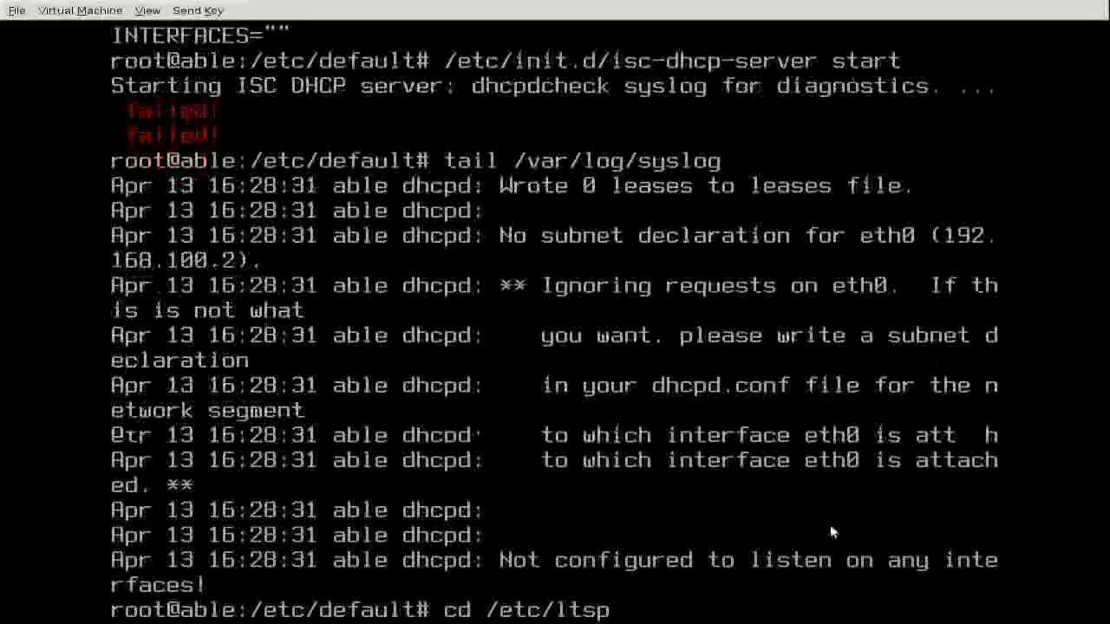
text(ls)
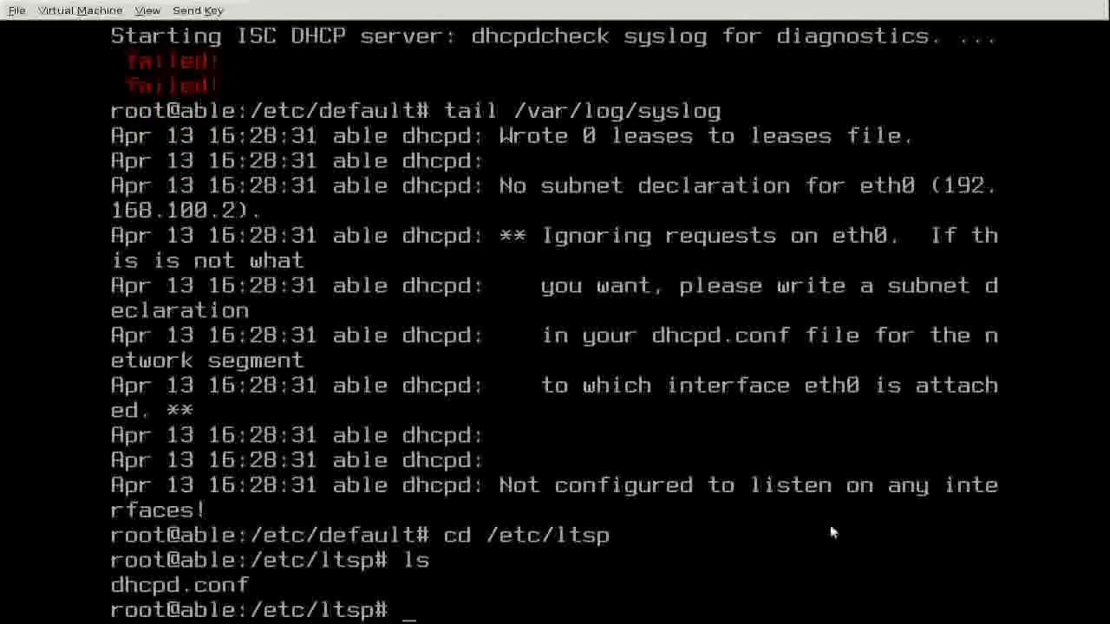
text(cat)
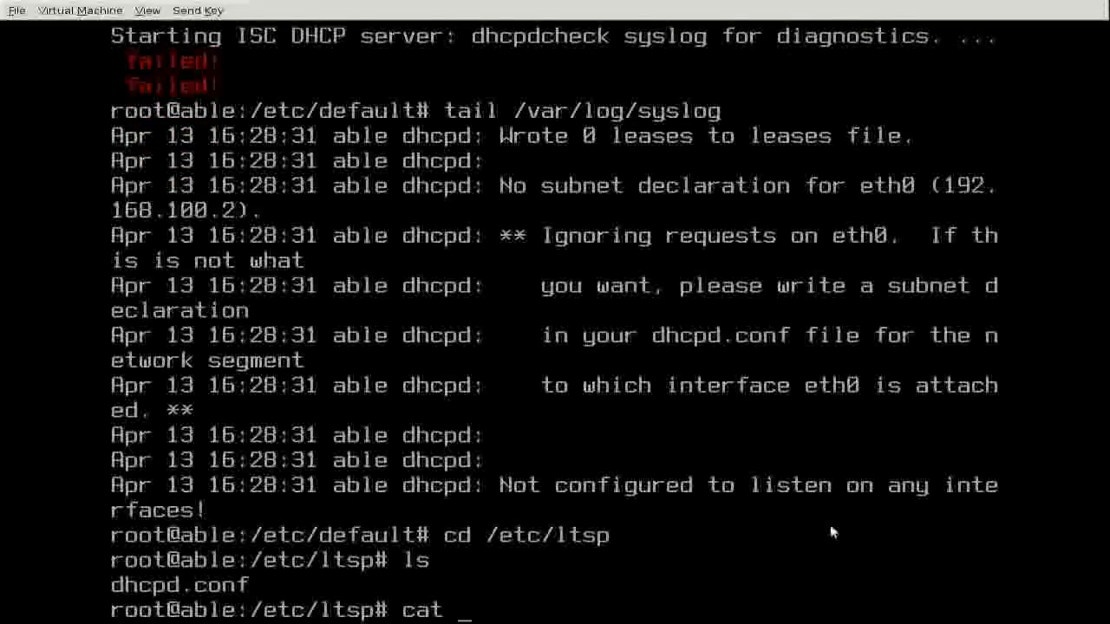
text(dhcpd.conf)
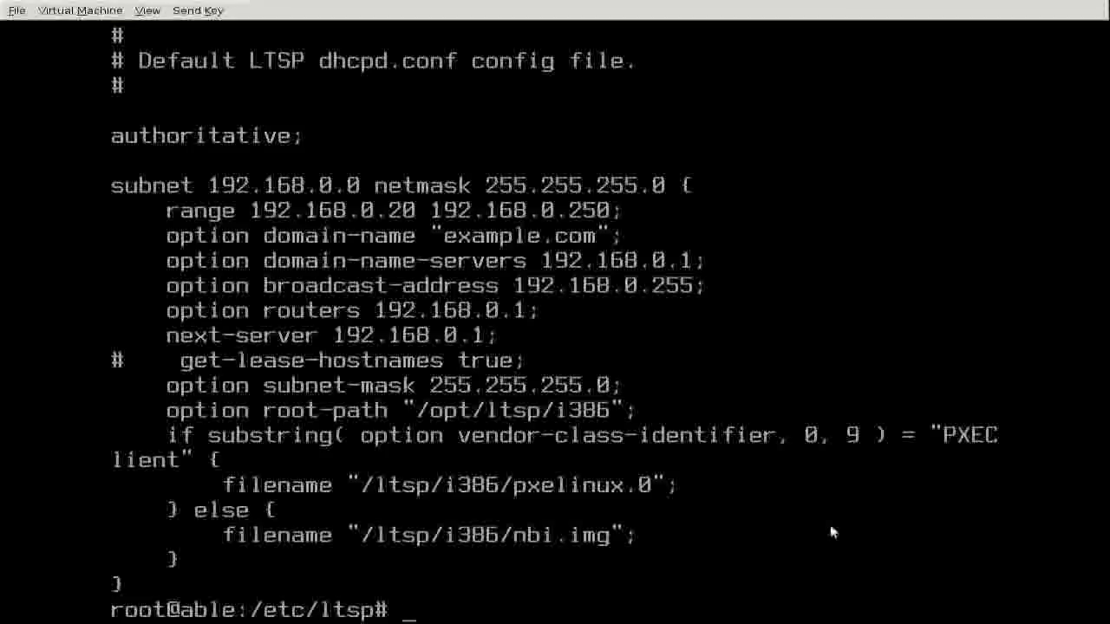
Step: Edit dhcpd.conf subnet and range to 192.168.100.x and domain-name to myhome.org
text(nano)
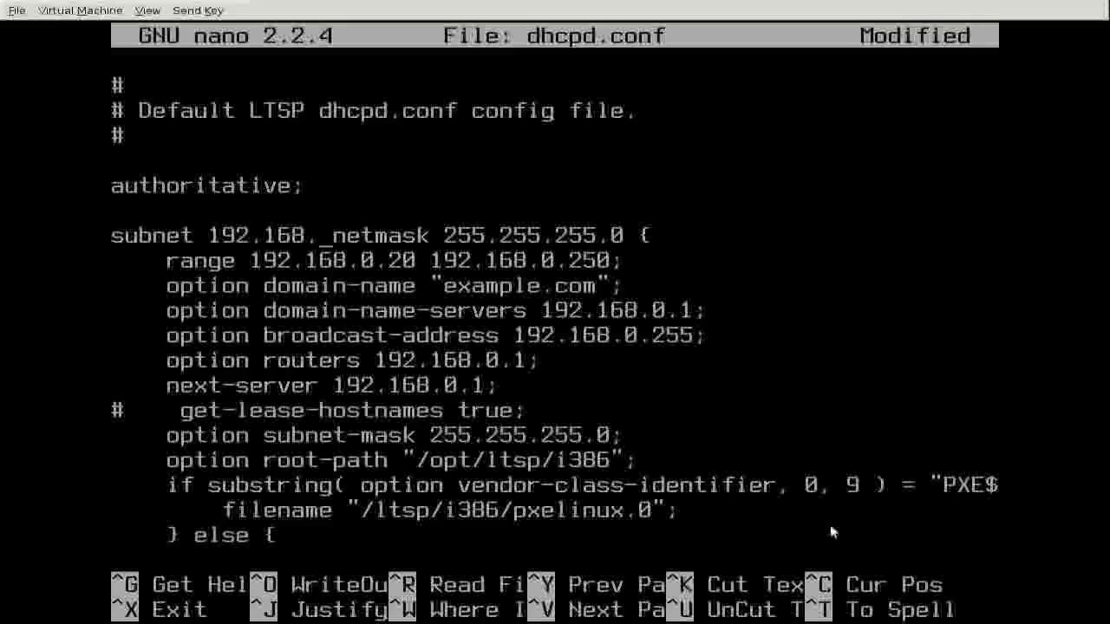
text(100.0)
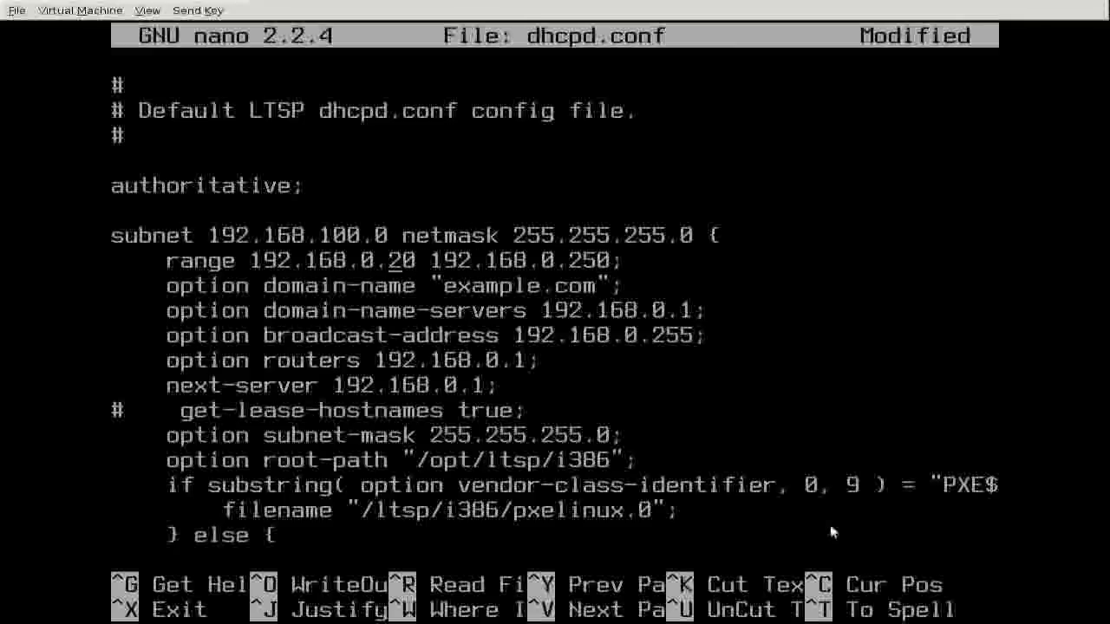
key(BackSpace)
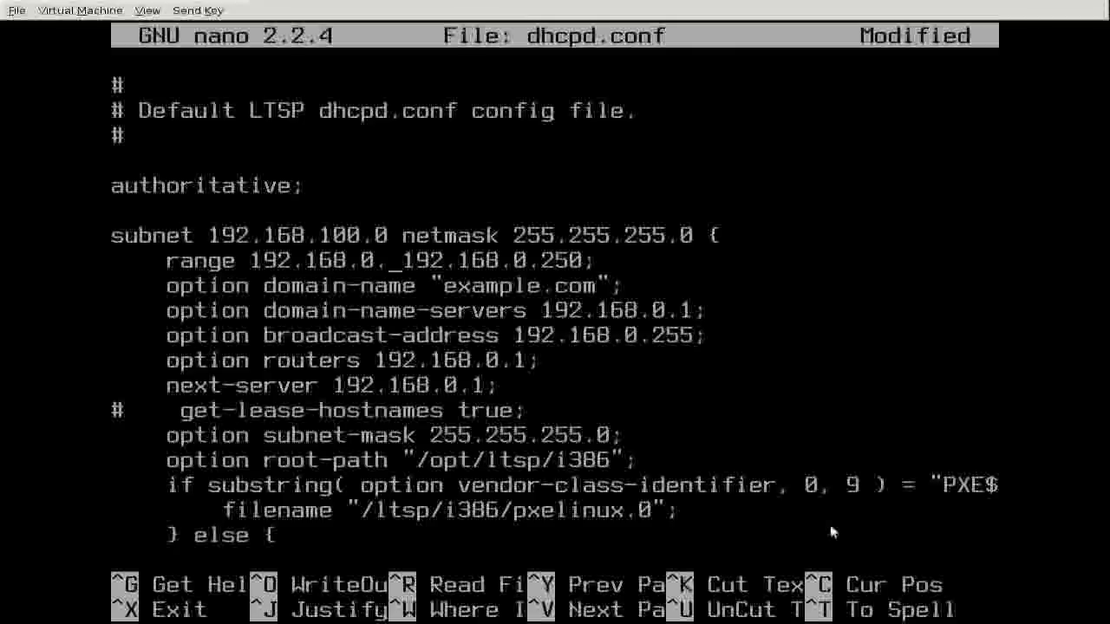
text(3)
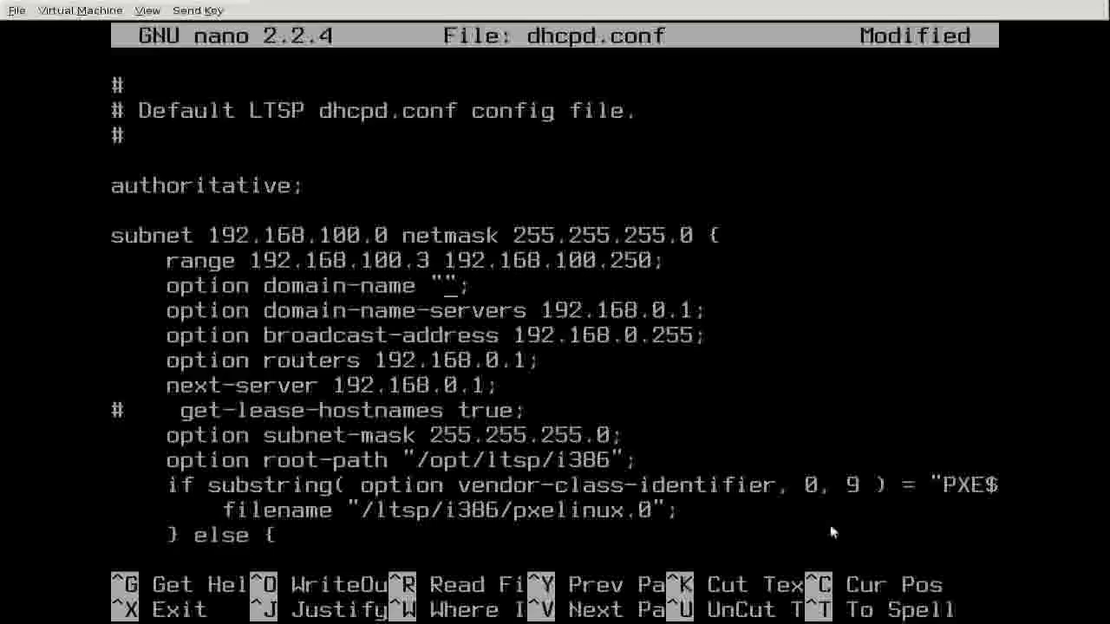
text(myhome.o)
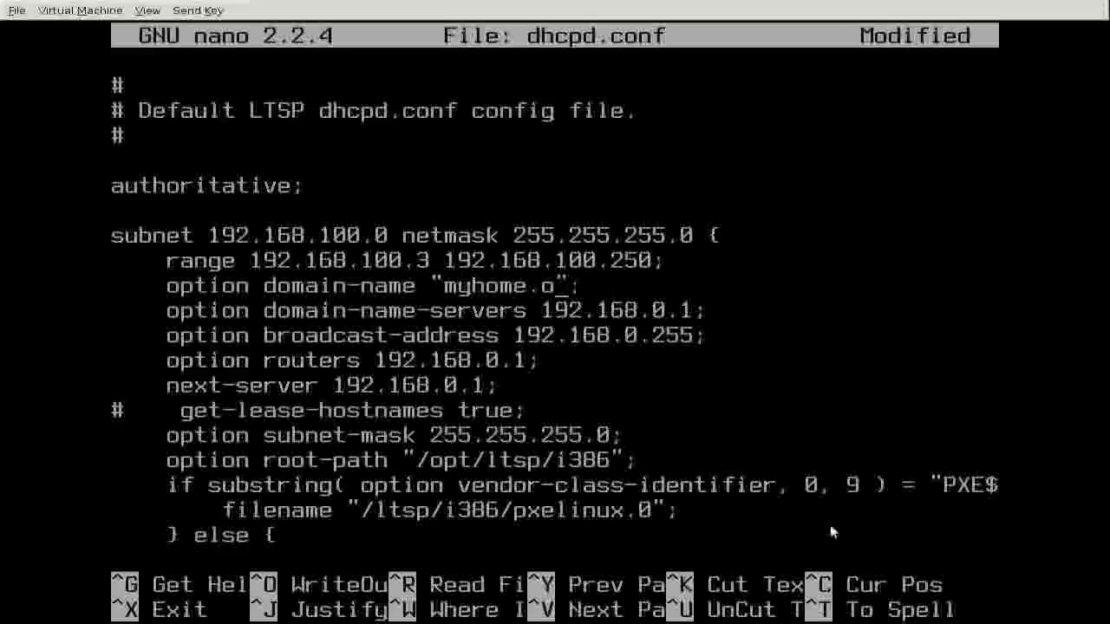
text(rg)
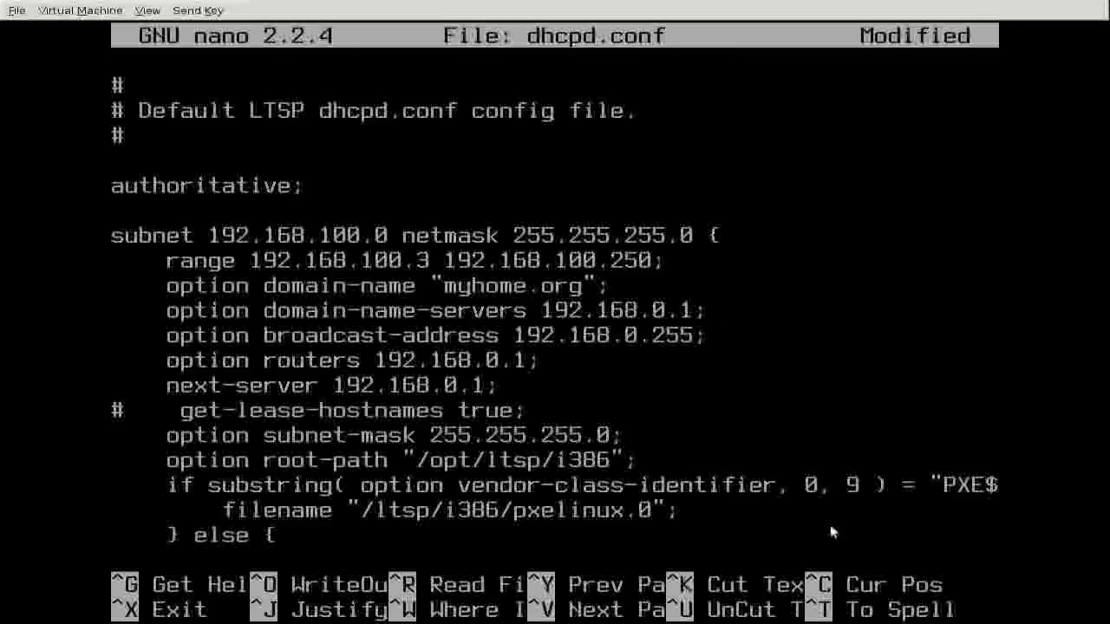
Step: Set DNS and routers to 192.168.100.1, broadcast to 192.168.100.x and next-server 192.168.100.2
key(BackSpace)
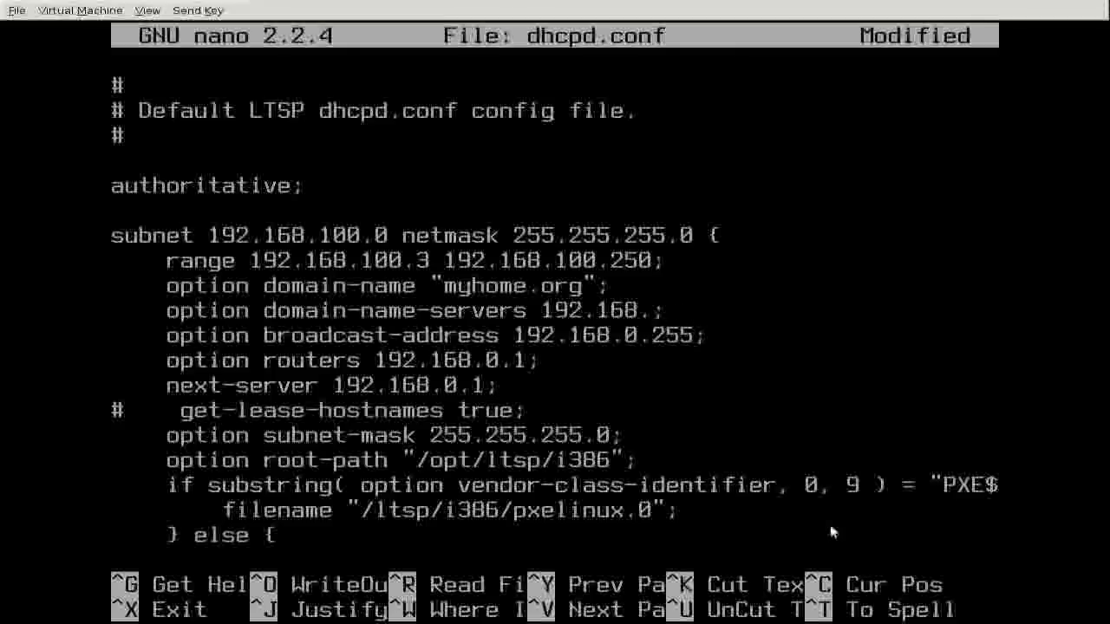
text(100.1)
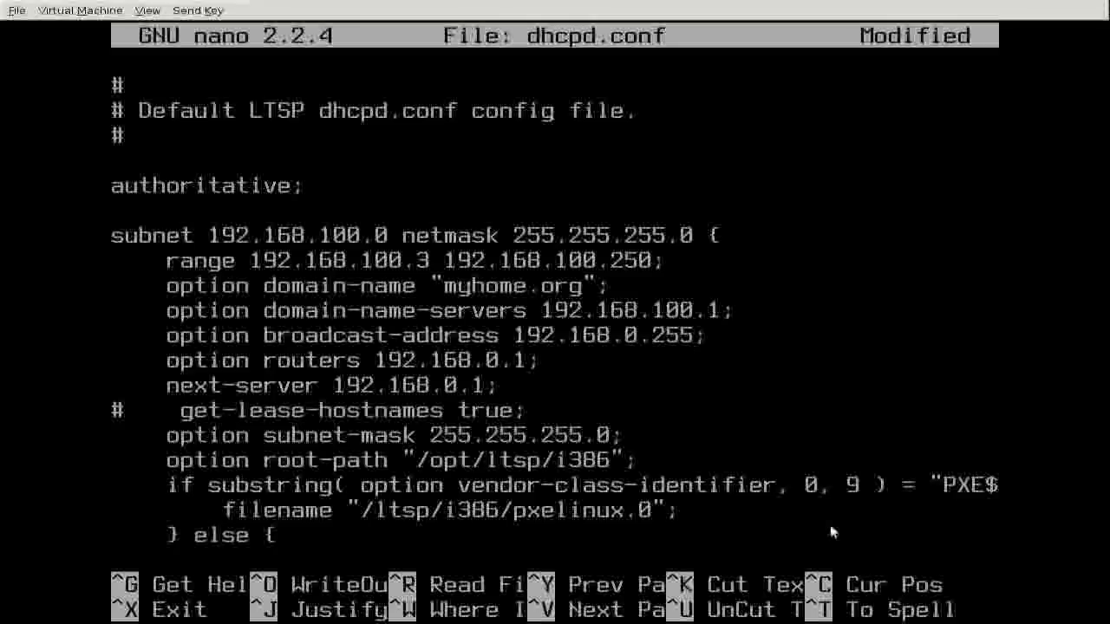
text(100)
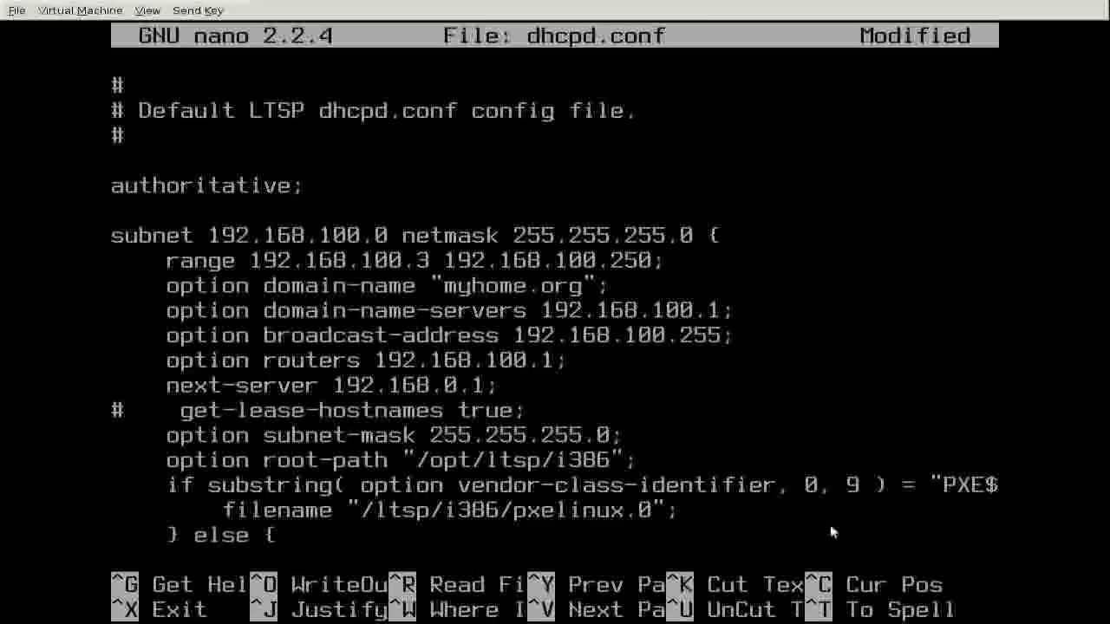
key(BackSpace)
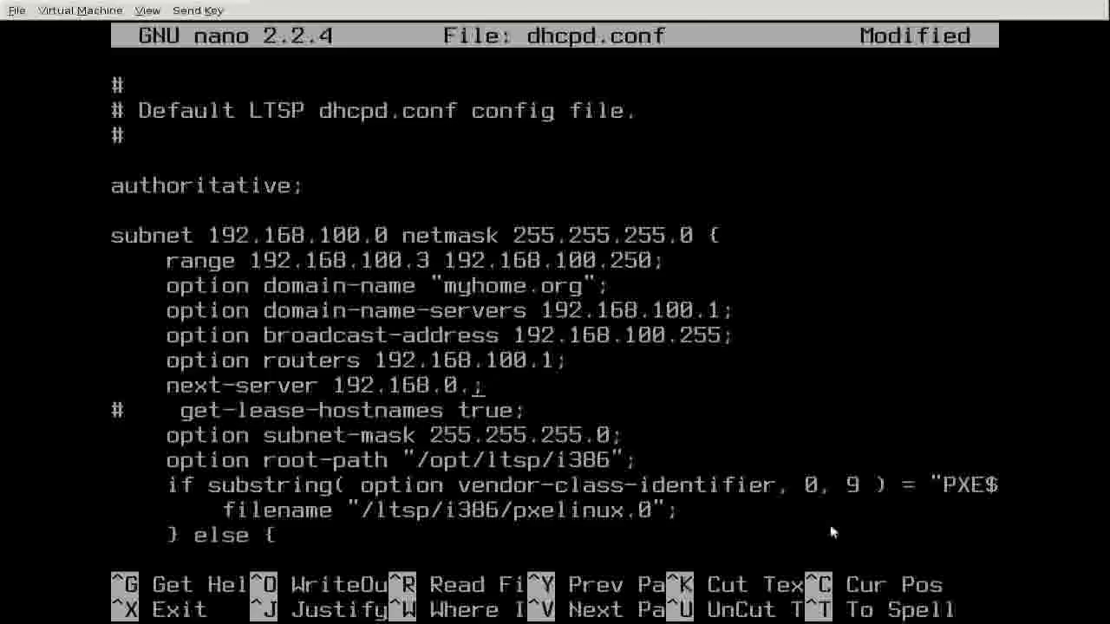
text(2)
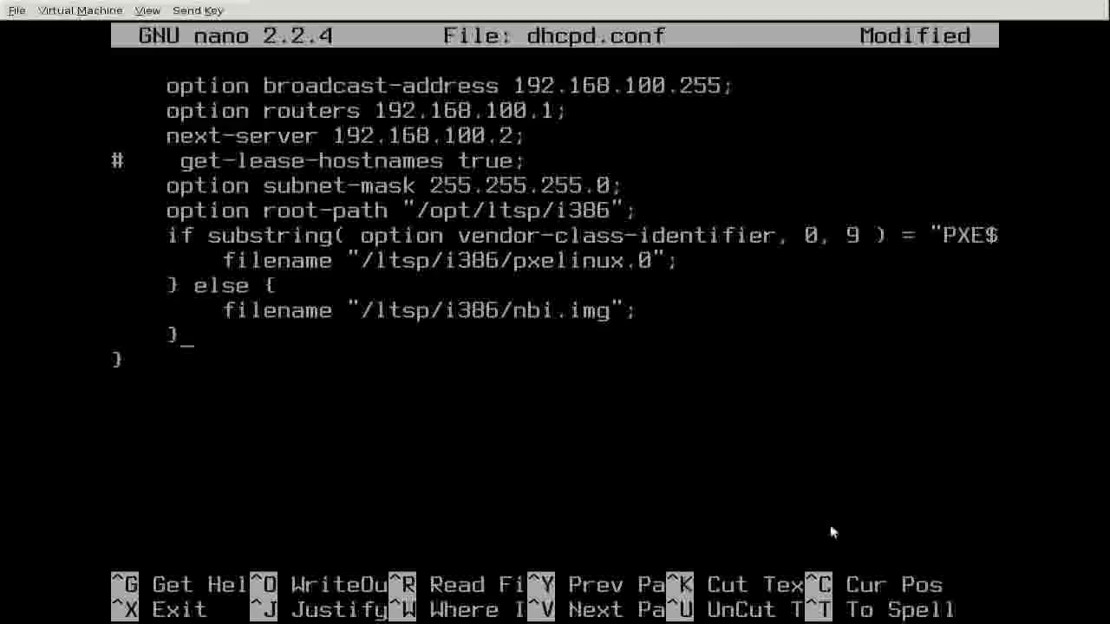
Step: Save dhcpd.conf, exit nano and start isc-dhcp-server again
key(ctrl+o)
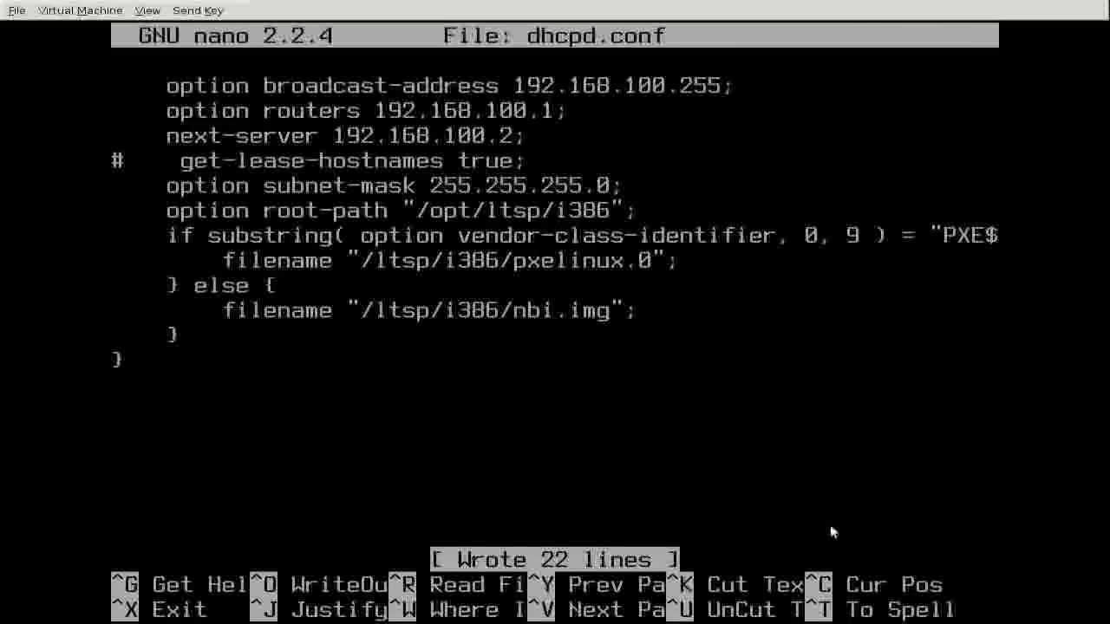
key(ctrl+x)
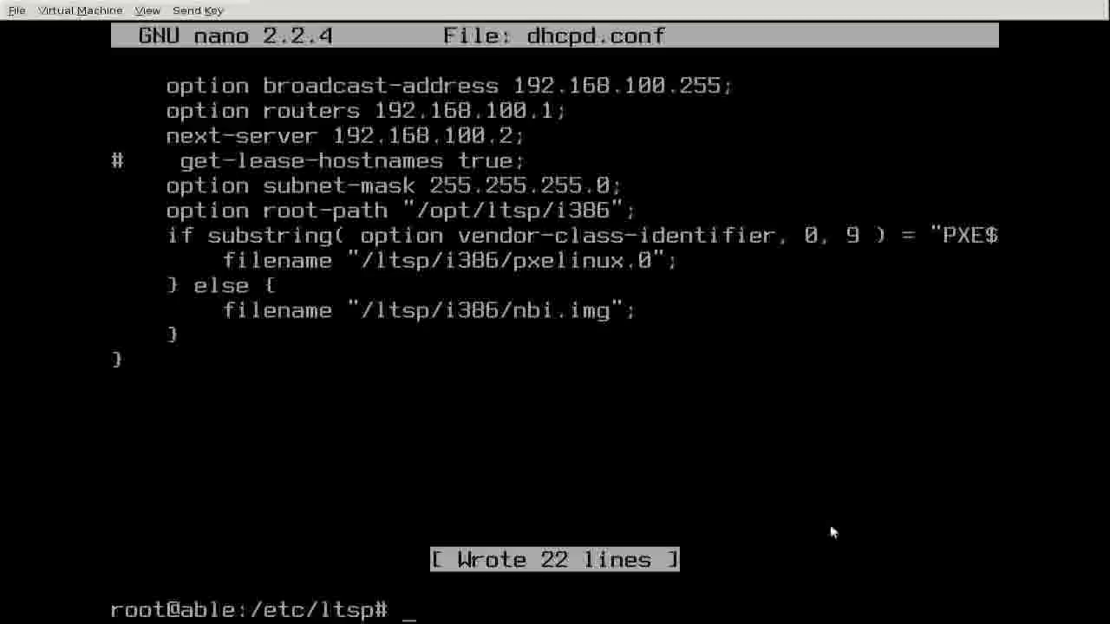
text(/etc/)
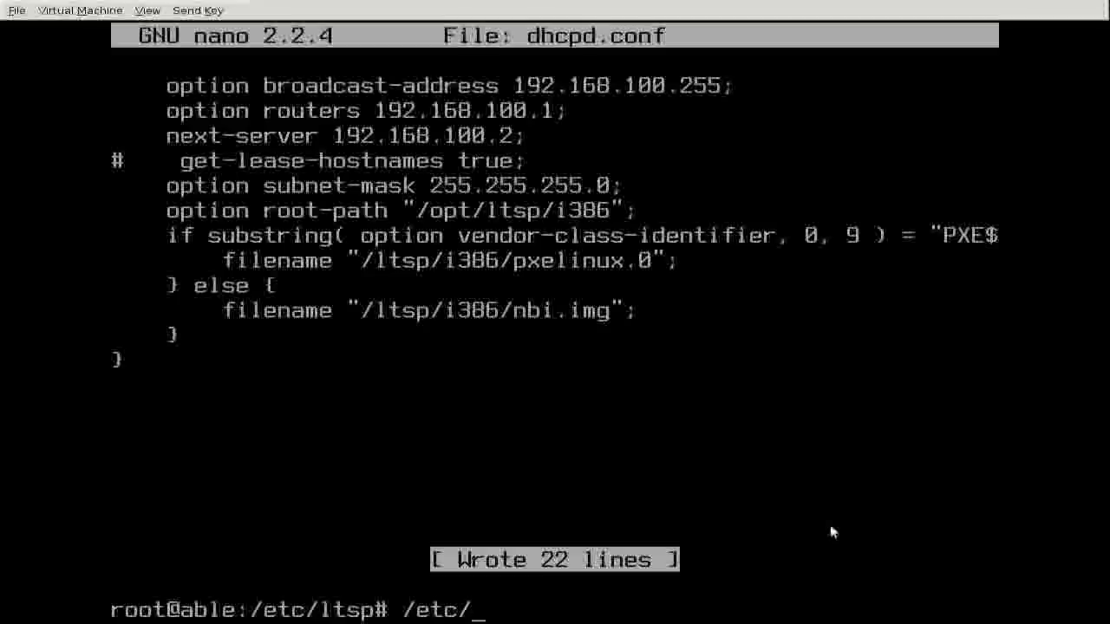
text(ini)
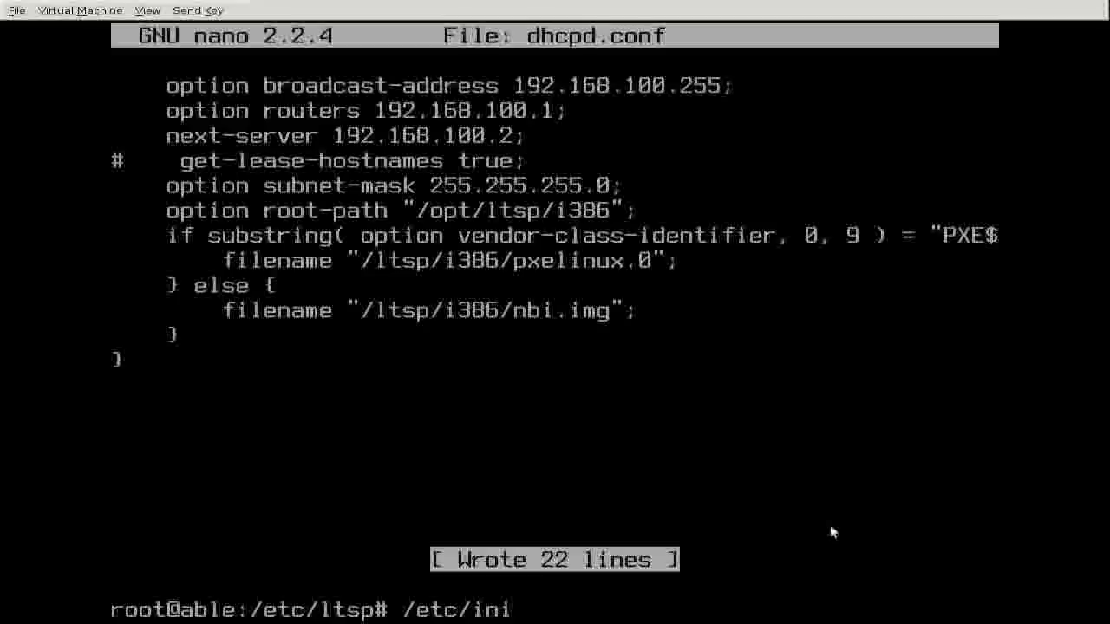
text(t.d/isc-dhcp-server)
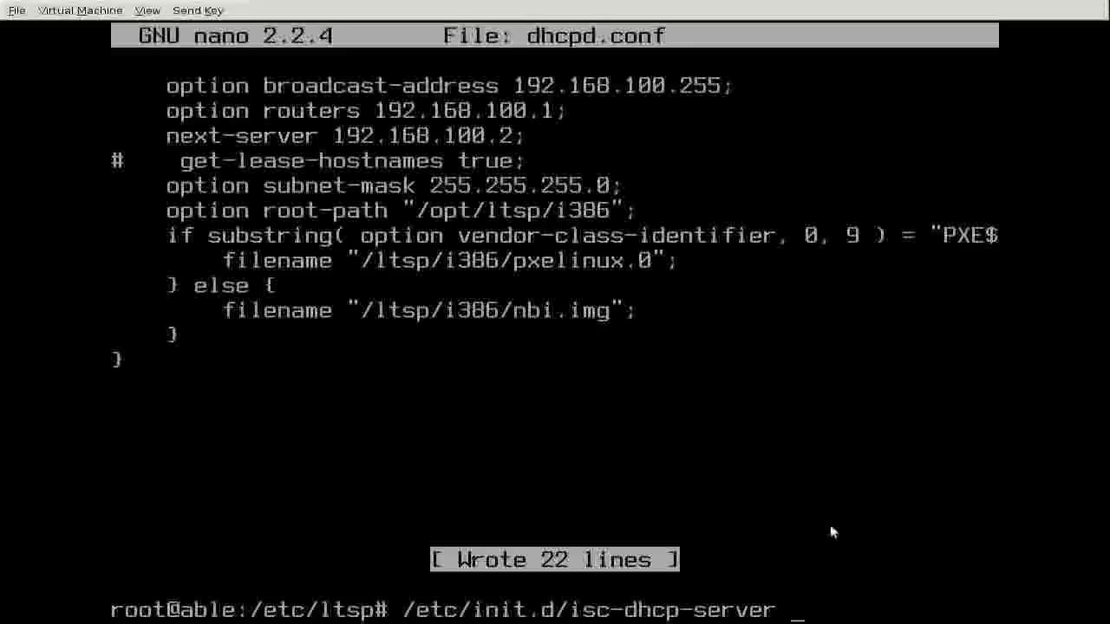
text(start)
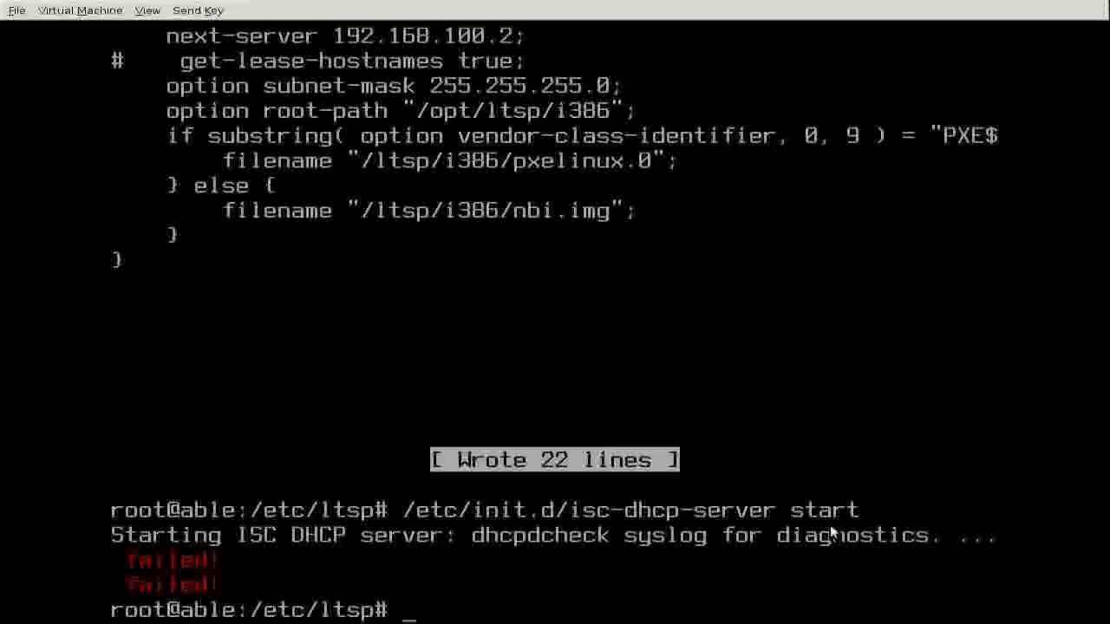
Step: Tail /var/log/syslog to see dhcpd's missing eth0 subnet declaration error
text(tail)
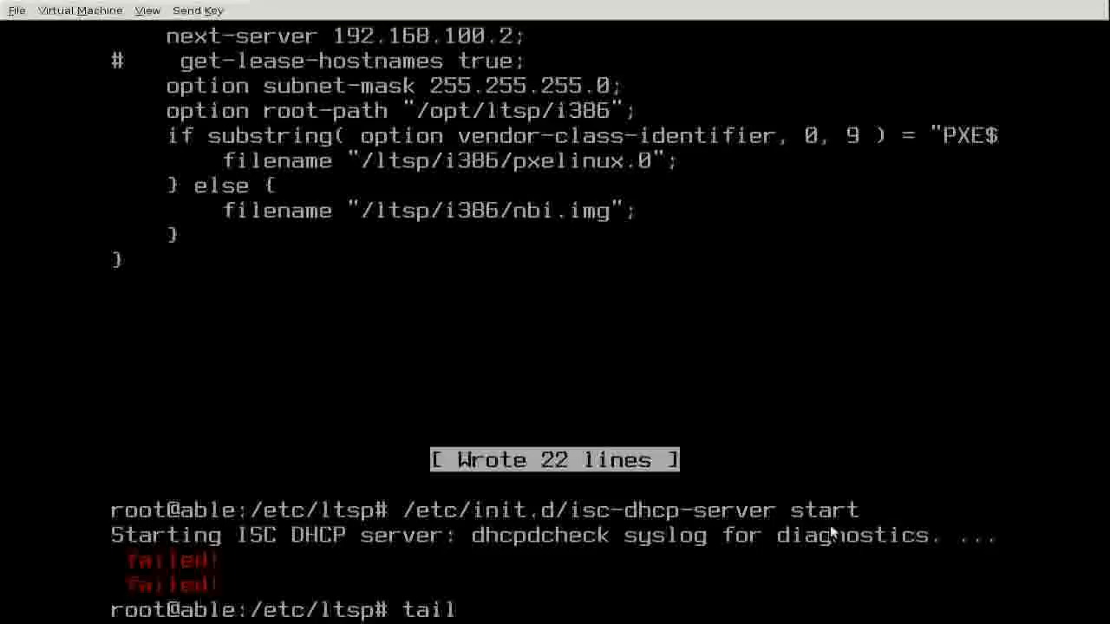
text(/var/log/syslog)
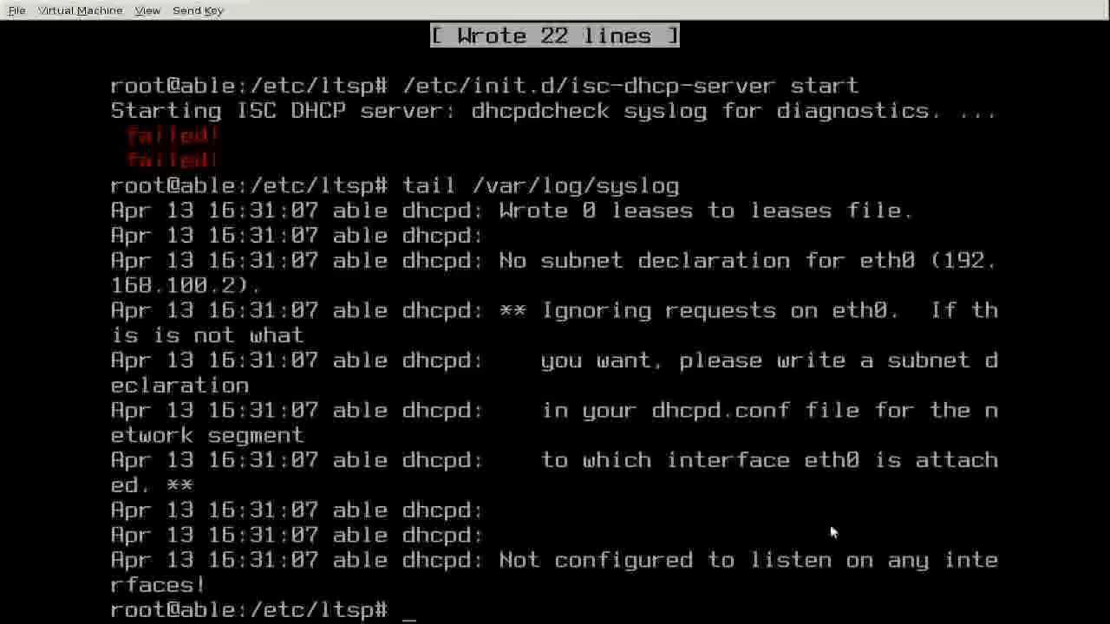
Step: Copy the LTSP dhcpd.conf into ../dhcp/ and list the result
text(ls)
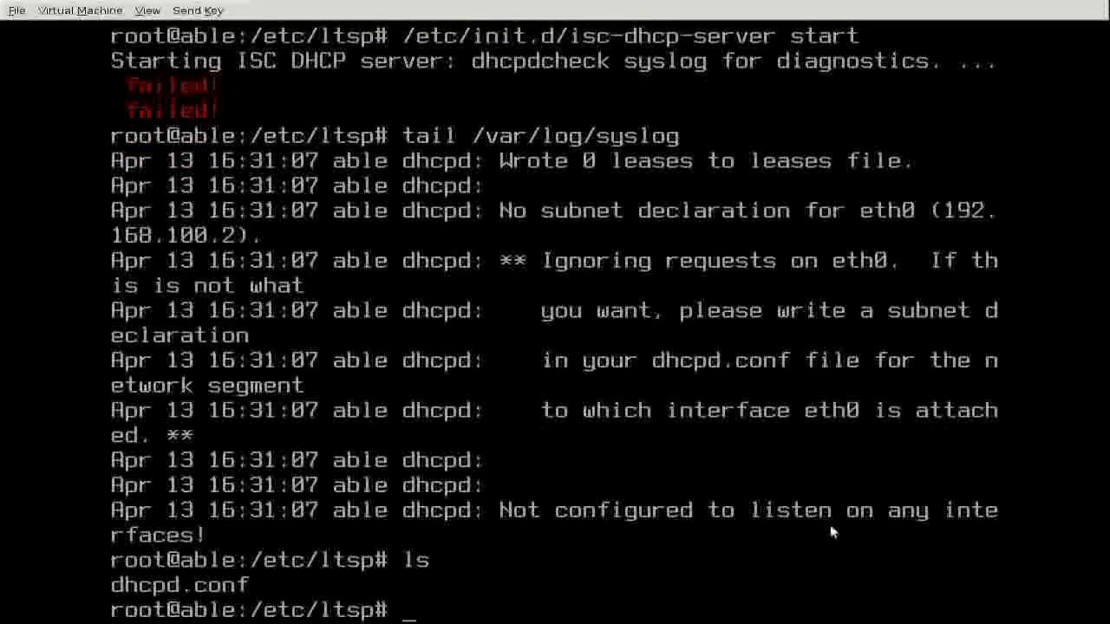
text(cp dhcpd.conf)
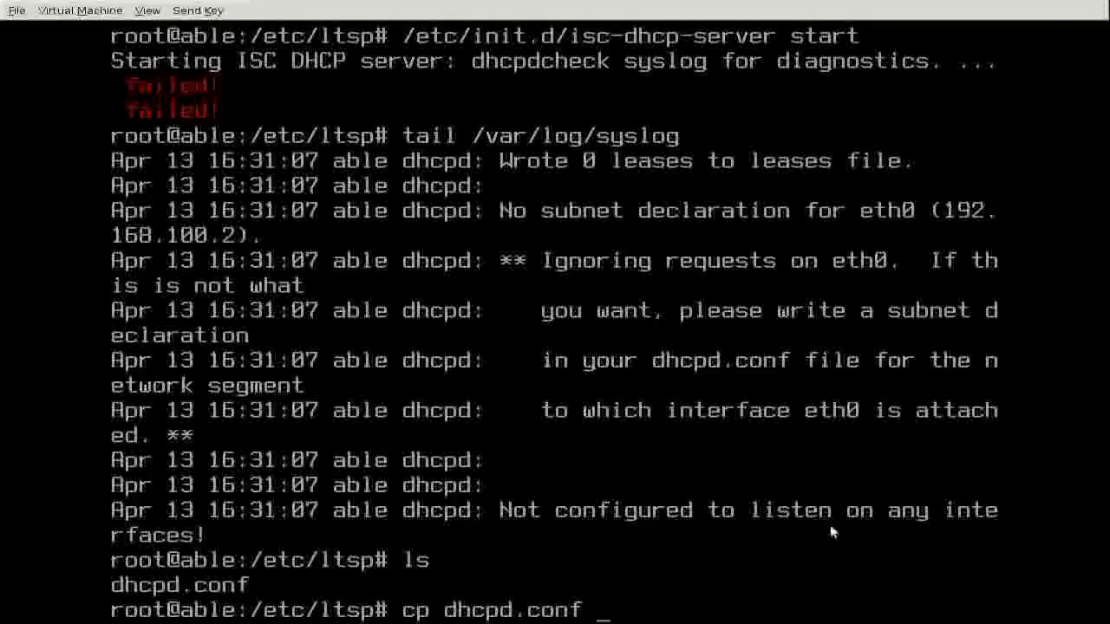
text(../)
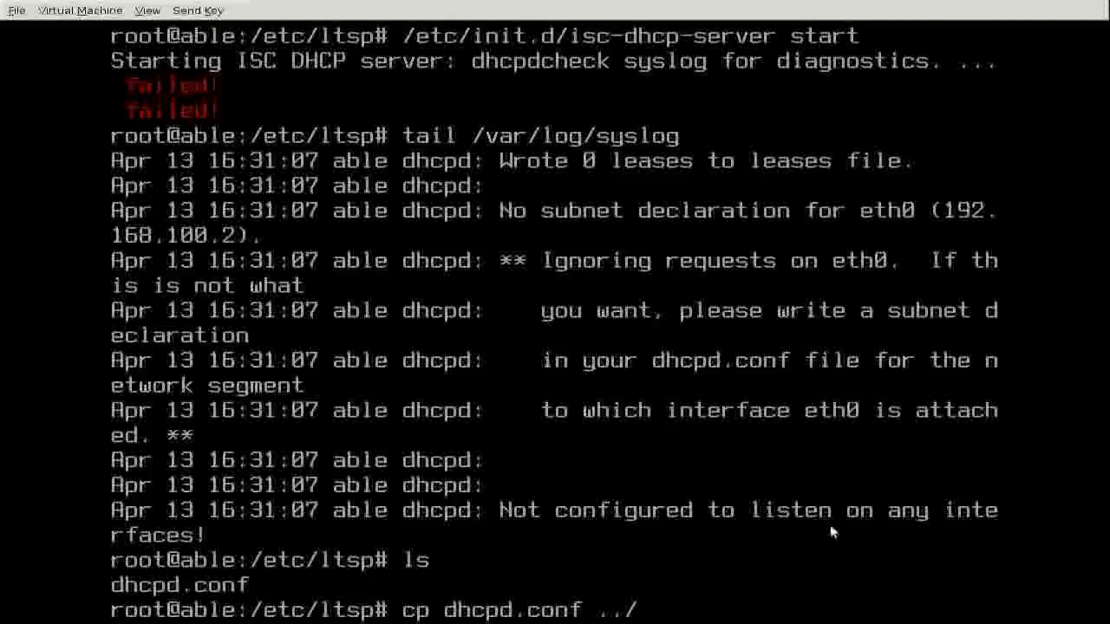
text(dhcp)
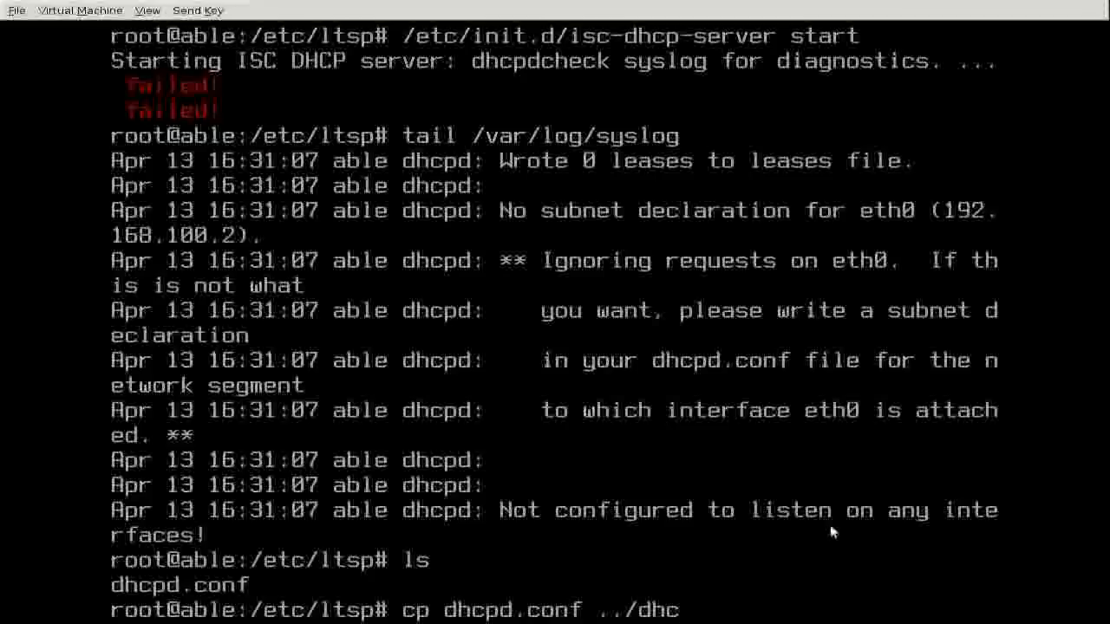
text(p/)
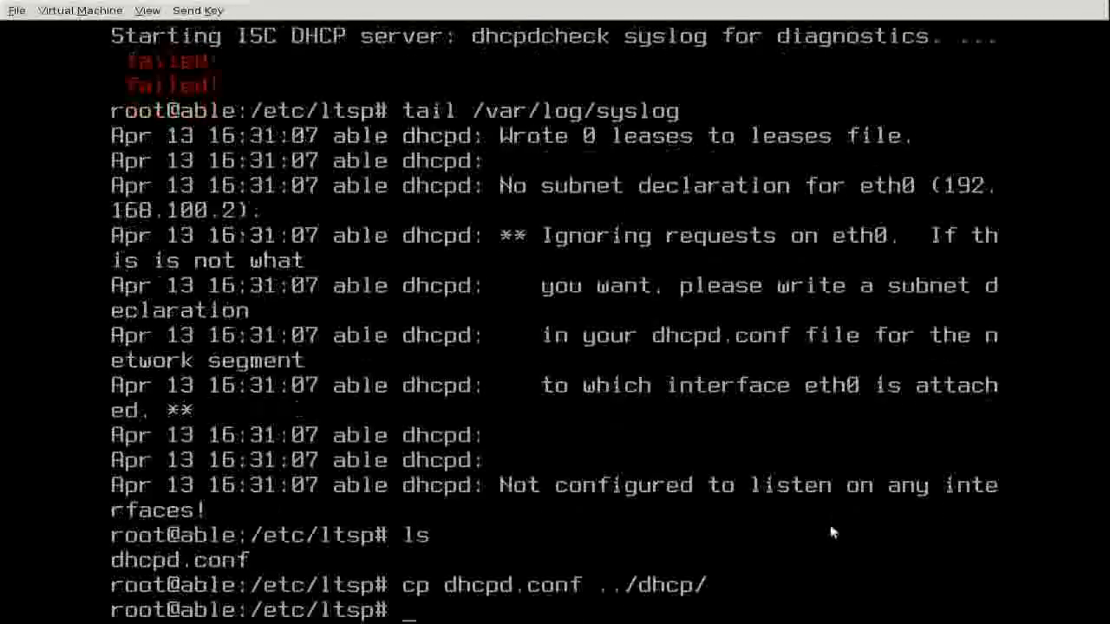
text(ls)
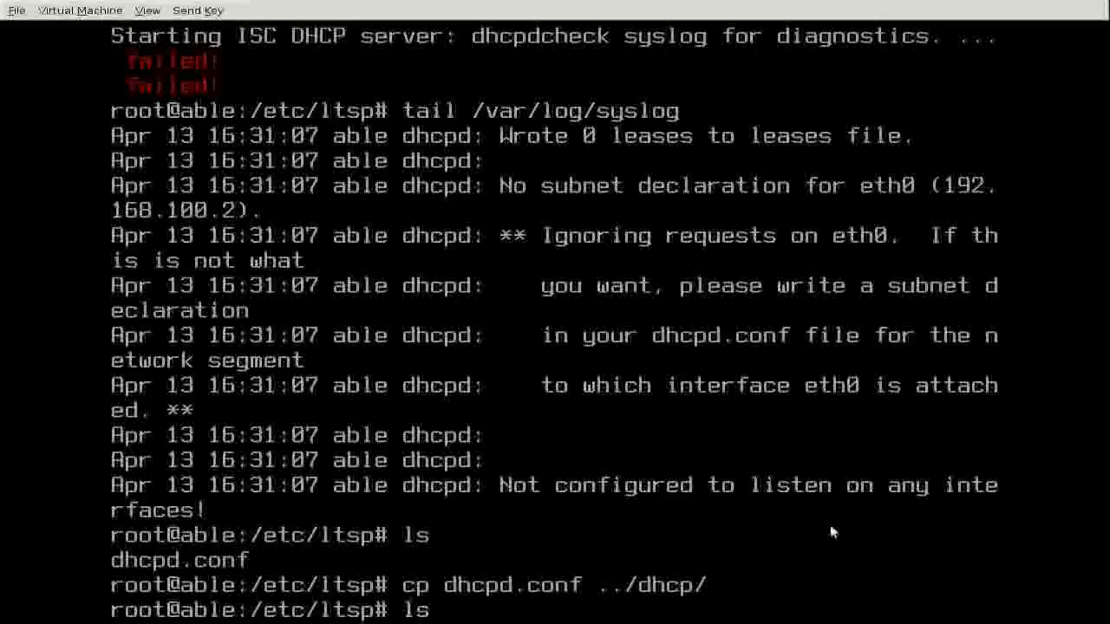
Step: Start isc-dhcp-server and confirm the dhcpd process is running
text(/etc/init.d/isc-dhcp-server start)
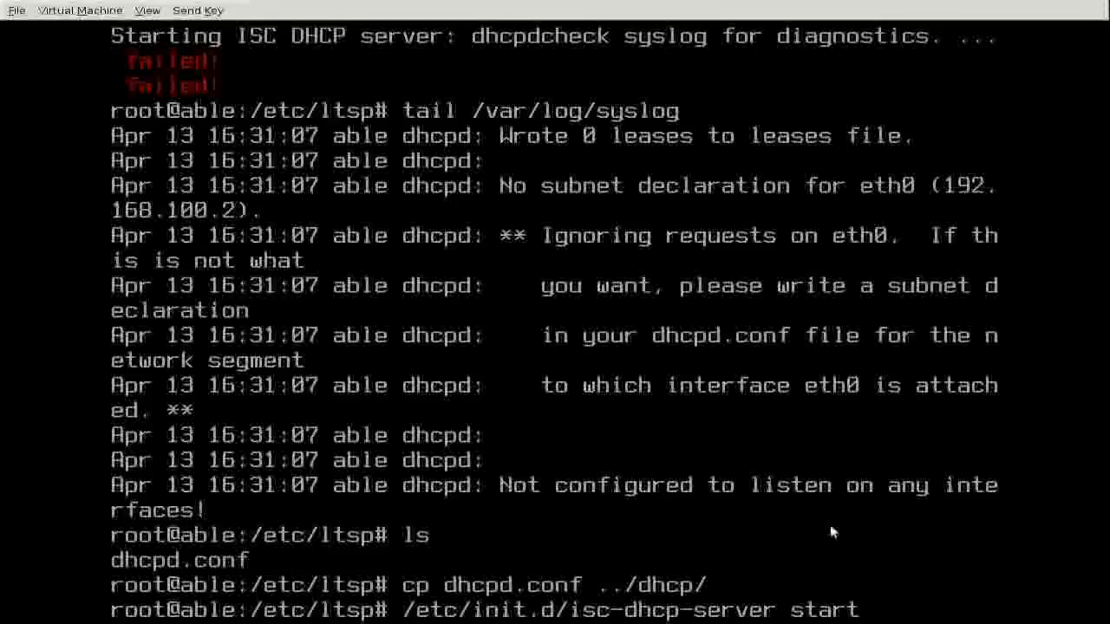
key(Return)
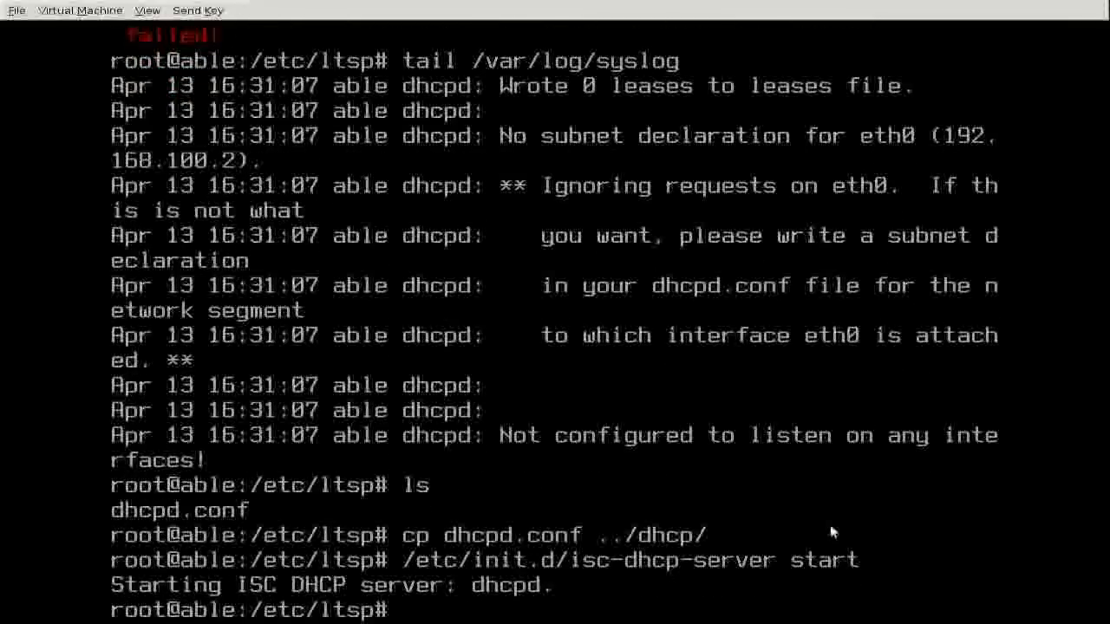
text(ps aux)
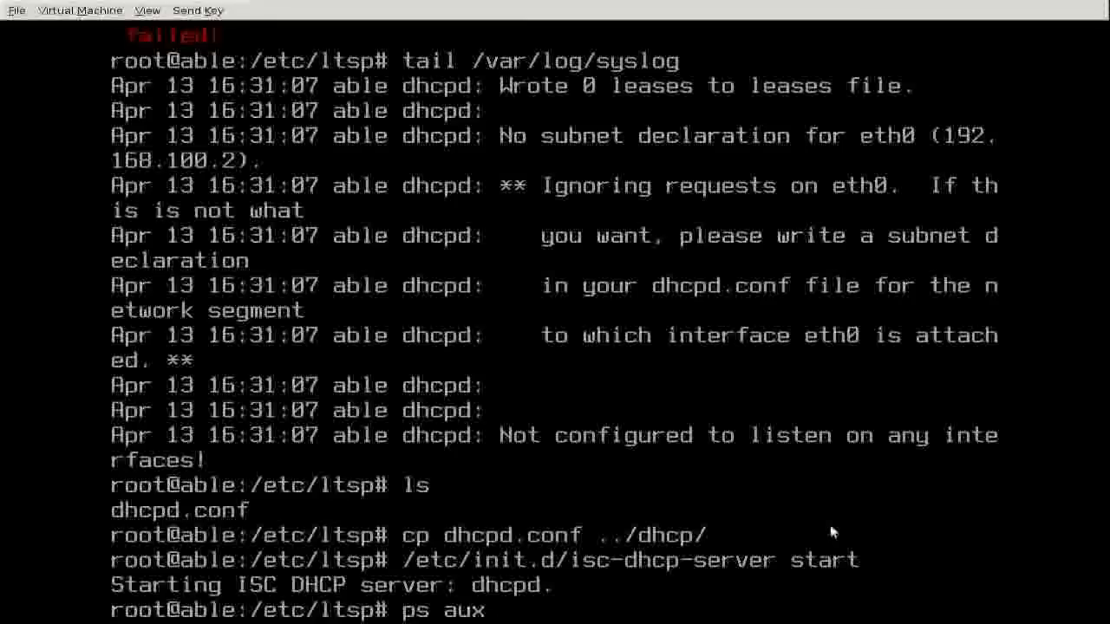
text(|grep dh)
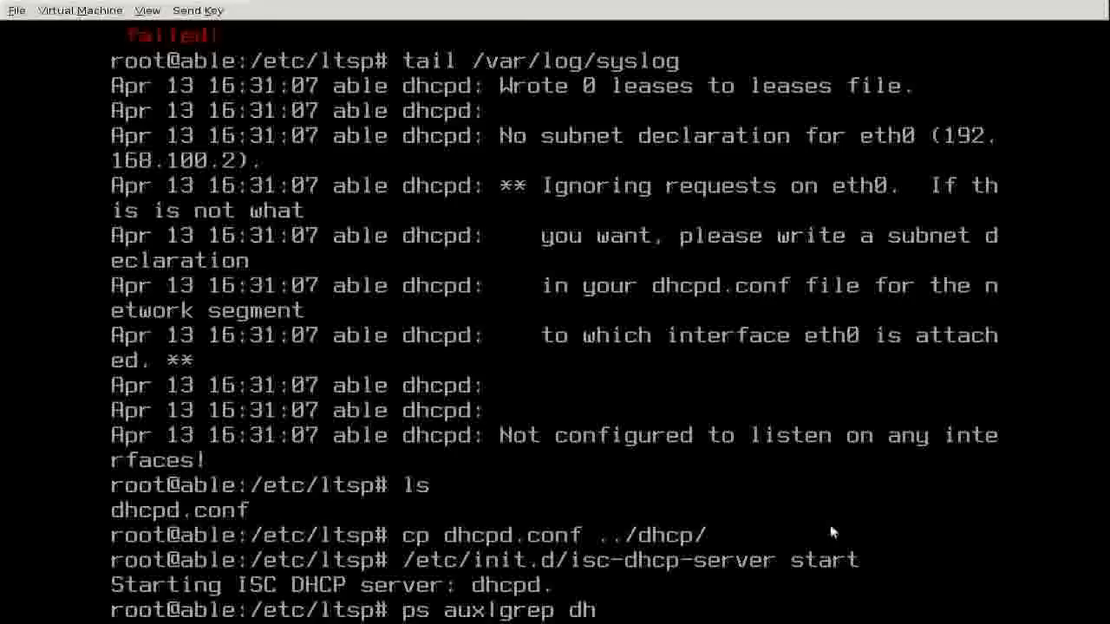
key(Return)
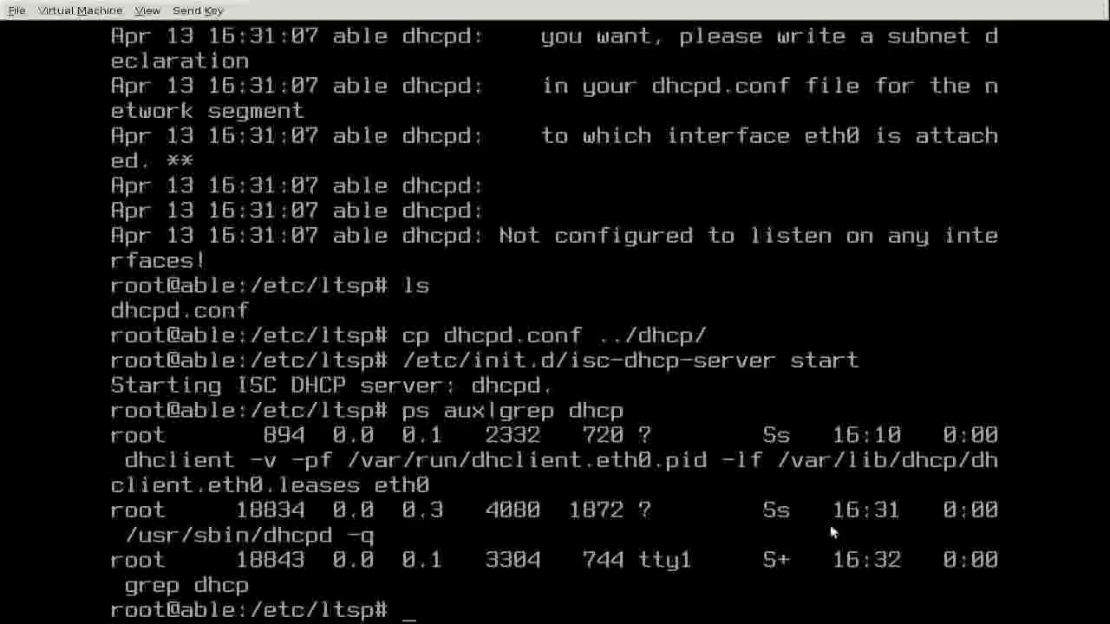
Step: Confirm the NFS server processes are running with ps aux|grep nfs
text(p)
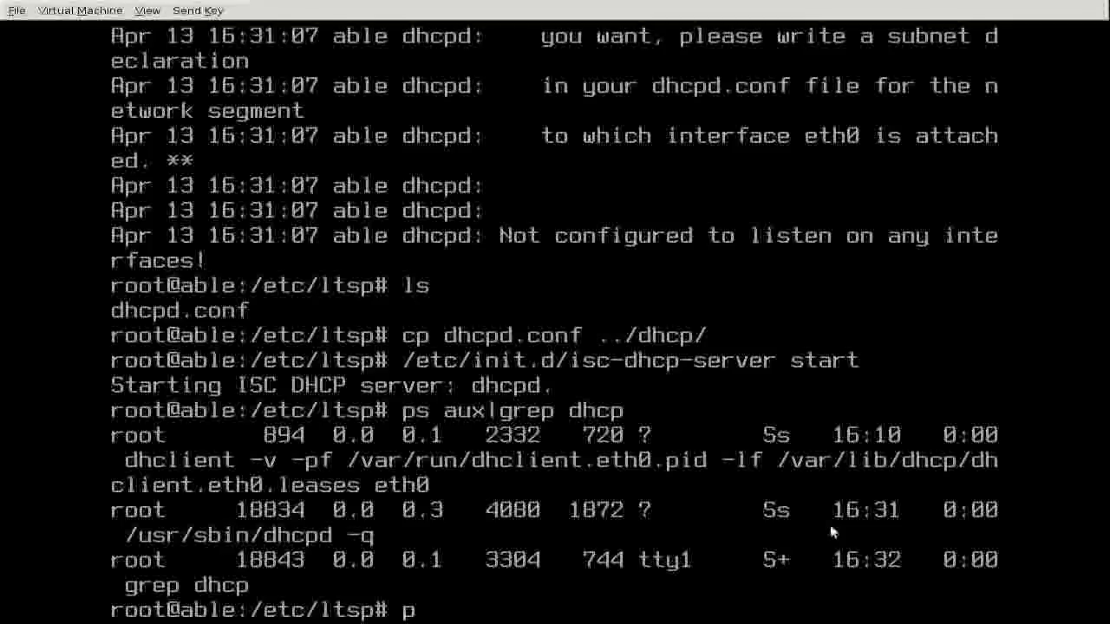
text(s aux|gr)
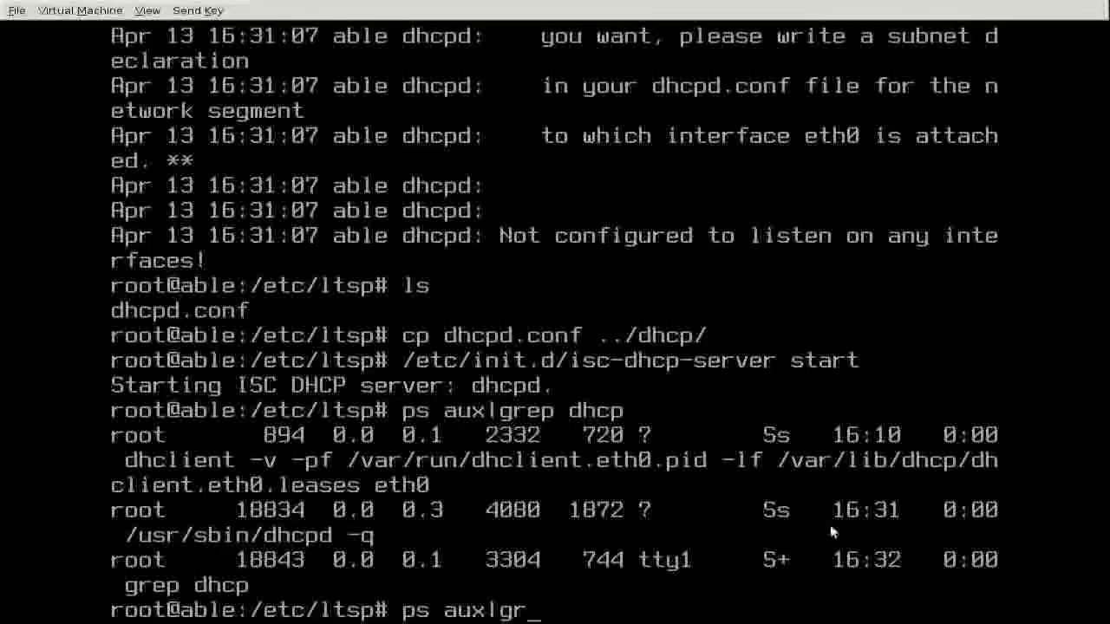
key(Return)
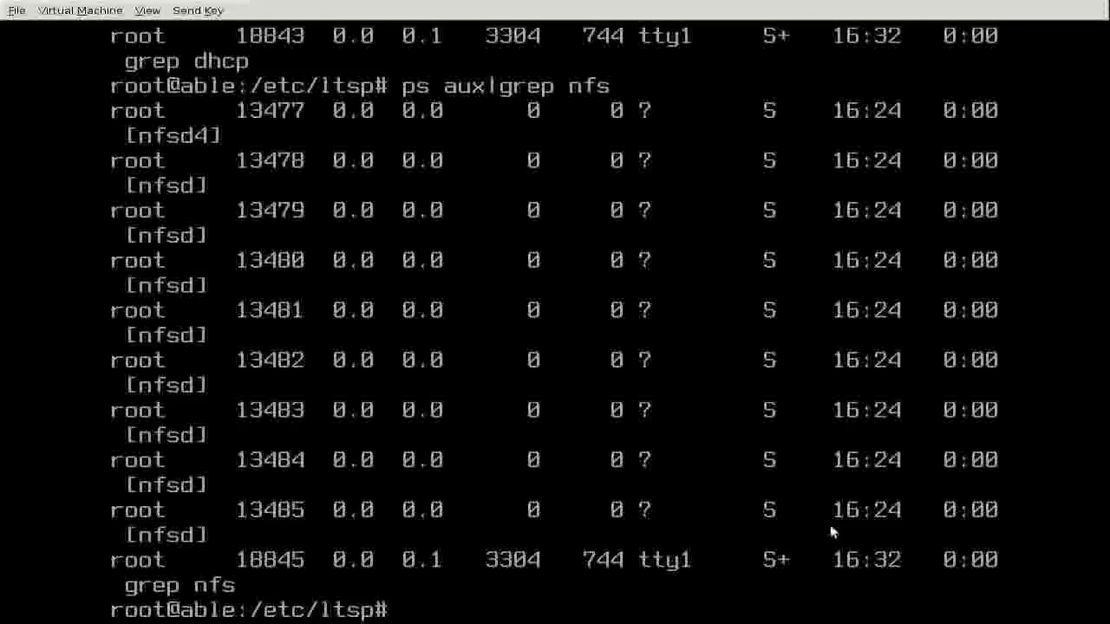
text(ls /opt/)
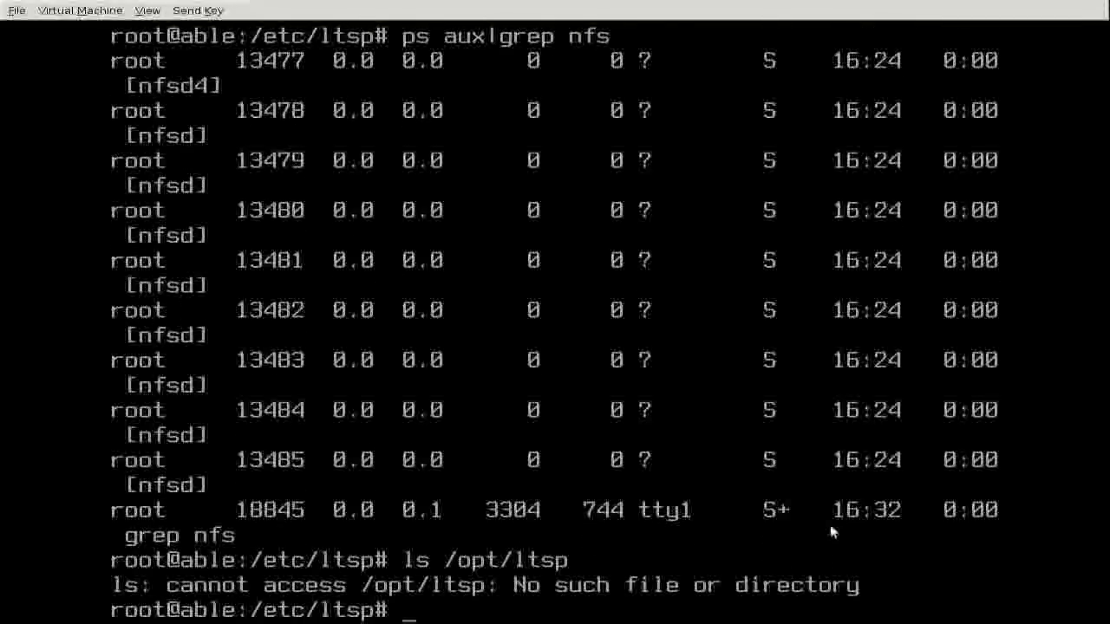
text(lt)
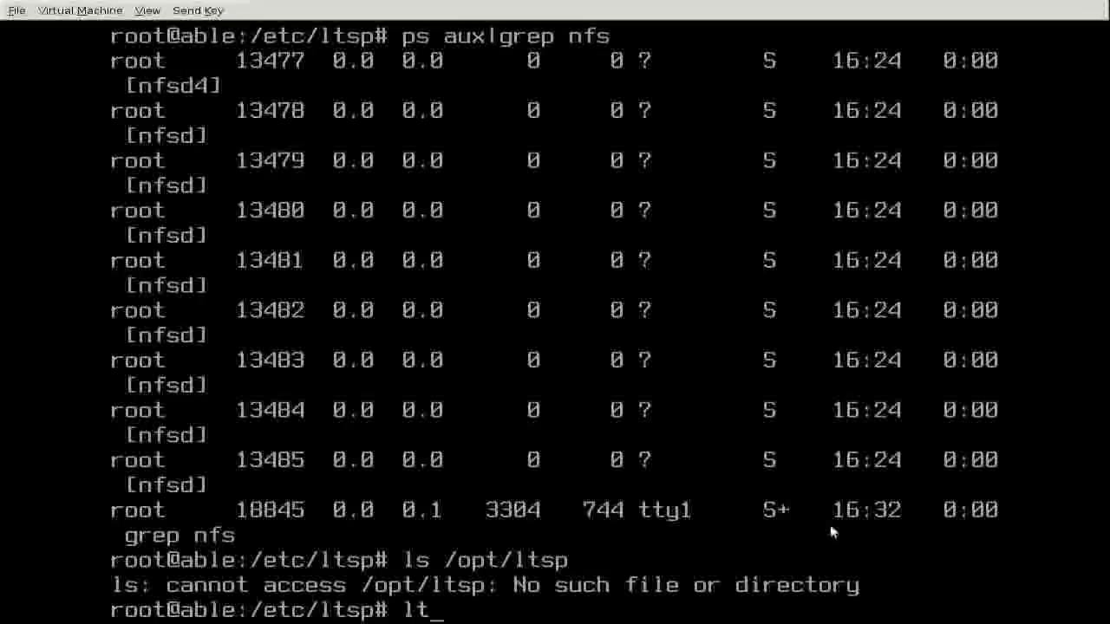
text(sp-buil)
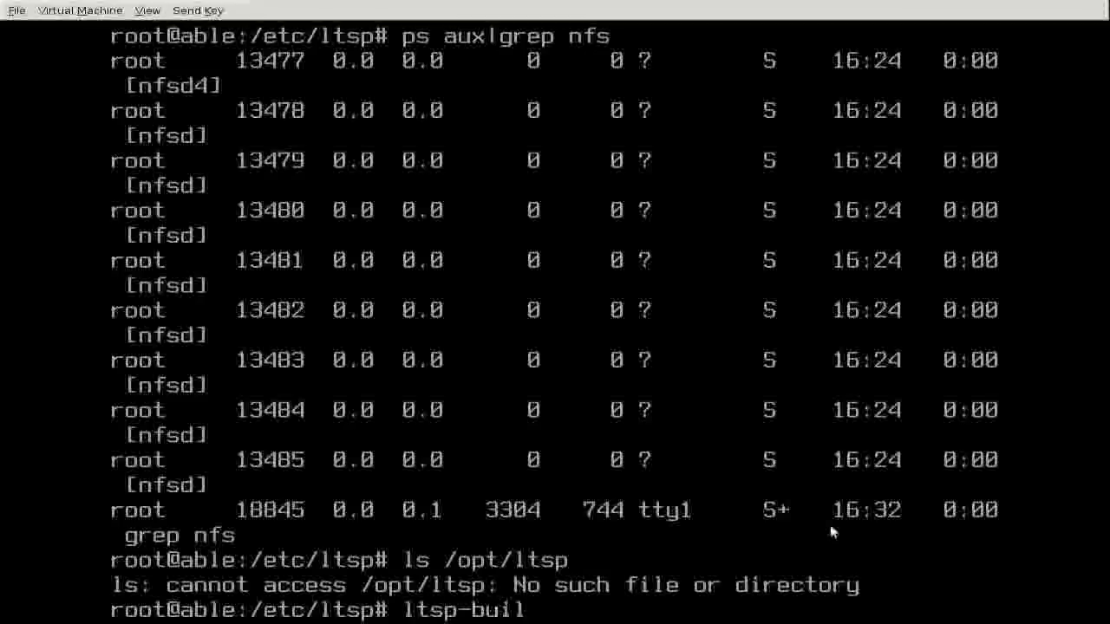
text(d-client)
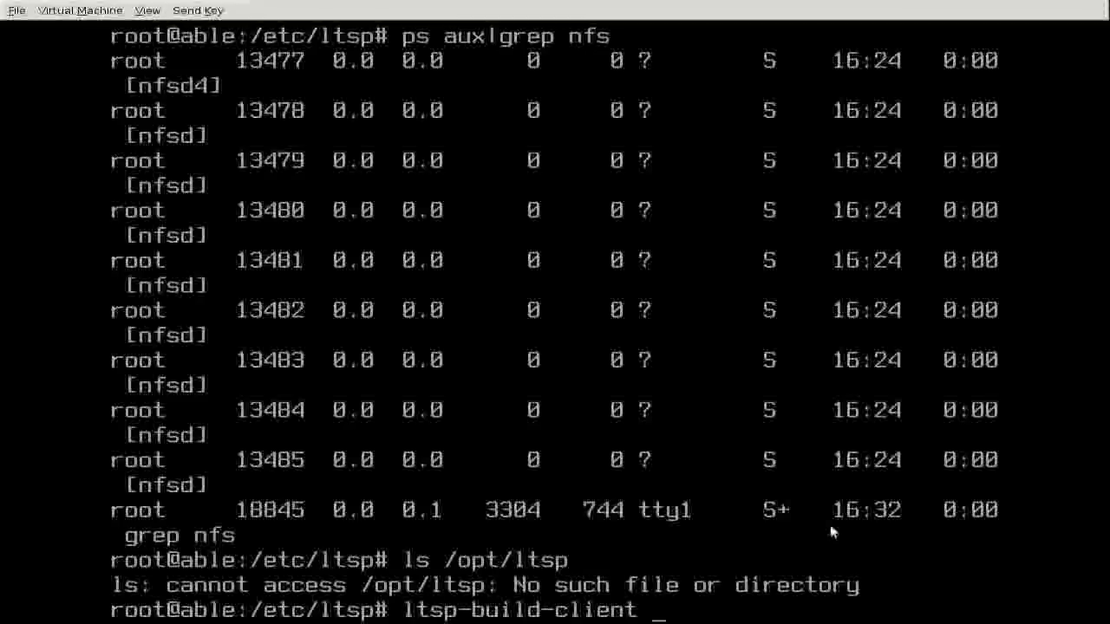
text(--mirror)
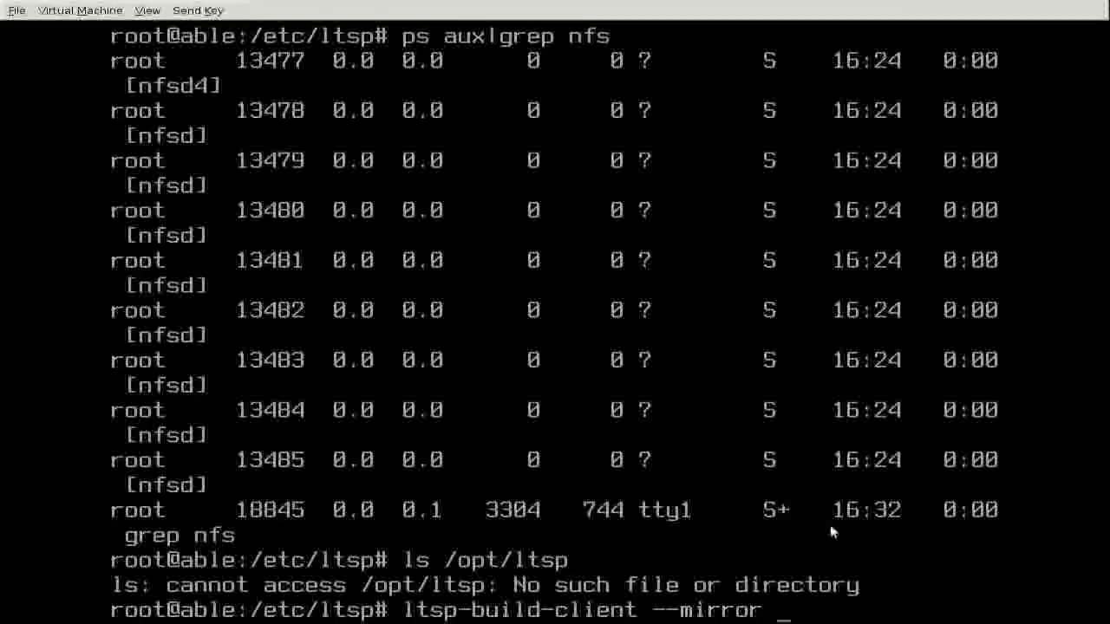
text(http)
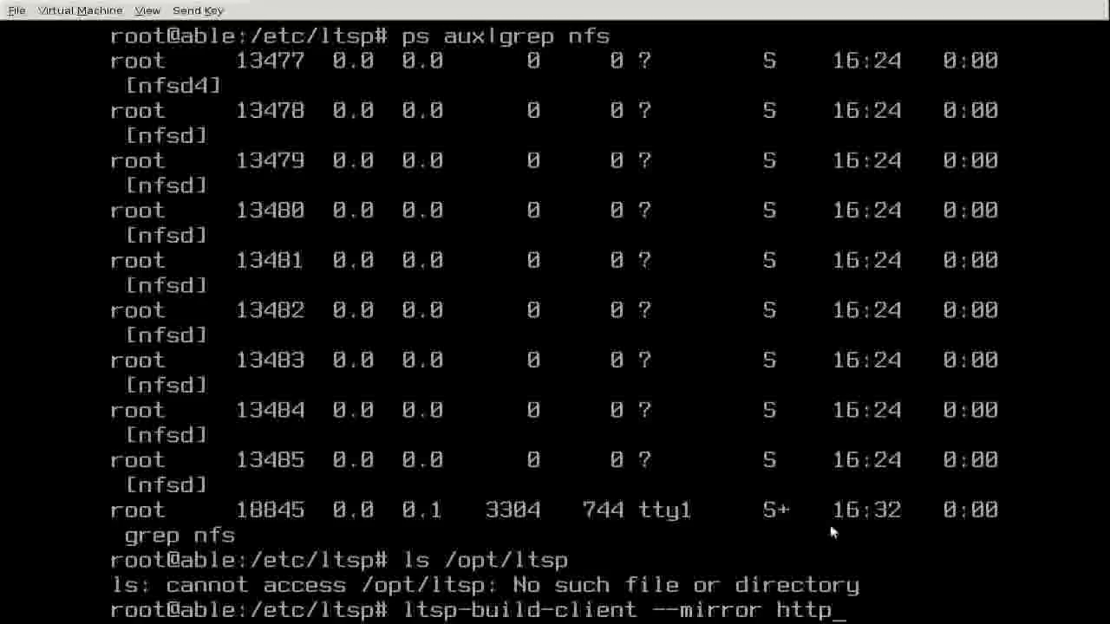
text(://)
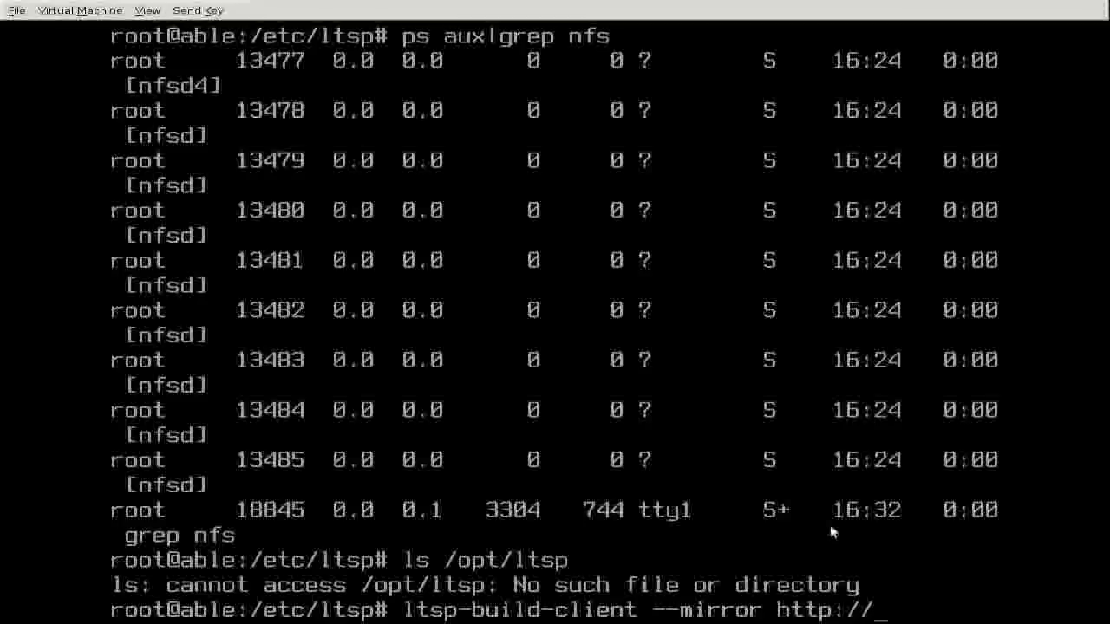
text(192.1)
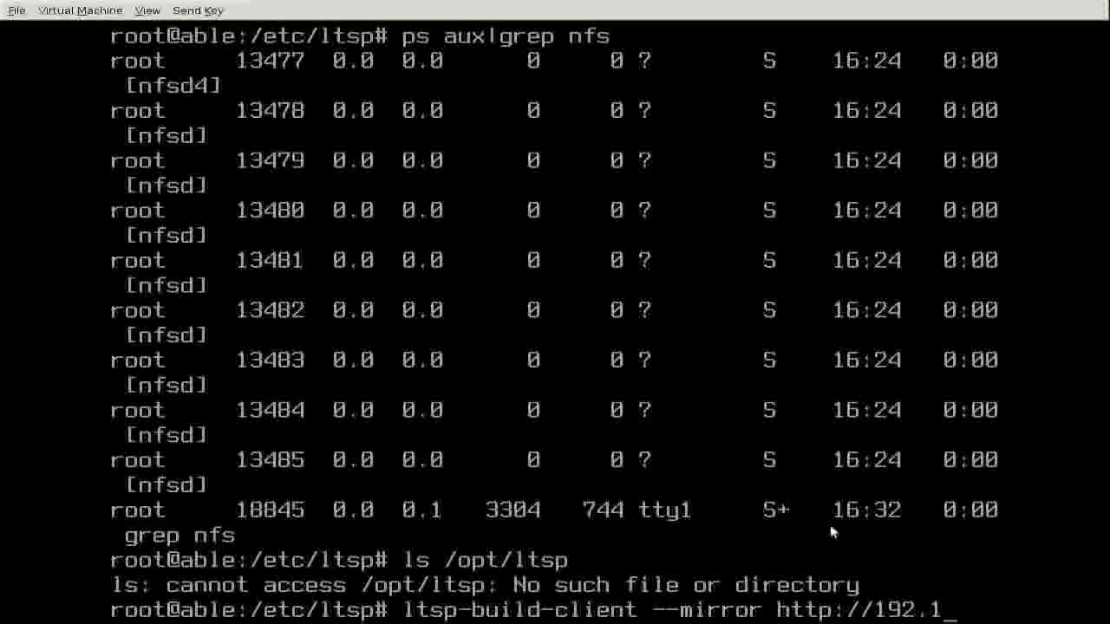
text(68.)
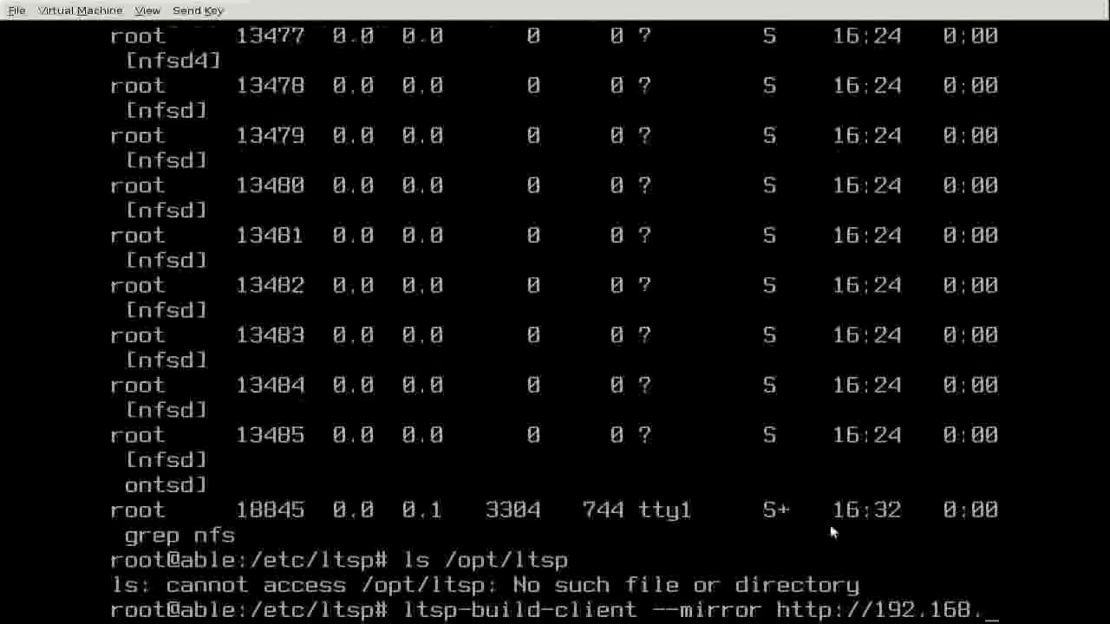
text(00.1)
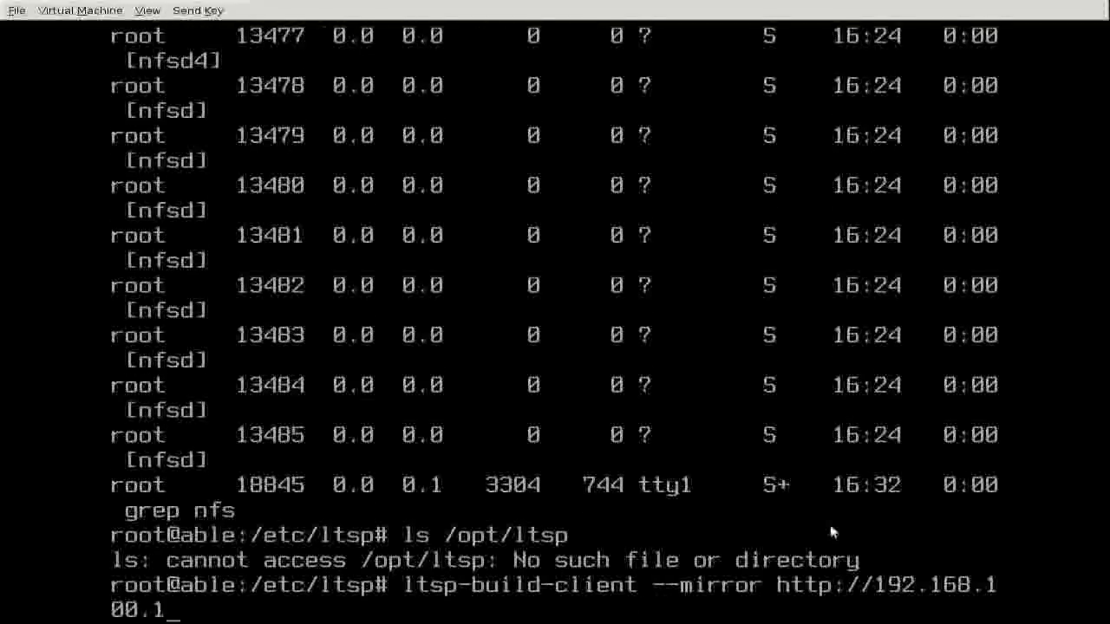
text(/debian)
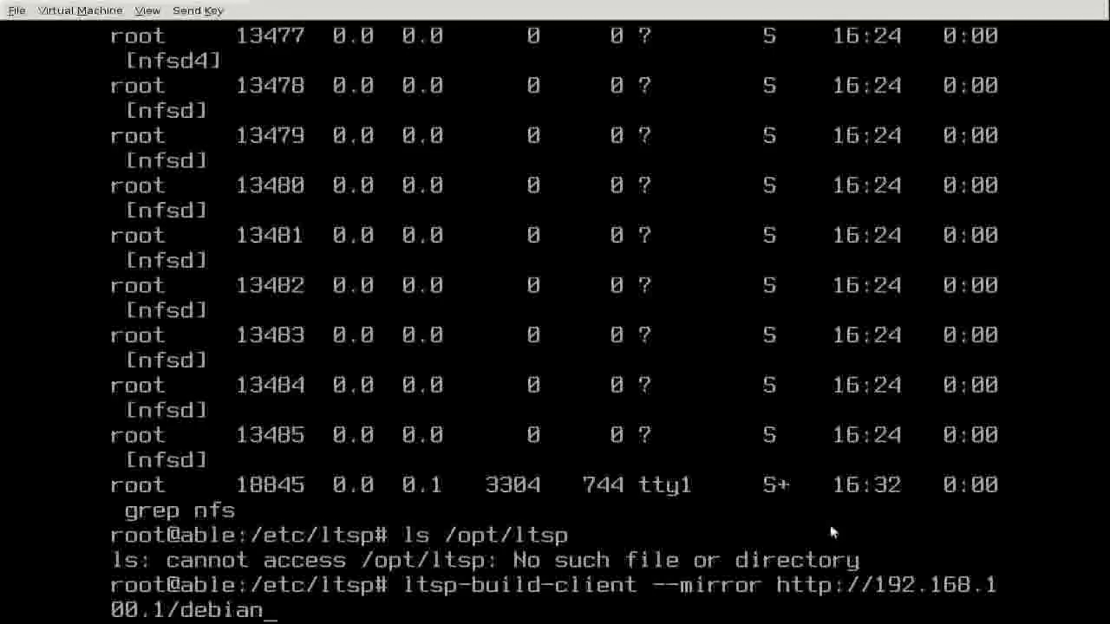
key(Return)
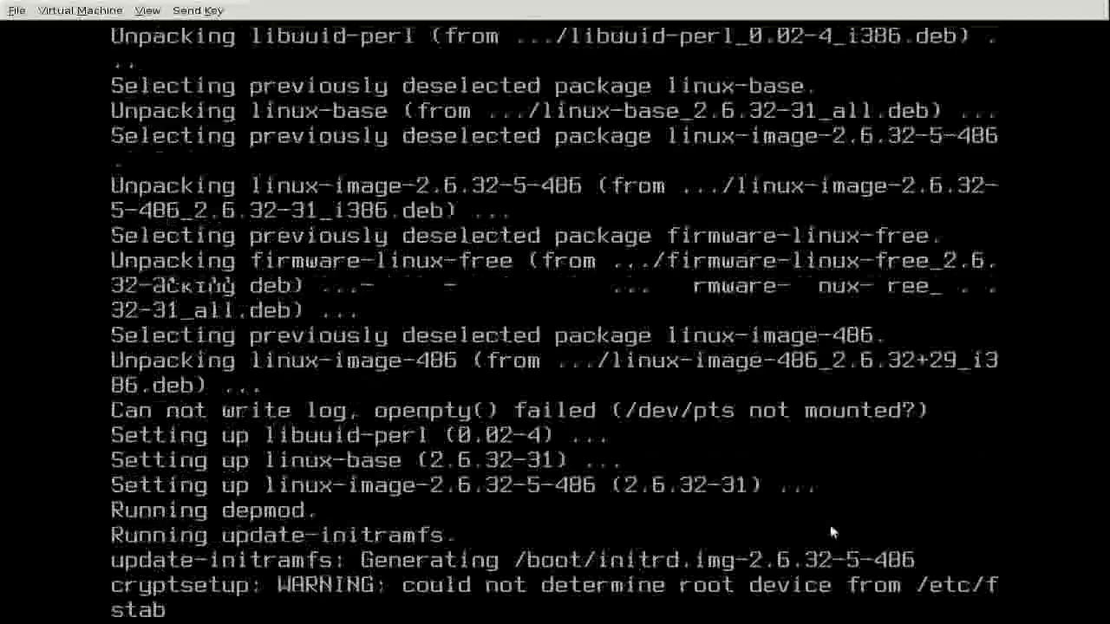
scroll(down, 3)
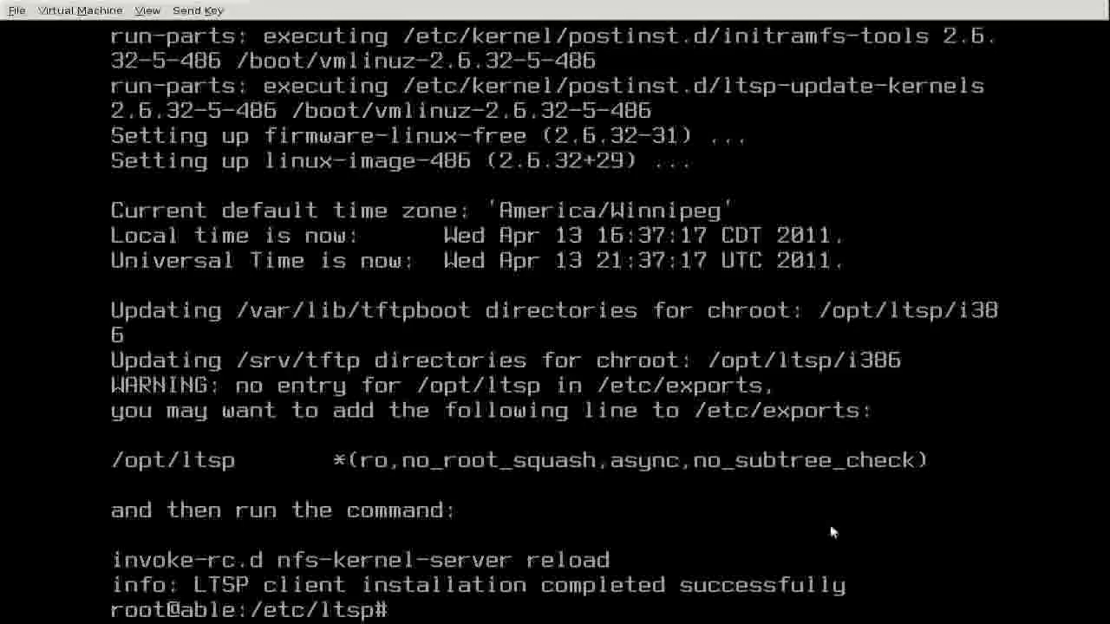
Step: Cat /etc/exports to see only commented examples, then open it in nano
text(cat)
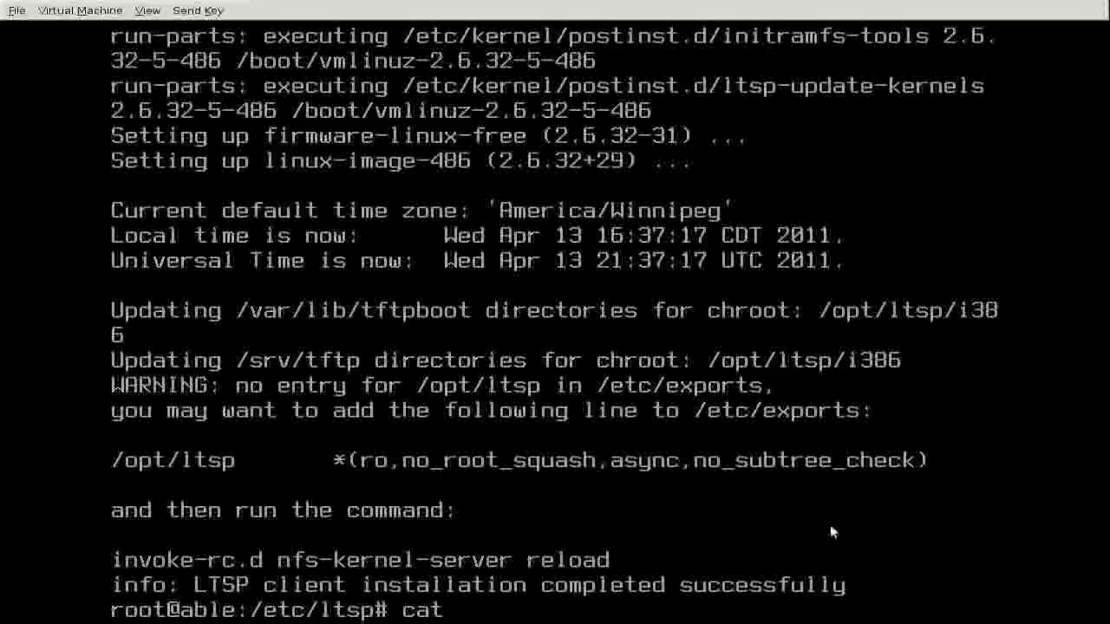
text(/et)
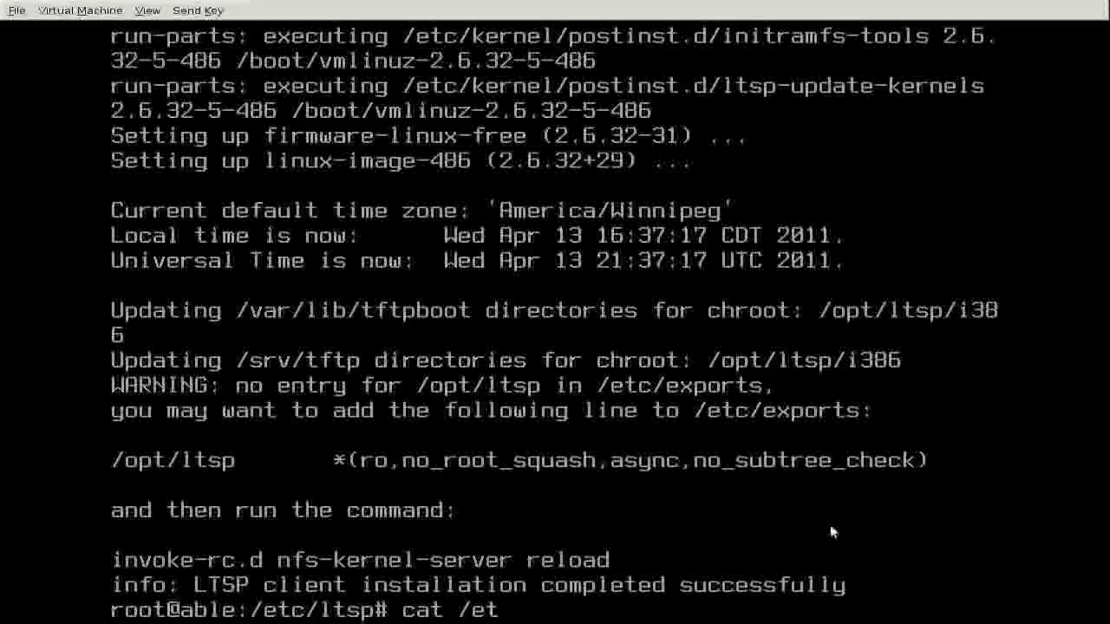
text(c/exports)
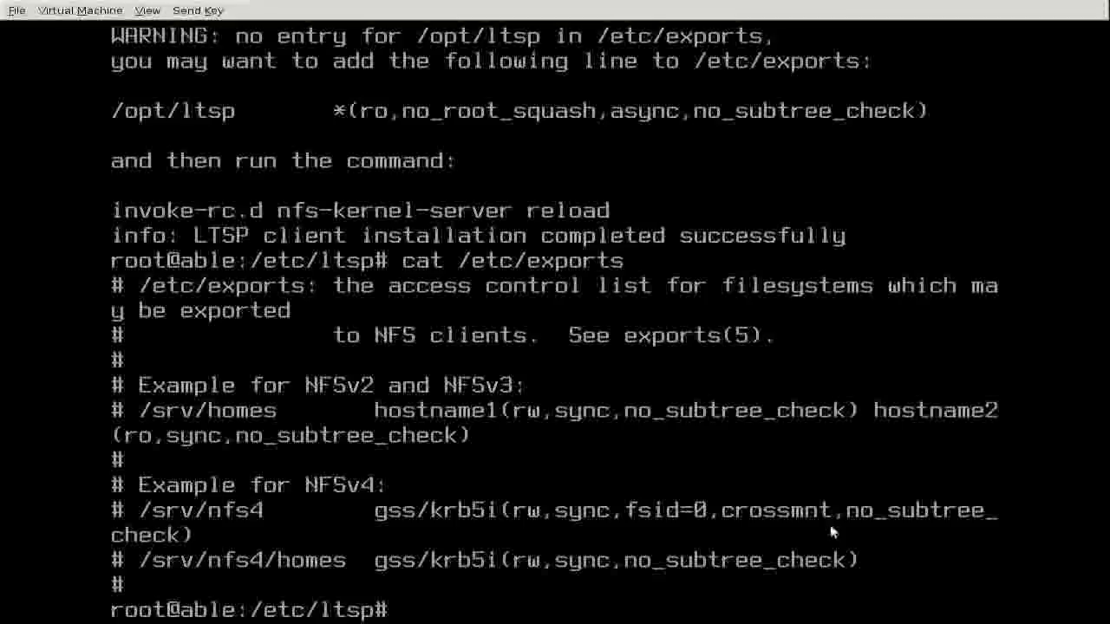
text(nano)
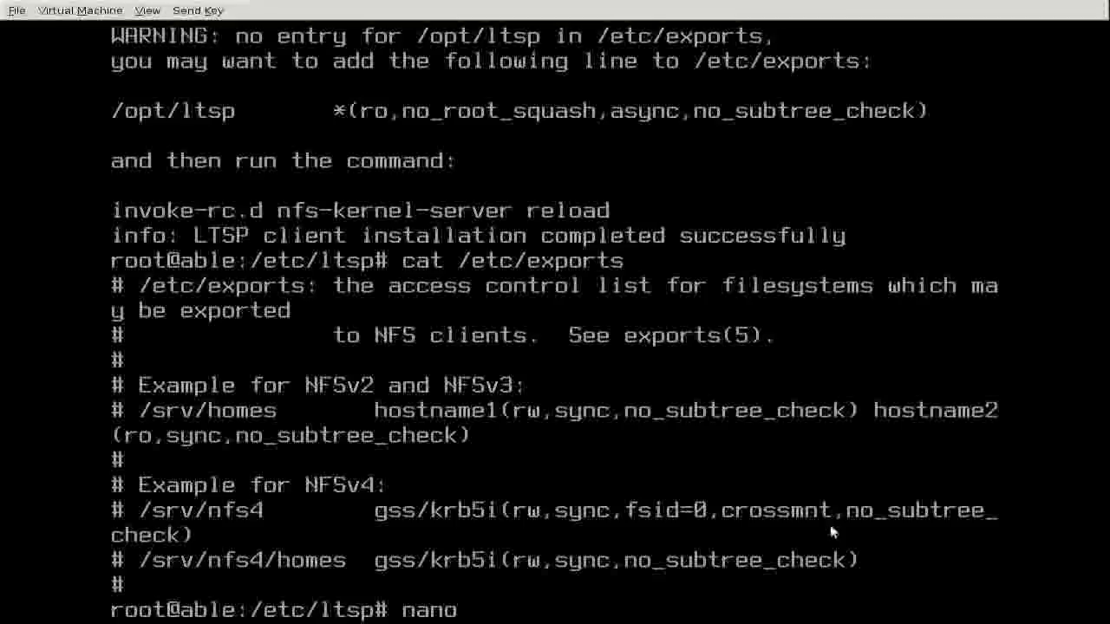
text(/etc/e)
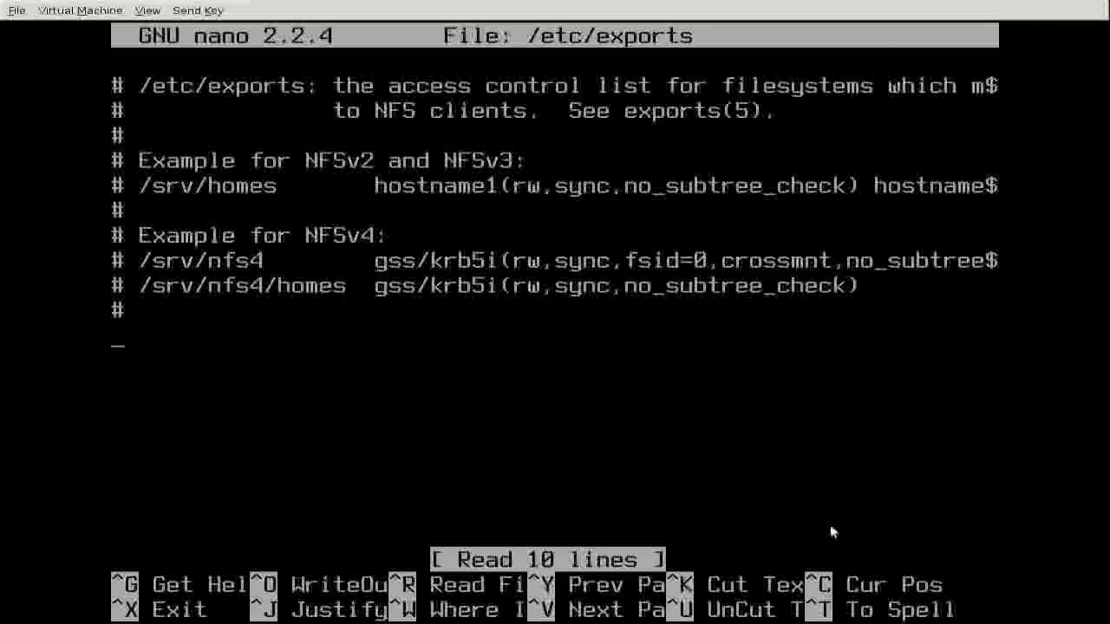
Step: Begin an exports line for /opt/ltsp/i386 shared with * (everyone)
text(/)
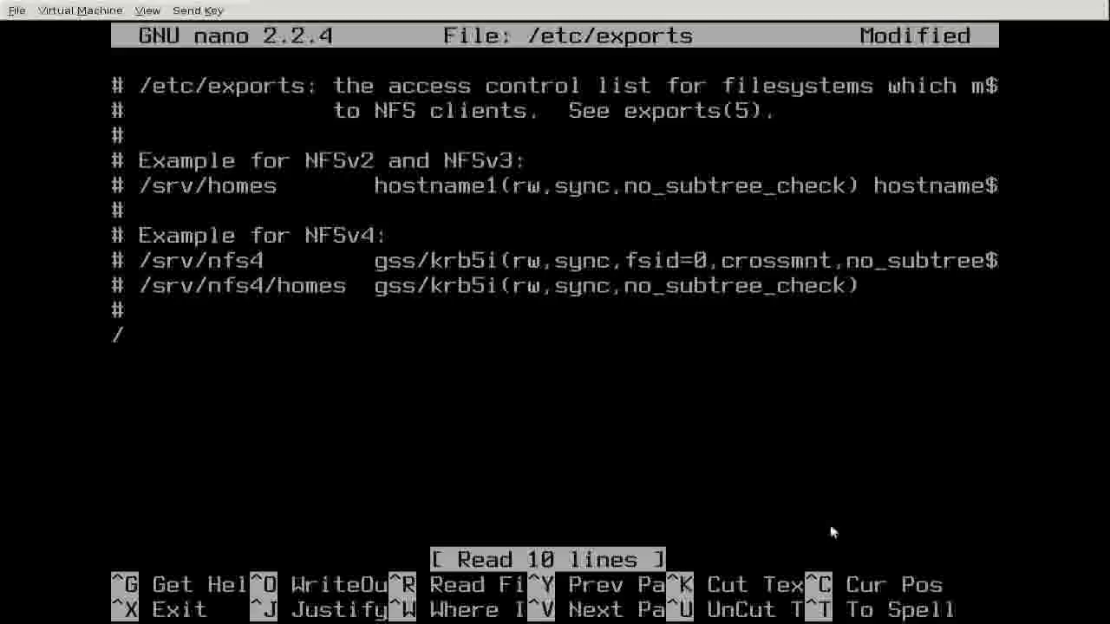
text(opt/l)
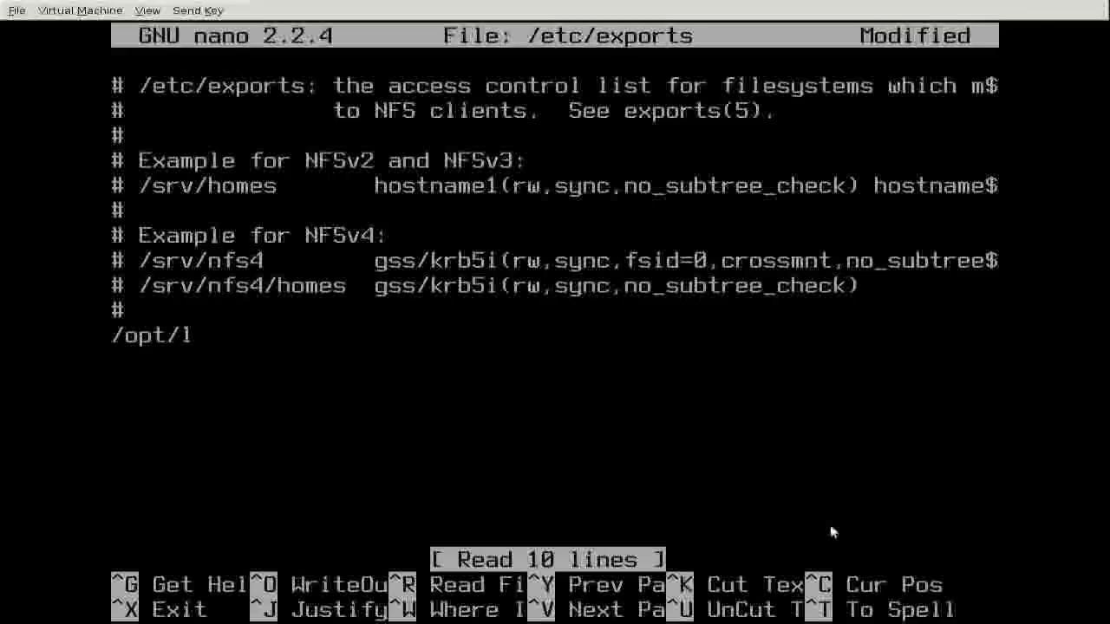
text(tsp/)
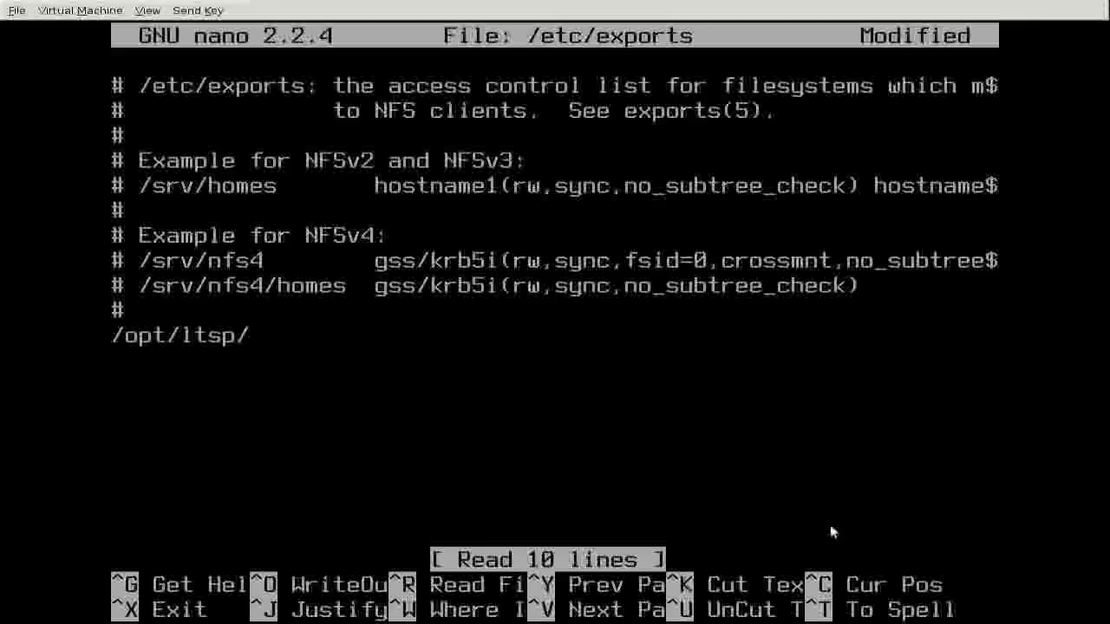
text(i3)
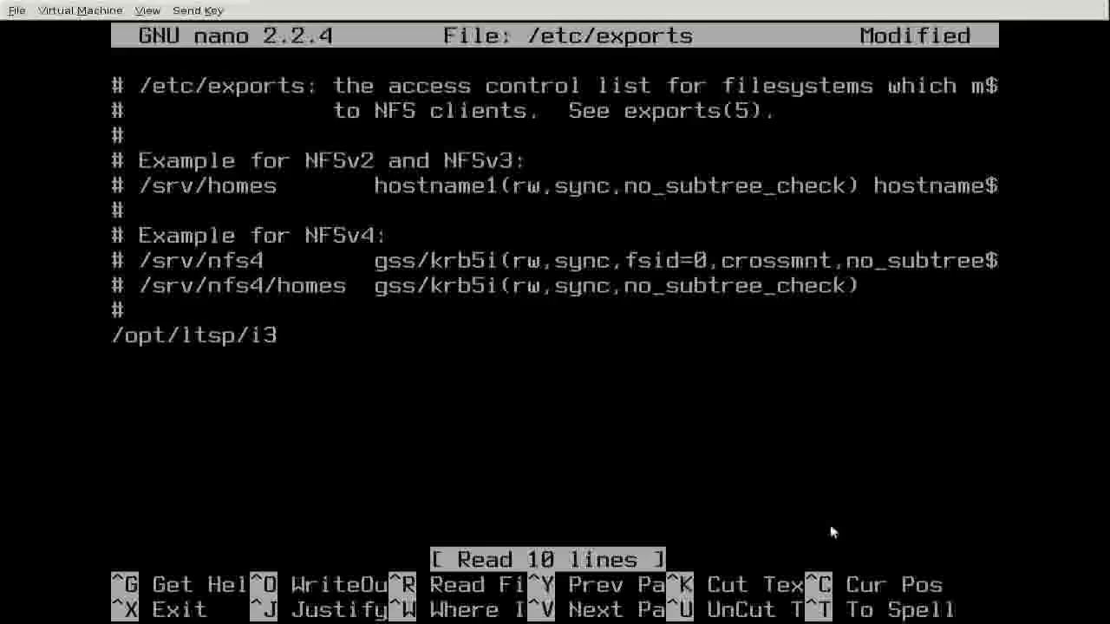
text(86)
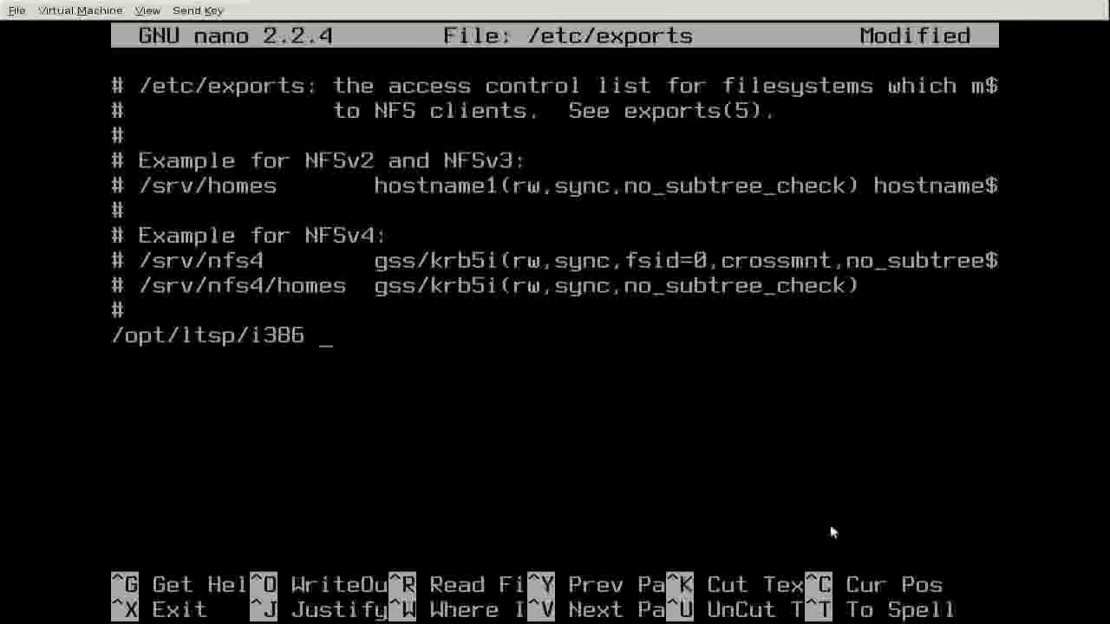
text(*)
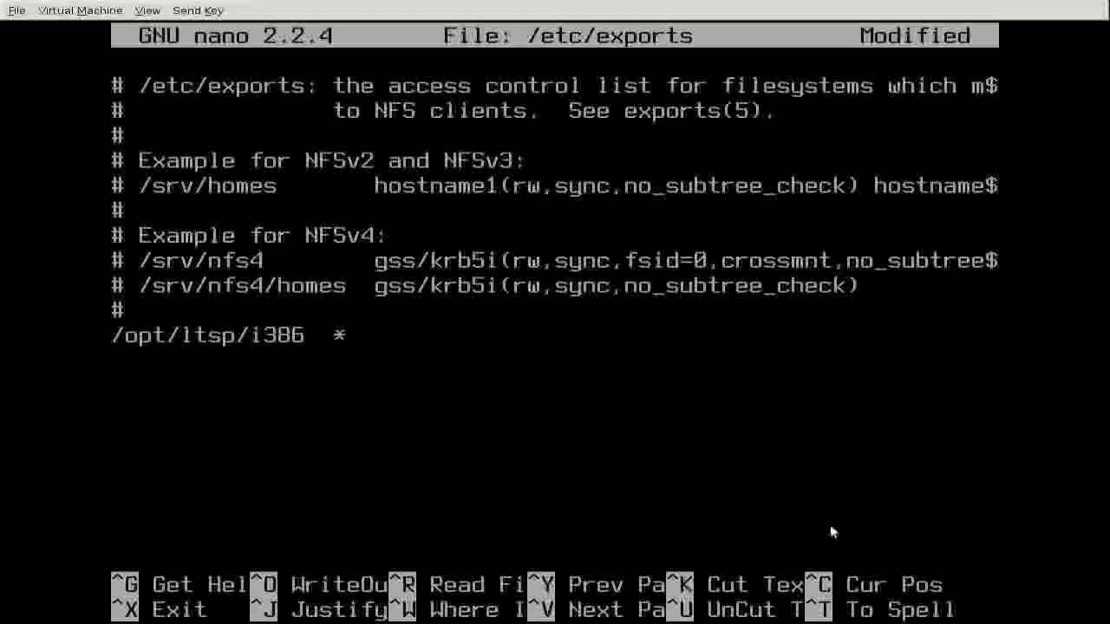
text(()
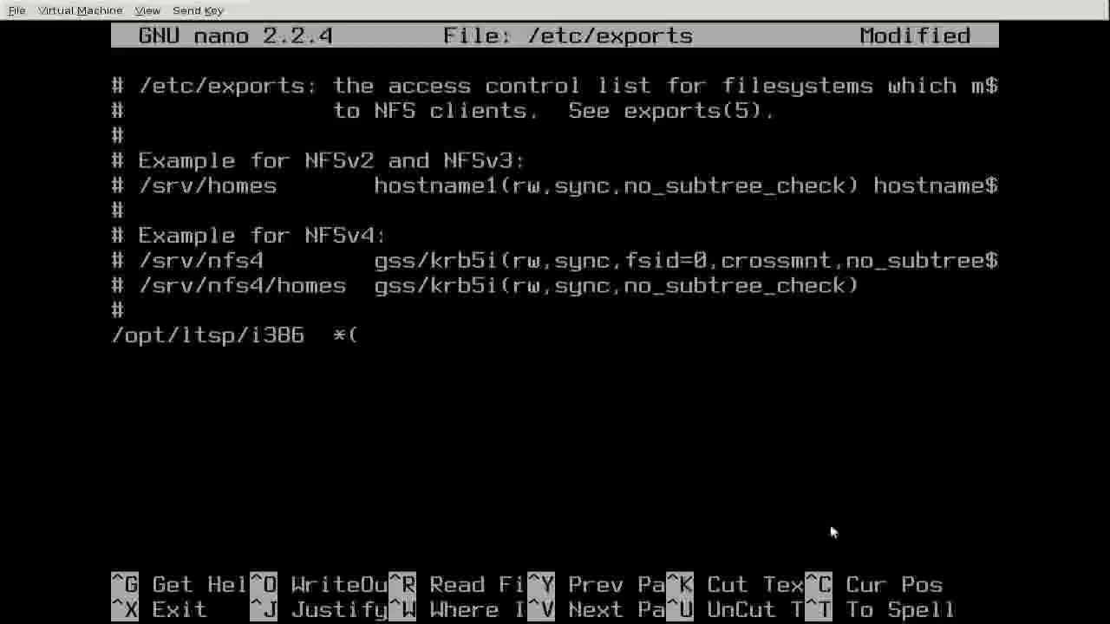
Step: Complete the options (no_subtree_check,async,ro) and save /etc/exports
text(no_)
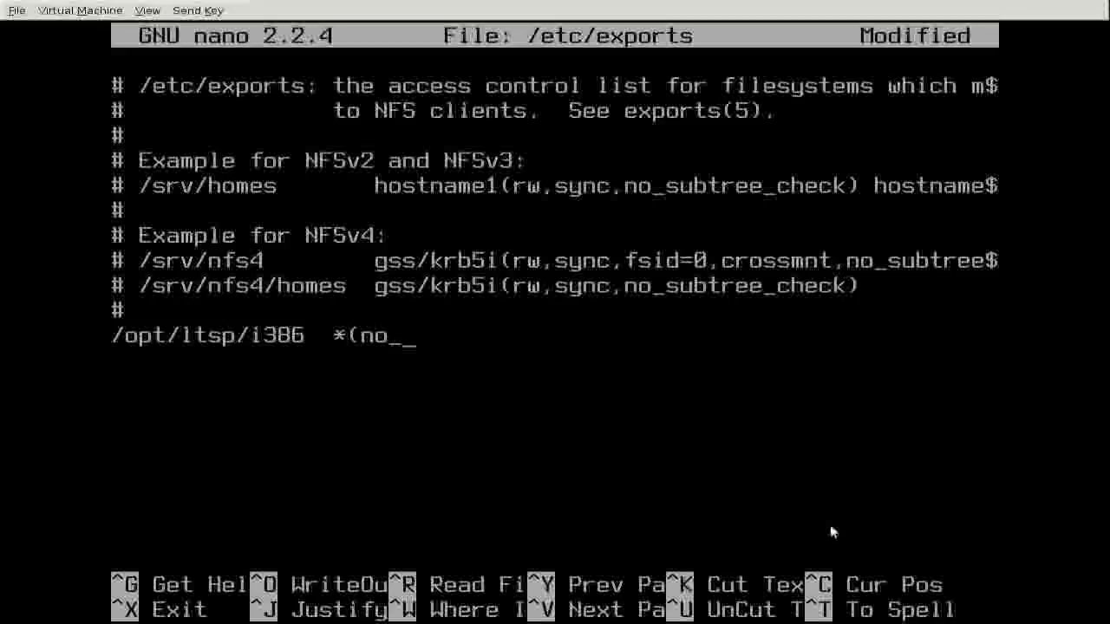
text(subtr)
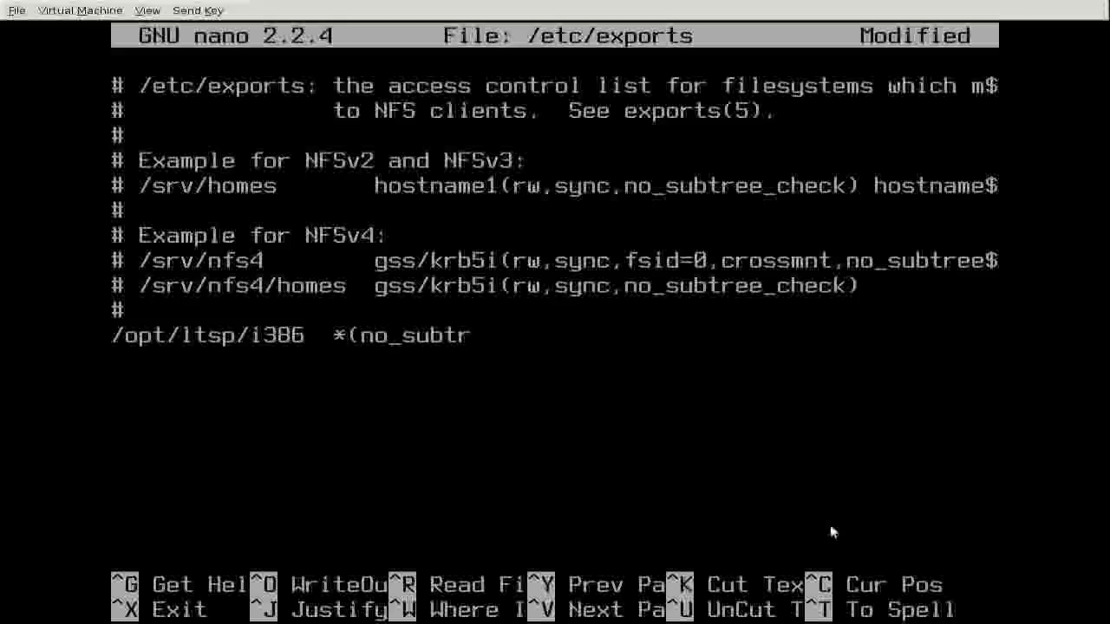
text(ee_che)
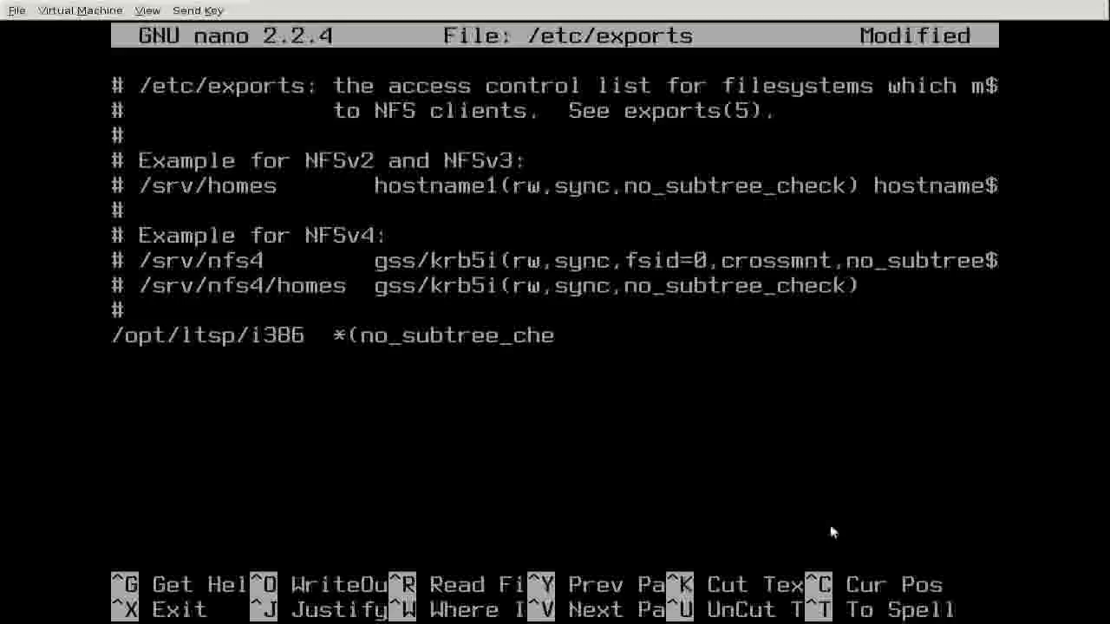
text(ck,)
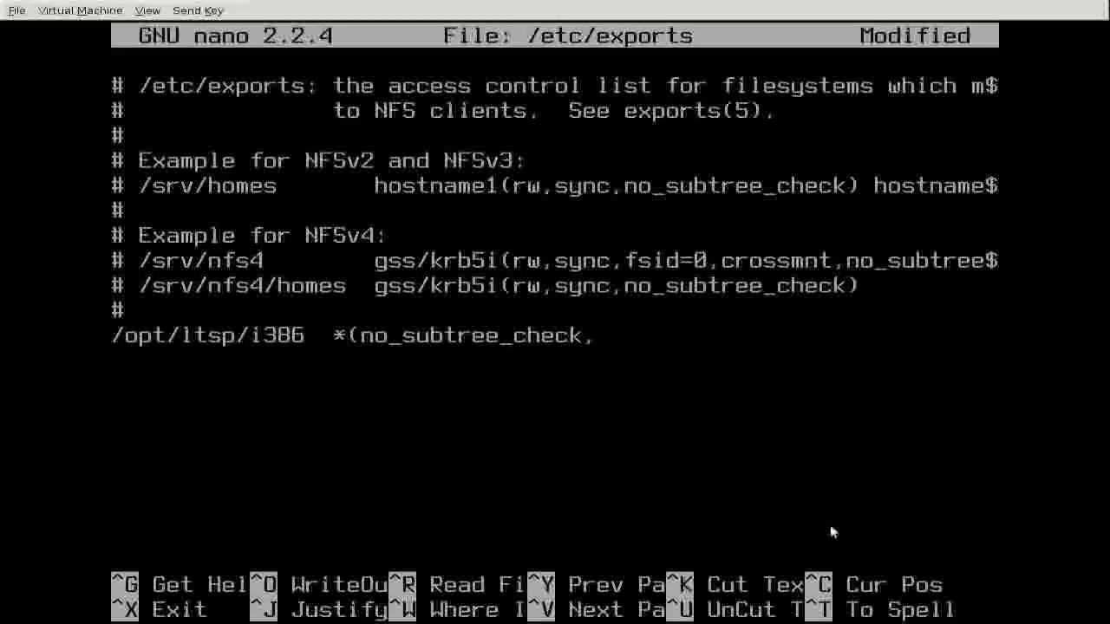
text(asy)
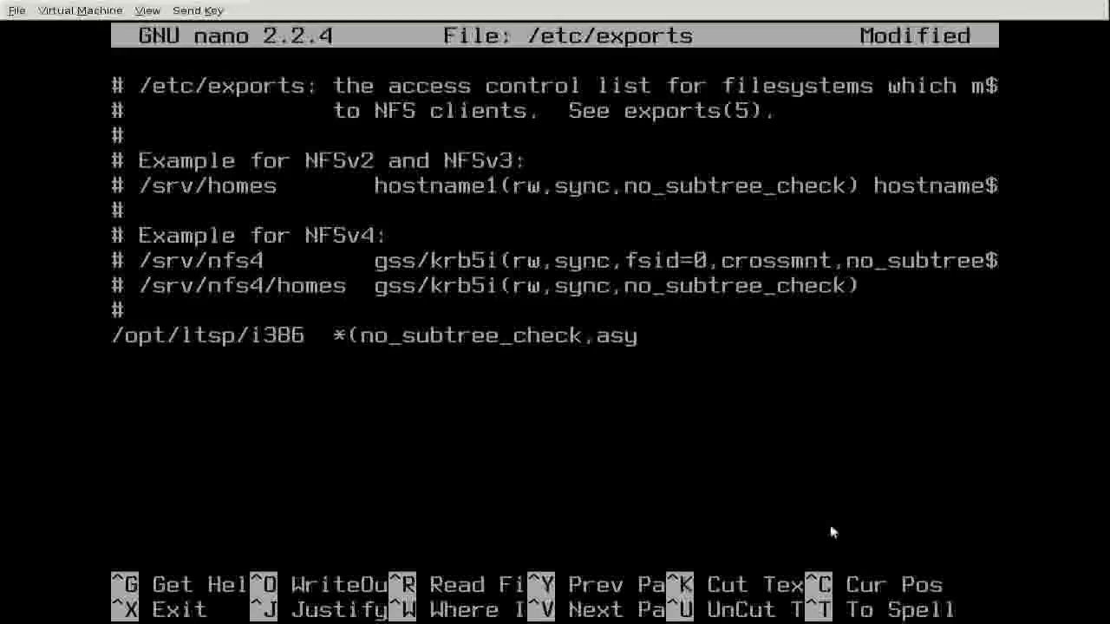
text(nc,)
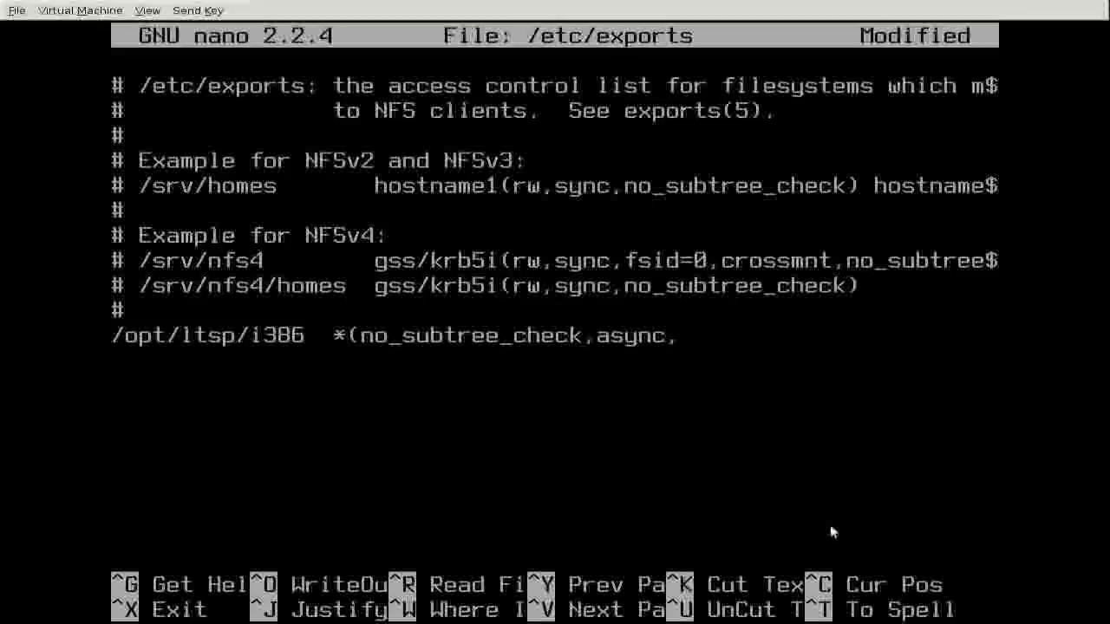
text(r)
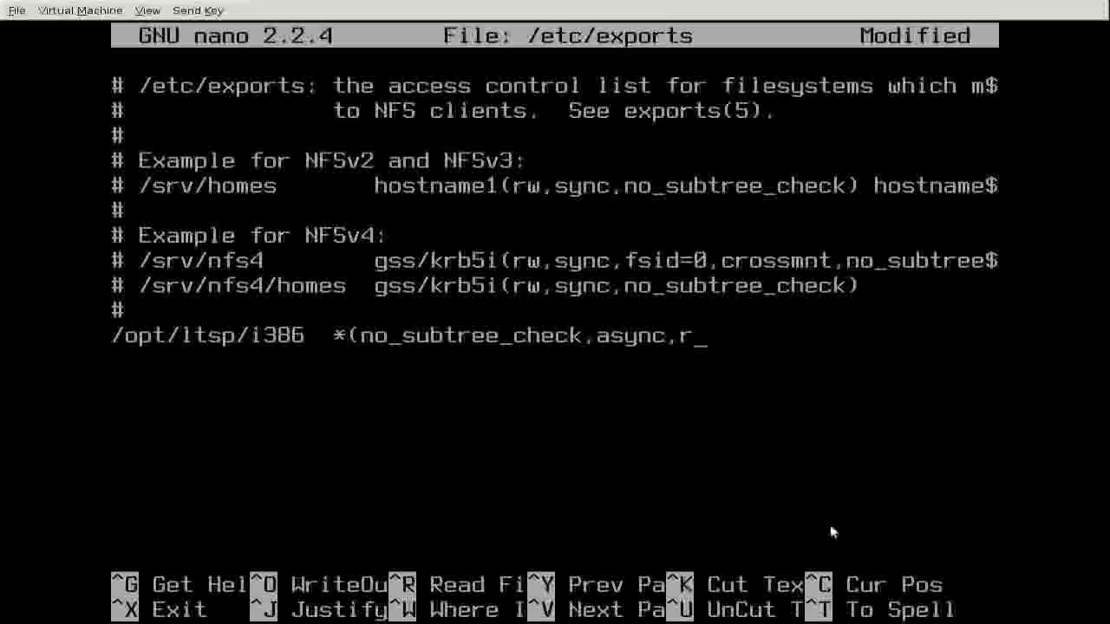
text(ro,)
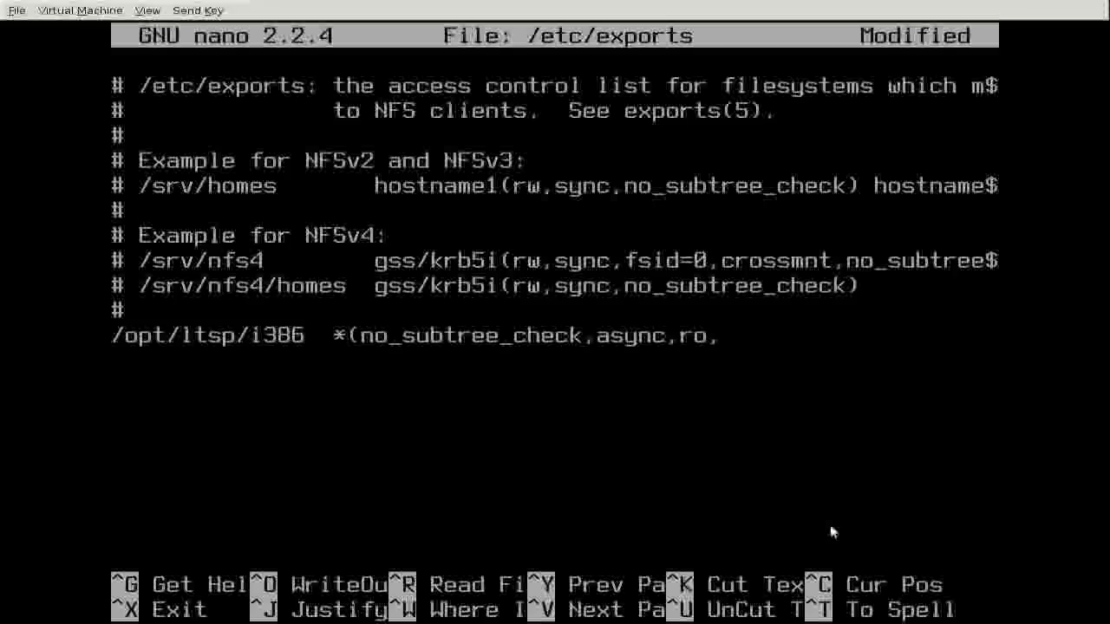
key(BackSpace)
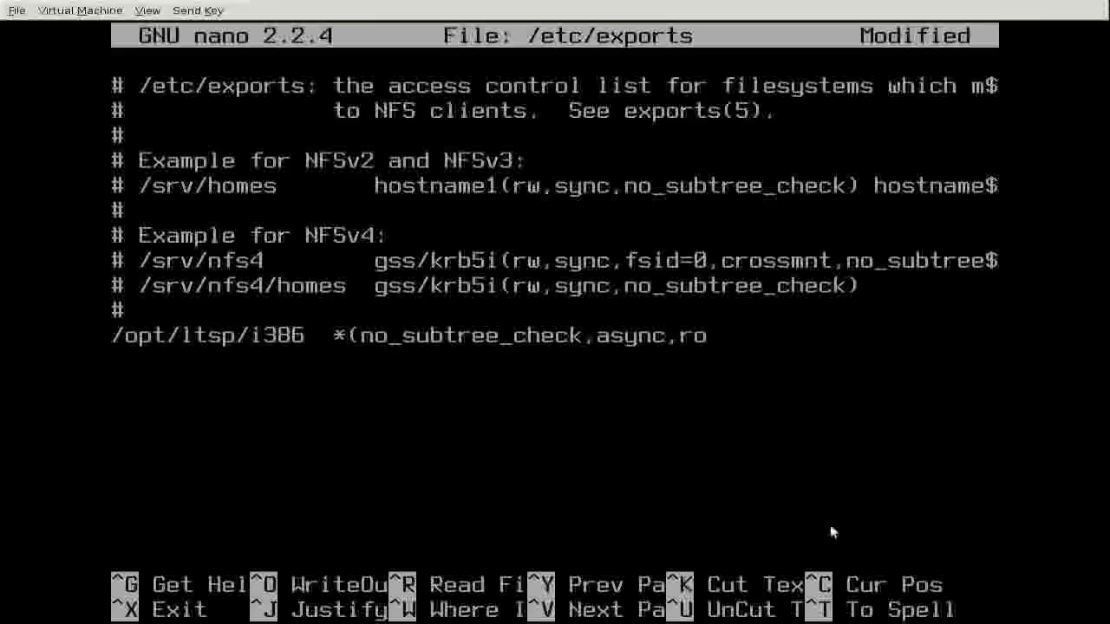
text())
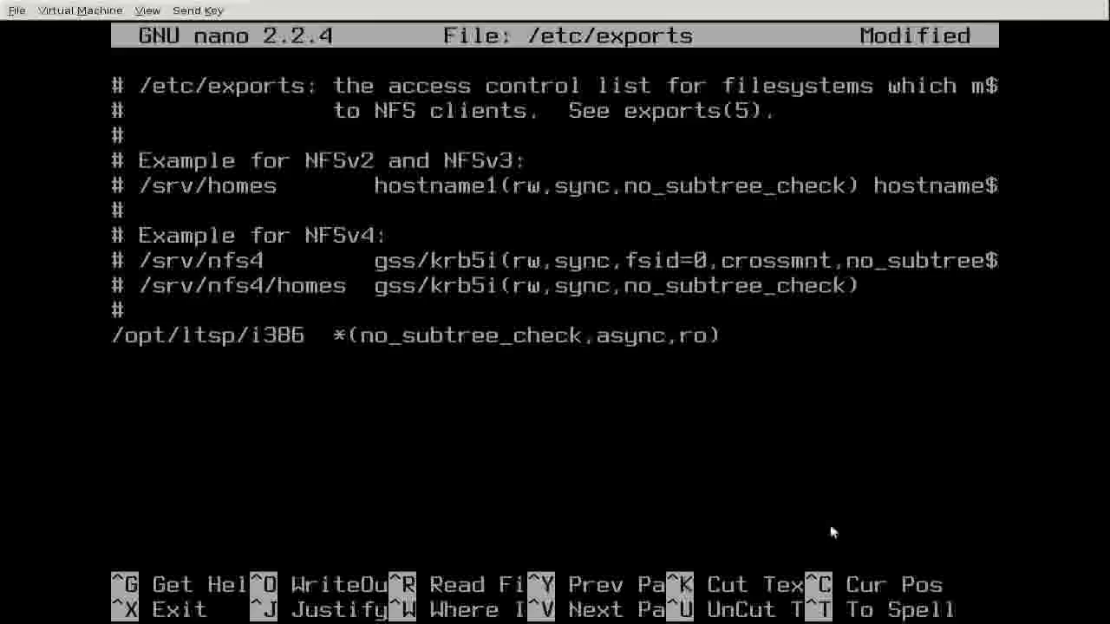
key(ctrl+o)
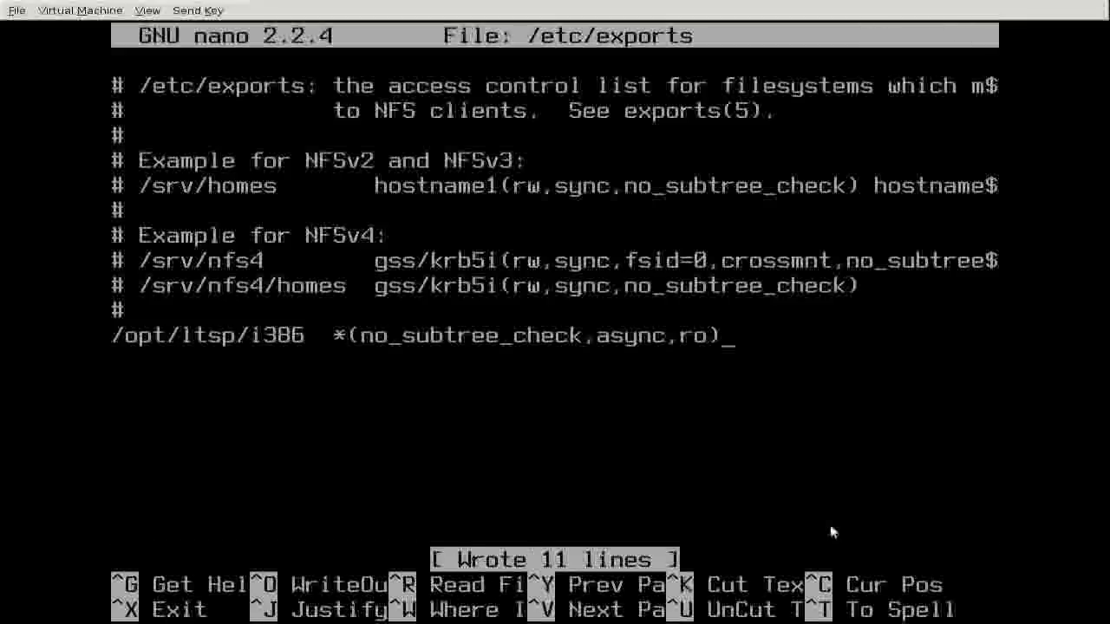
Step: Exit nano and run /etc/init.d/nfs-kernel-server restart to apply the new share
key(ctrl+x)
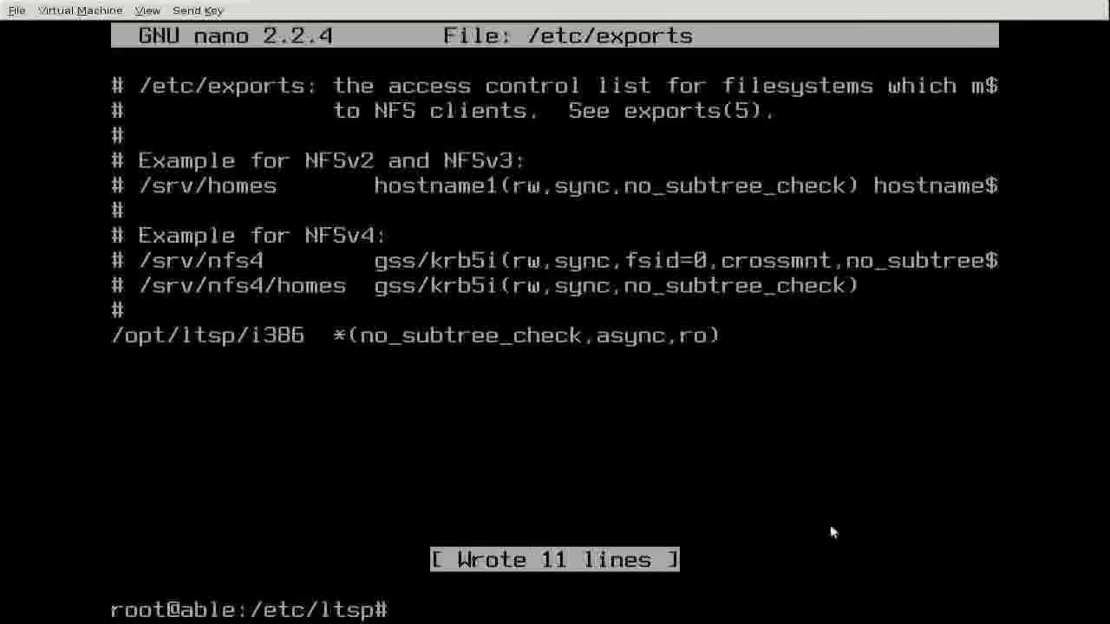
text(/)
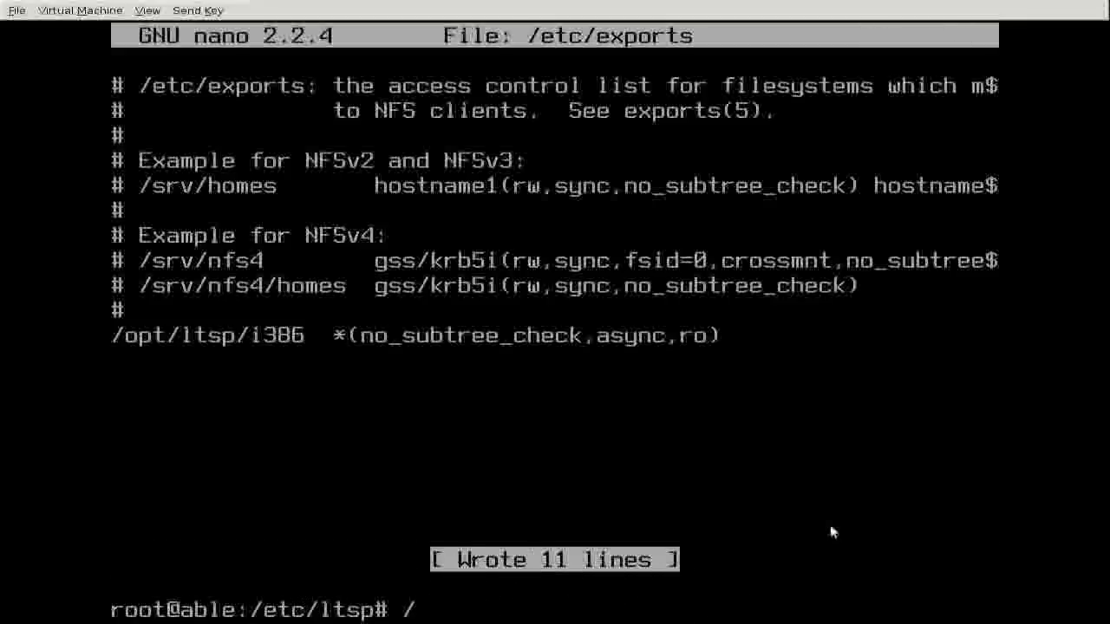
text(etc/i)
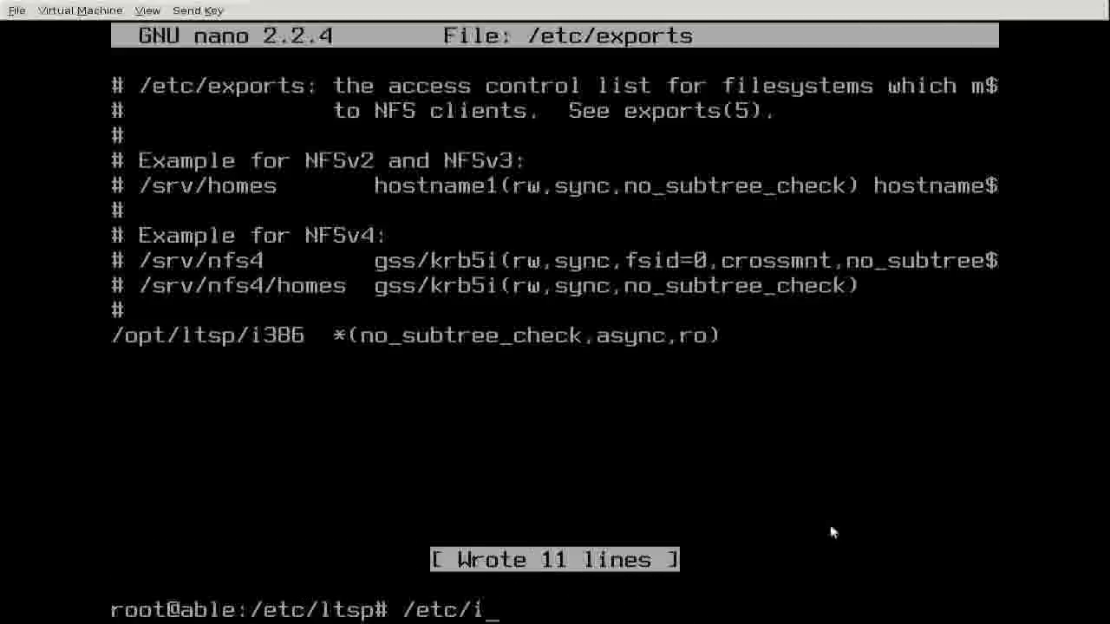
text(nit.d/)
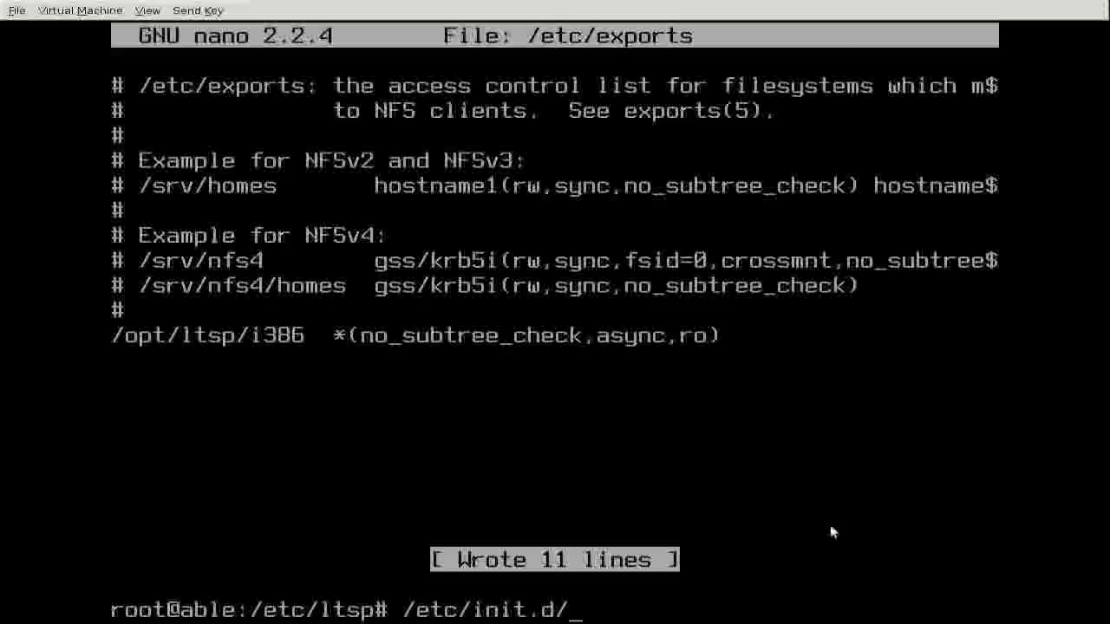
text(kern)
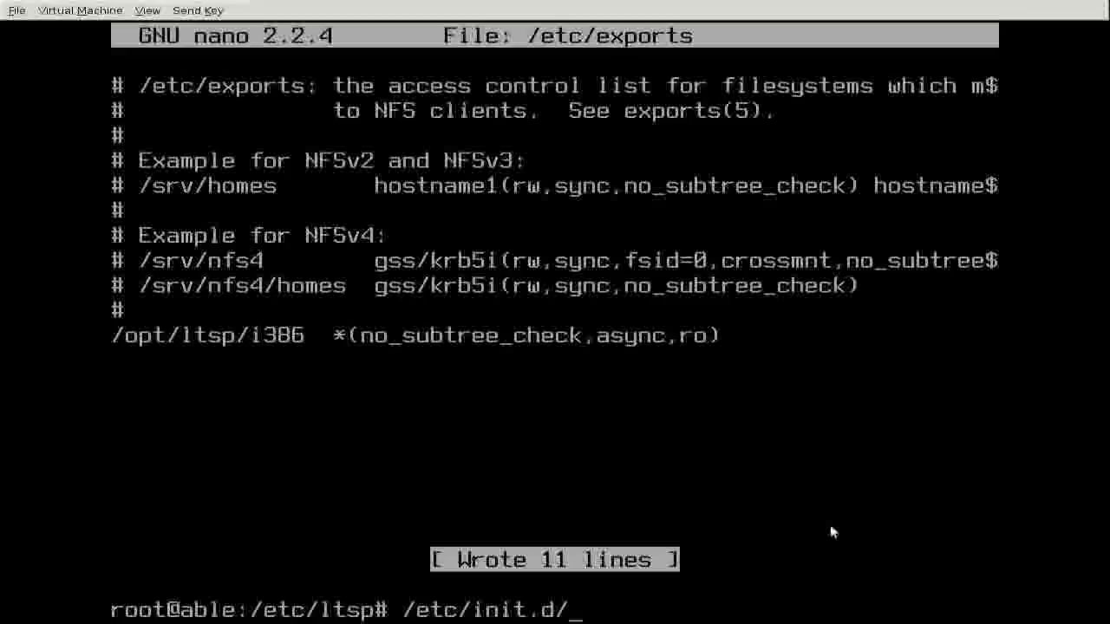
text(nfs-)
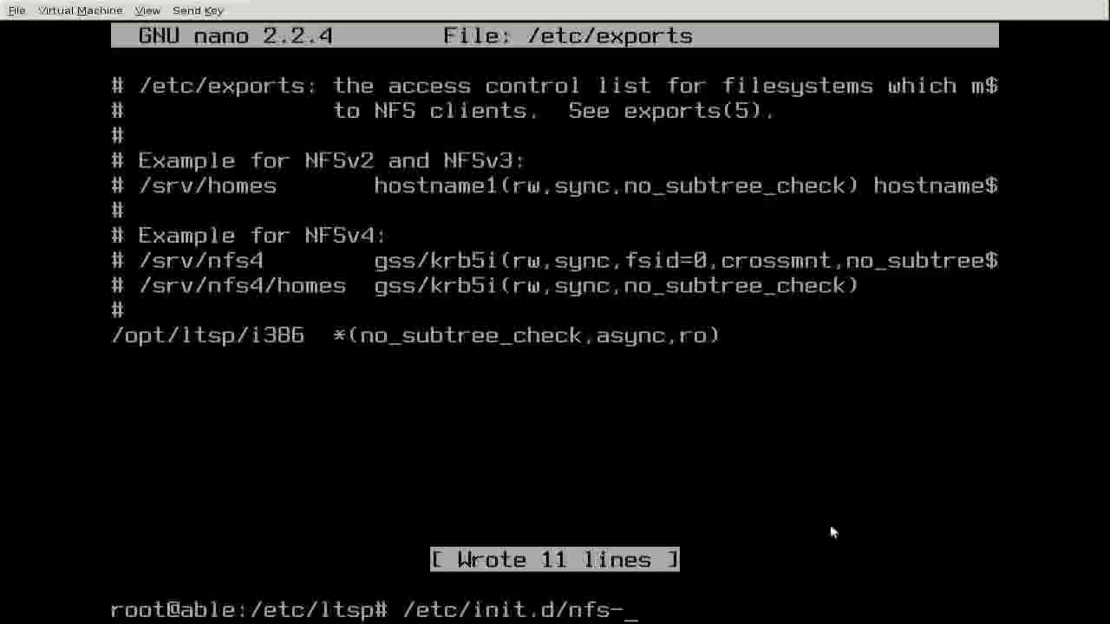
text(kernel-server restart)
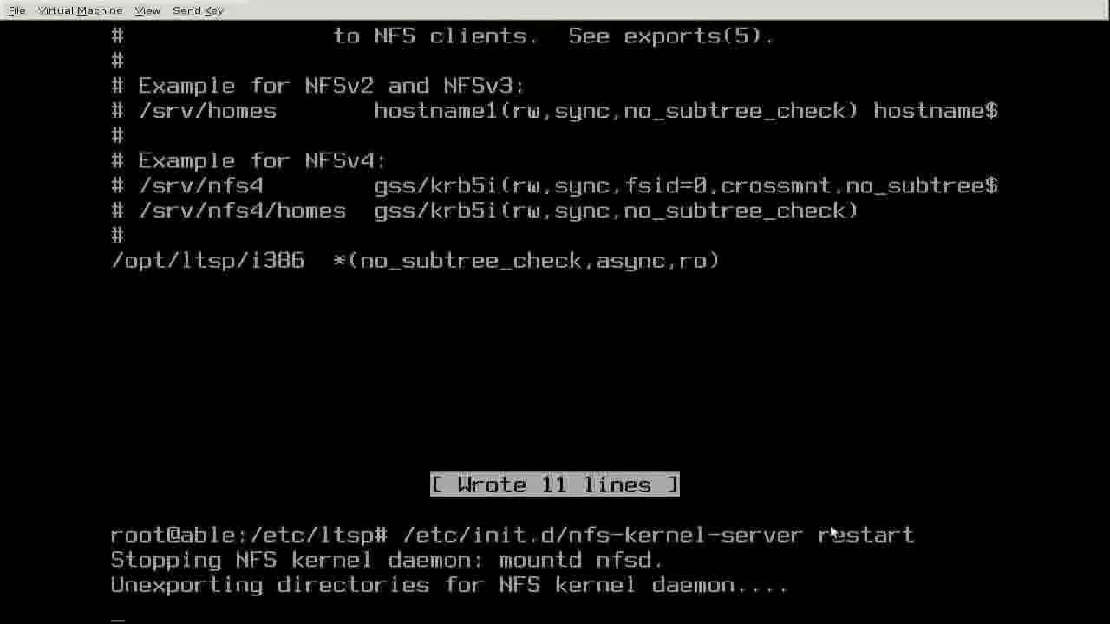
key(Return)
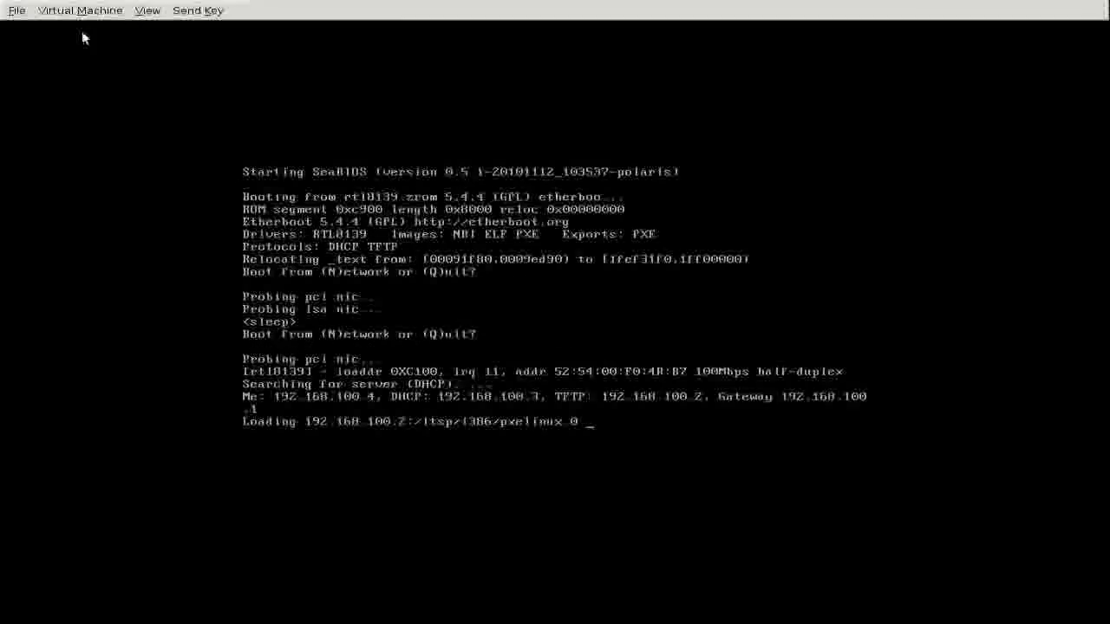
mouse_move(79, 49)
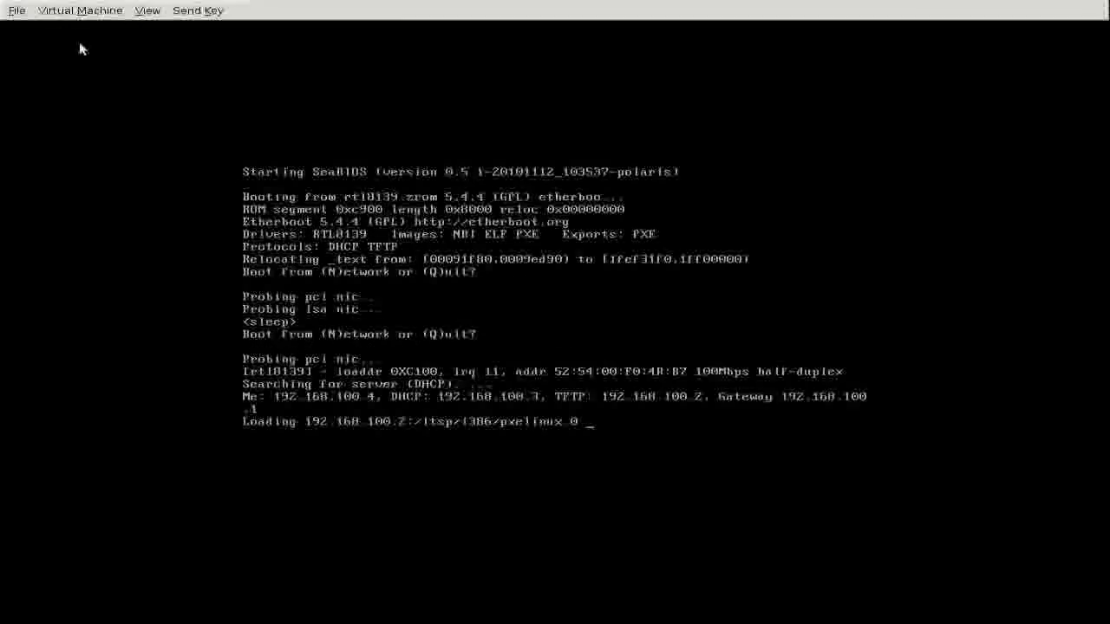
Step: Let the thin client PXE-boot from the server until the LTSP login screen appears
click(80, 10)
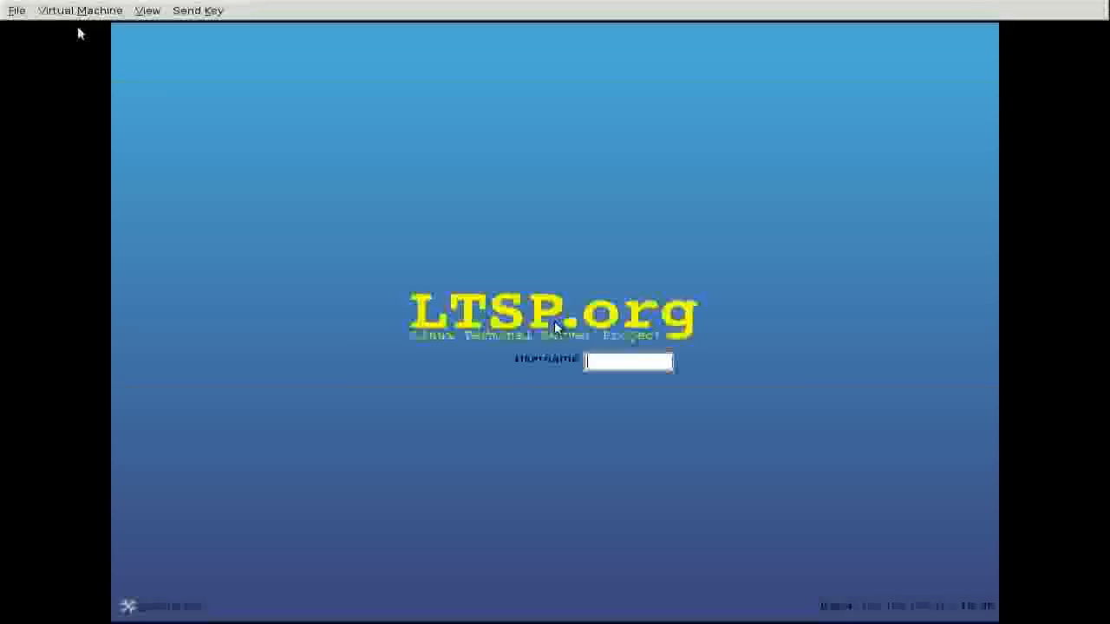
Step: Log in as pogso, turn off 'Display tips on startup', log out and log back in
text(pogso)
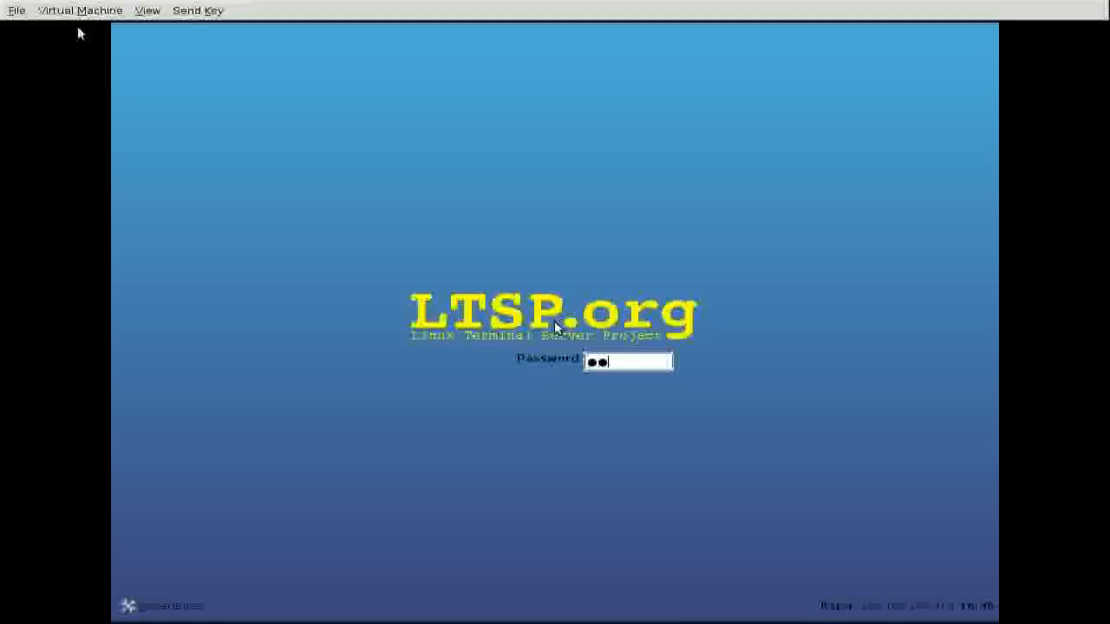
text(password)
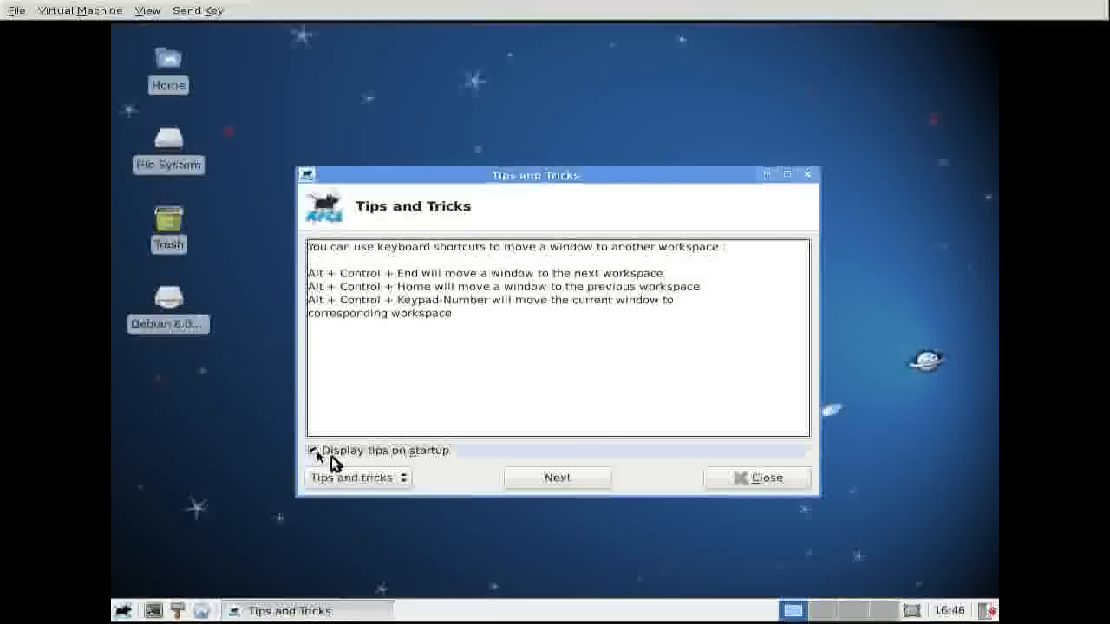
click(312, 451)
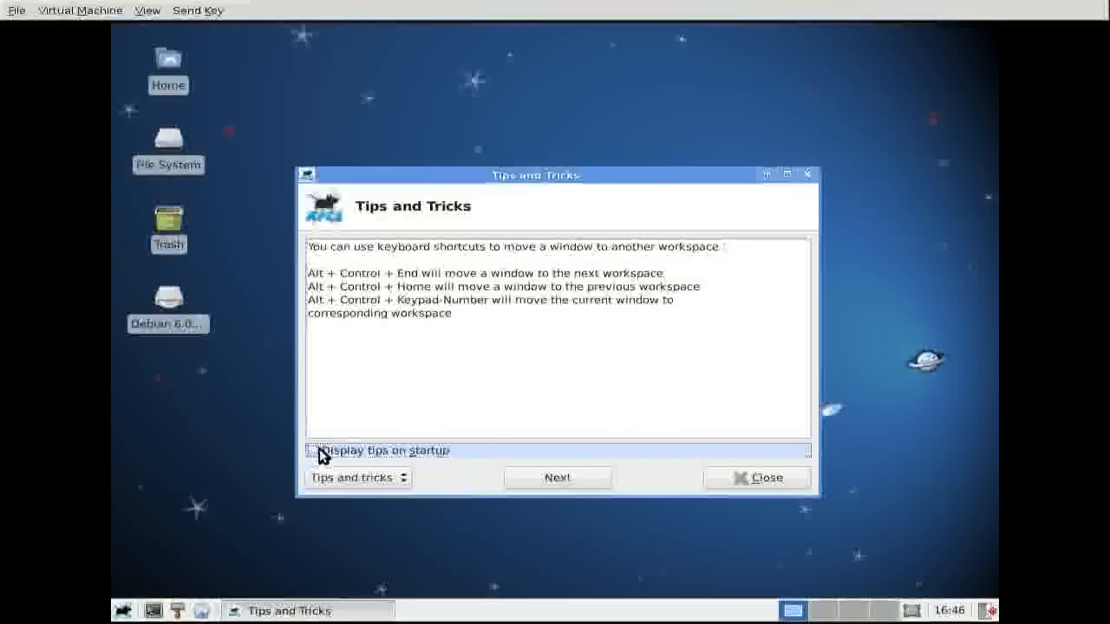
click(756, 478)
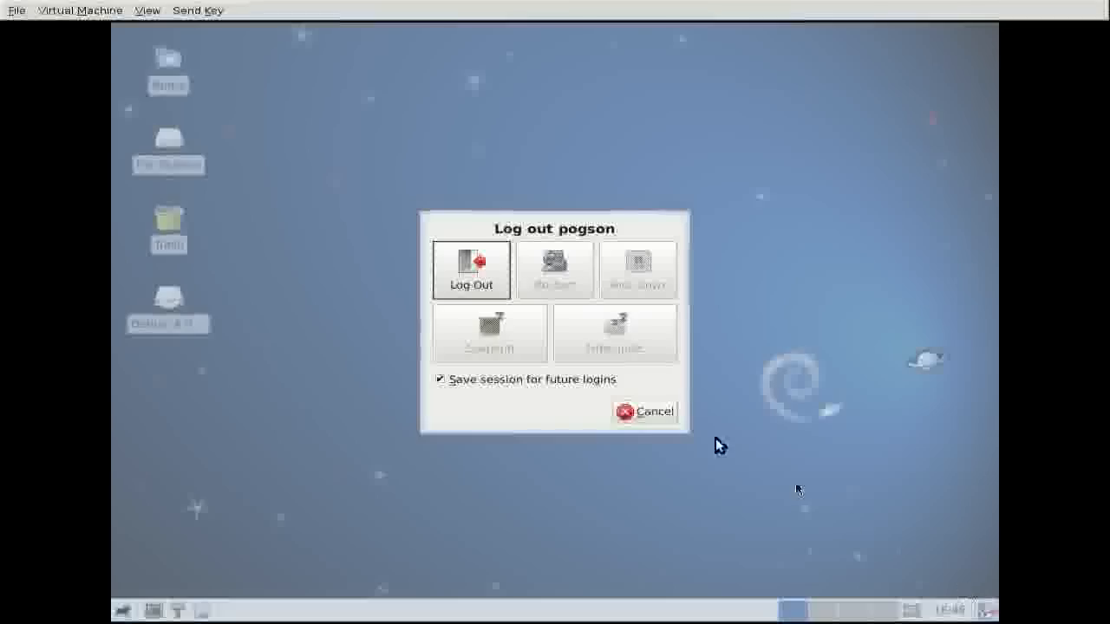
click(471, 271)
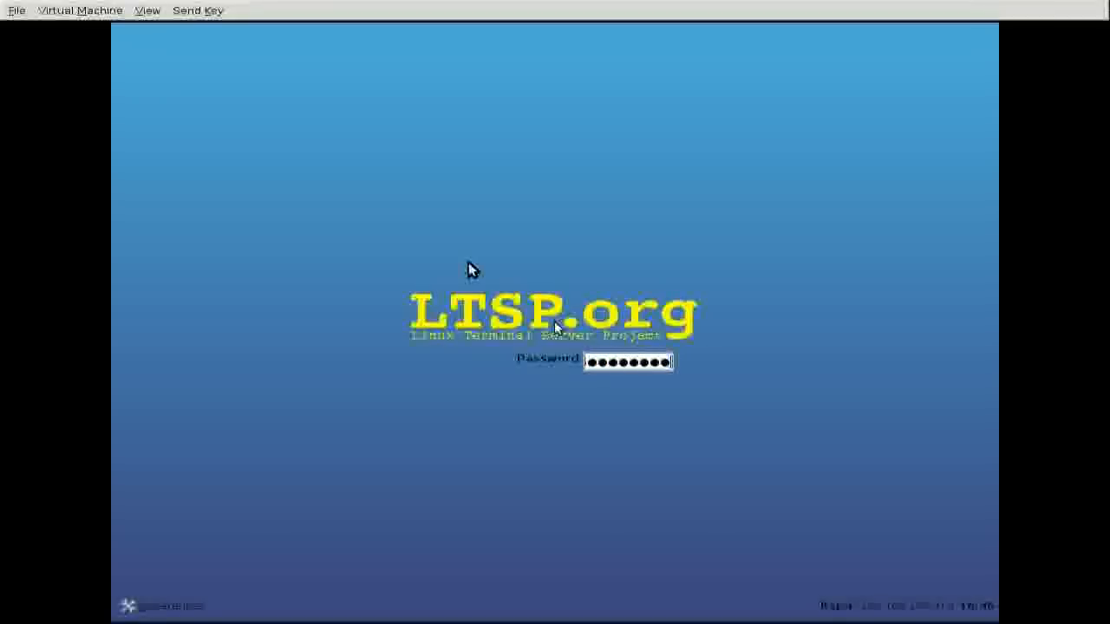
key(Return)
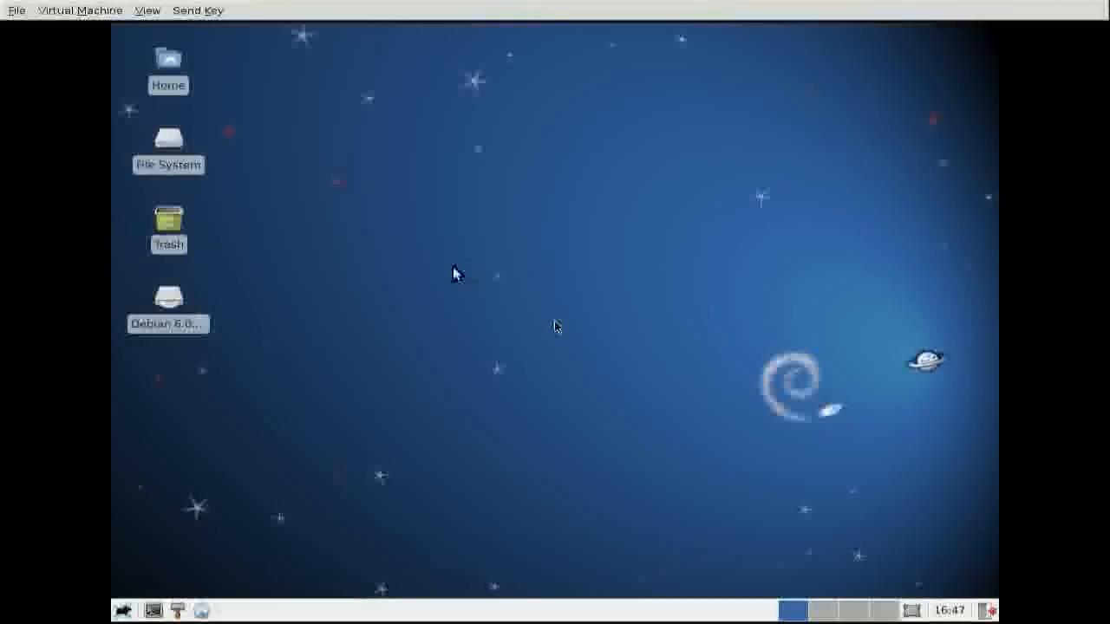
Step: Launch Dictionary from Applications > Office, dismiss its data-directory error, reopen the Applications menu
click(123, 610)
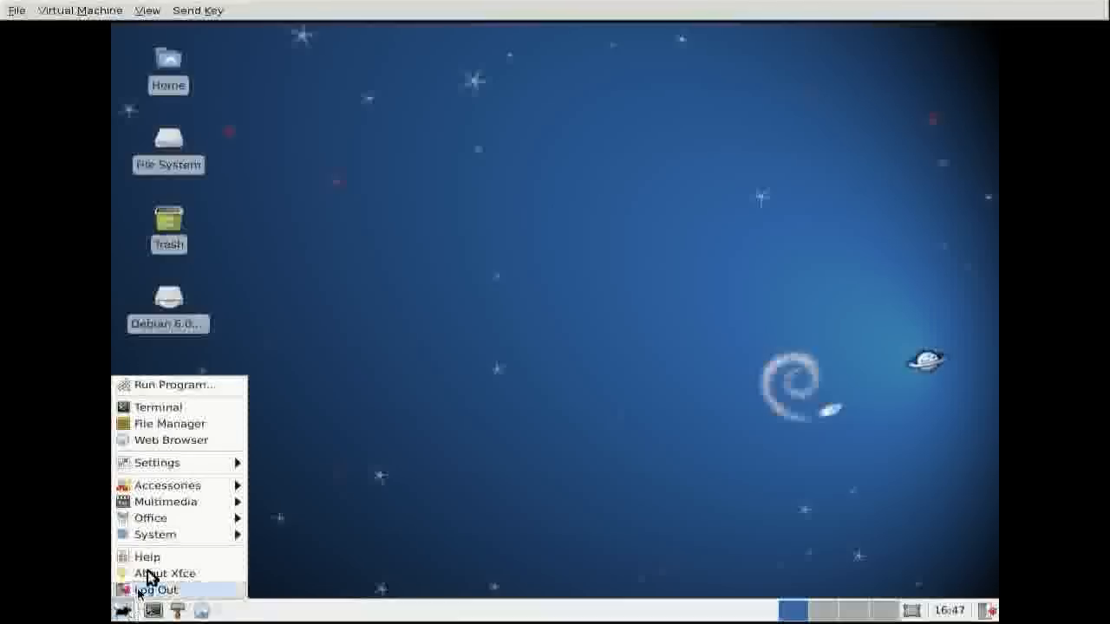
mouse_move(167, 486)
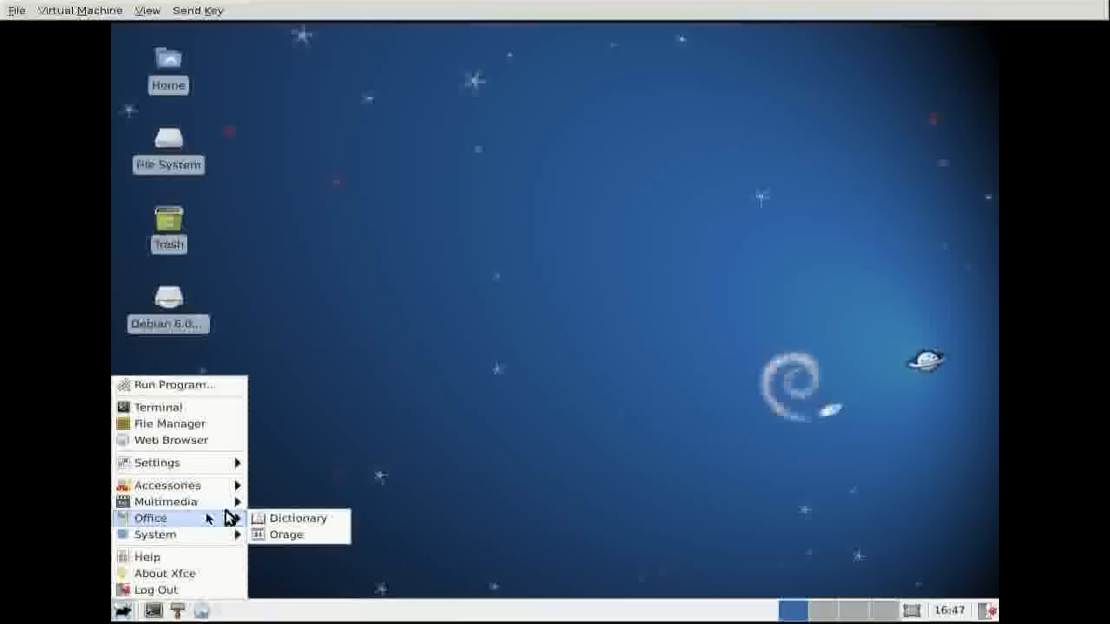
click(298, 516)
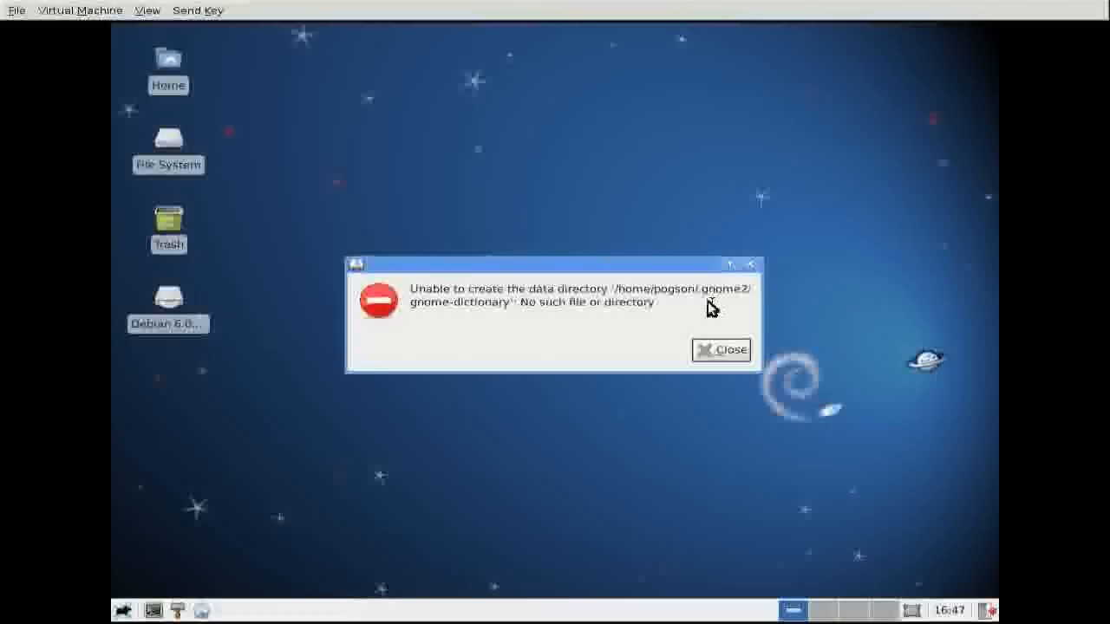
mouse_move(570, 316)
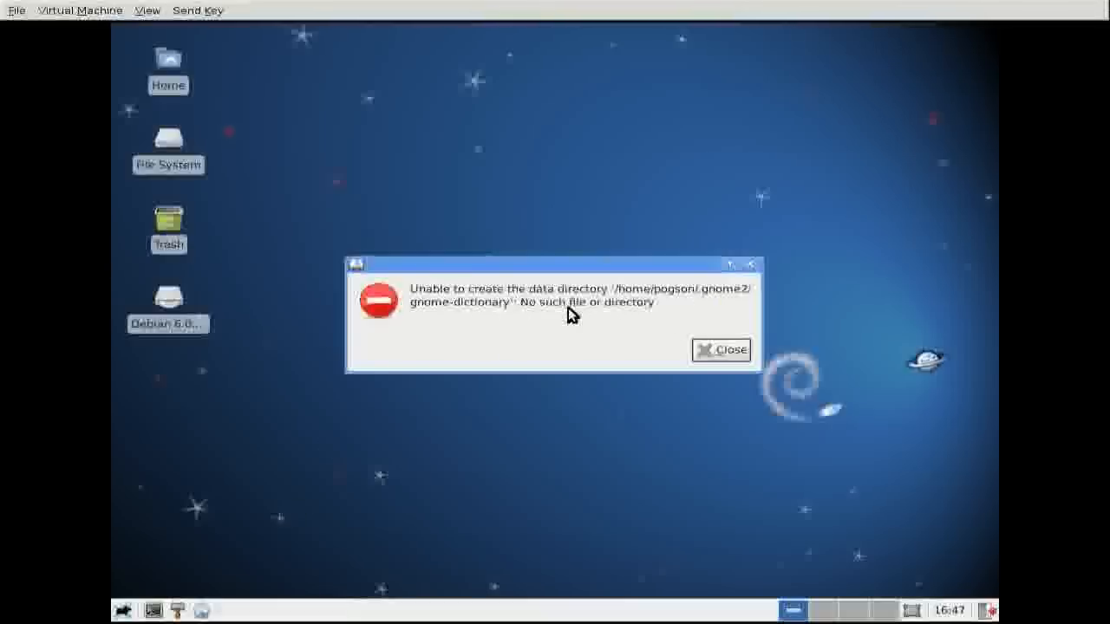
click(721, 350)
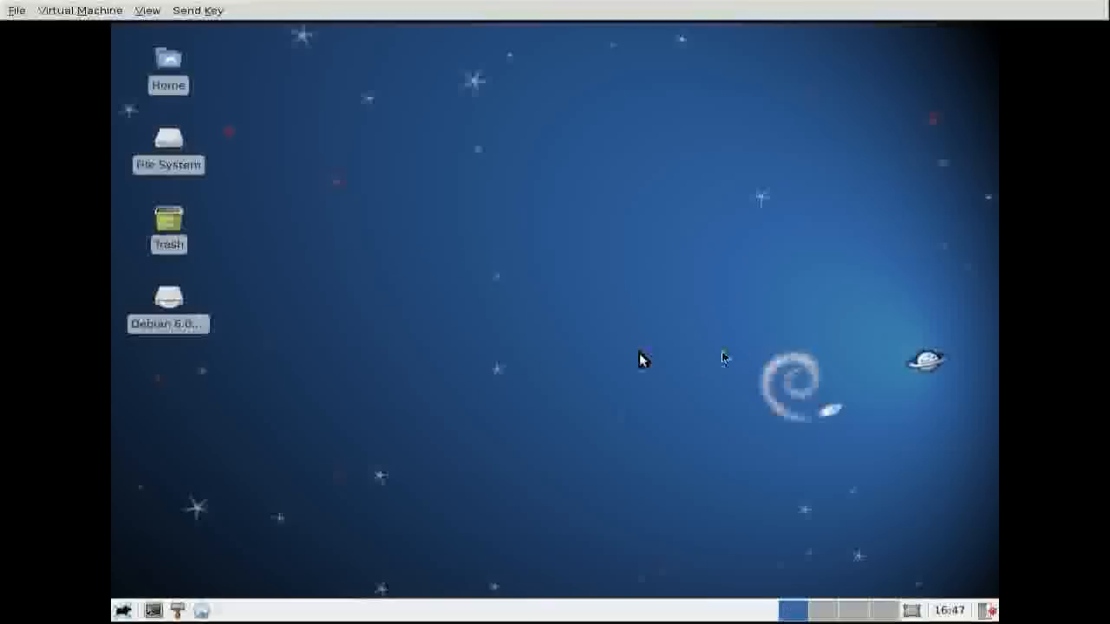
click(121, 611)
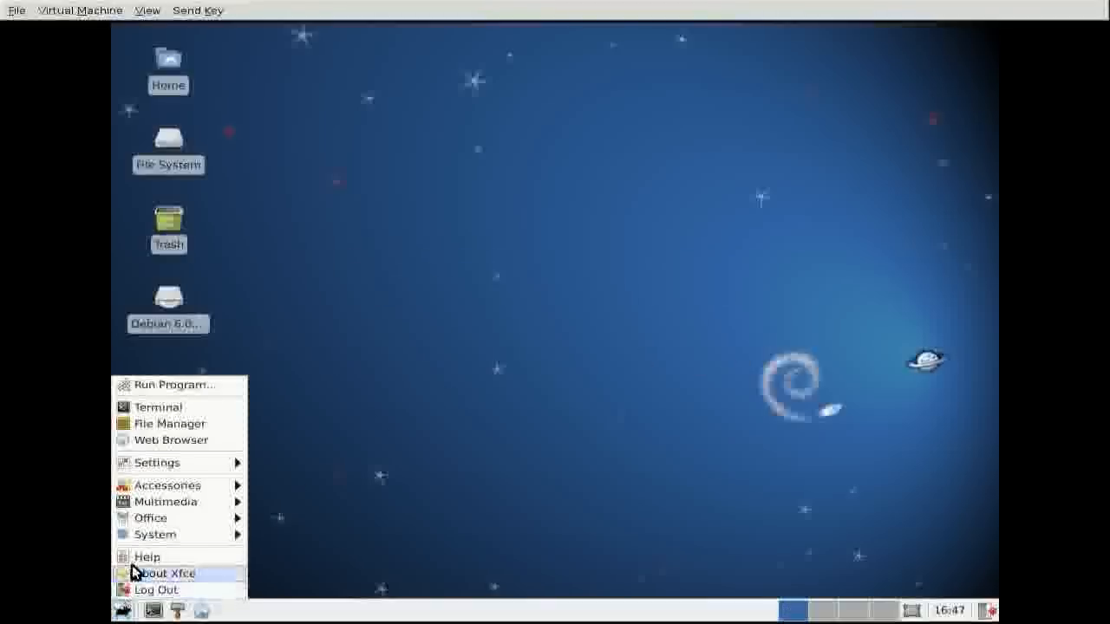
mouse_move(166, 486)
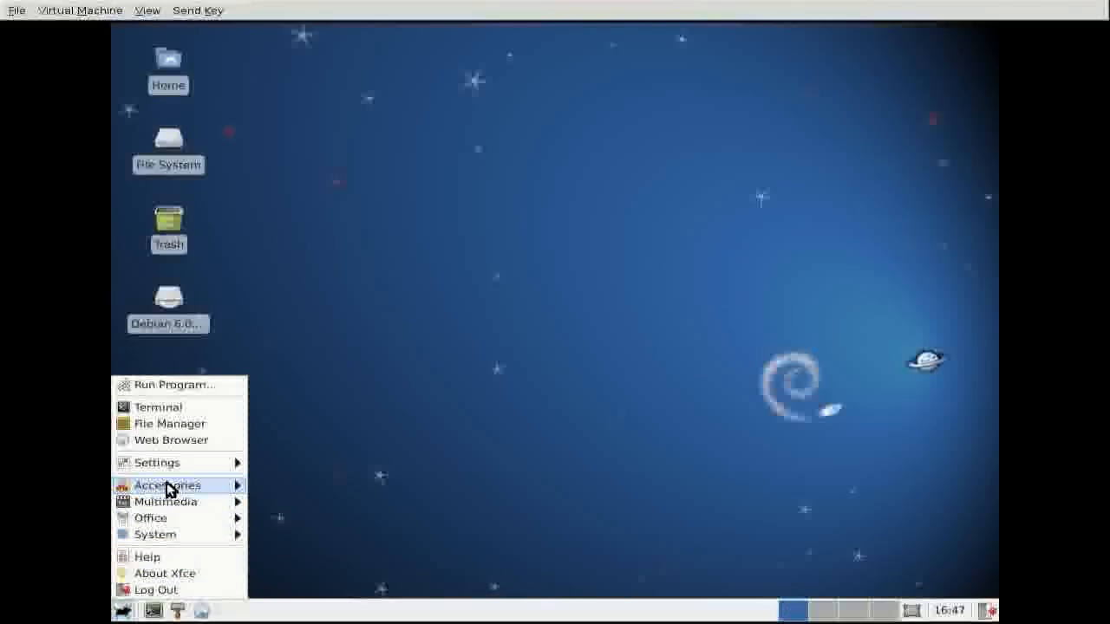
mouse_move(167, 486)
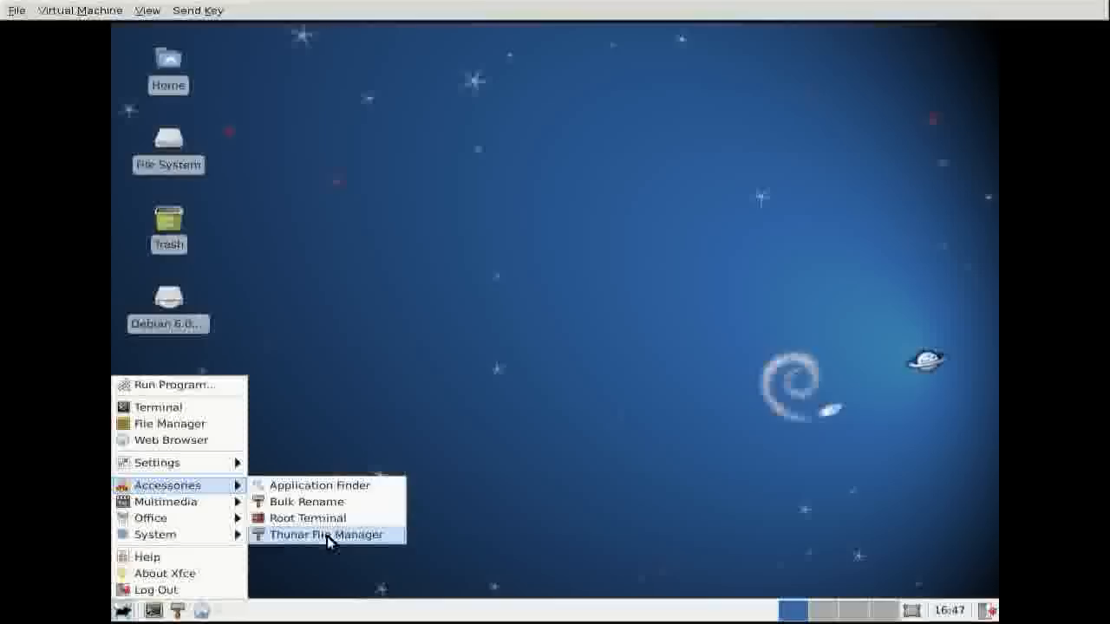
Step: In Thunar Preferences > Behavior, set 'Single click to activate items' and close
click(326, 535)
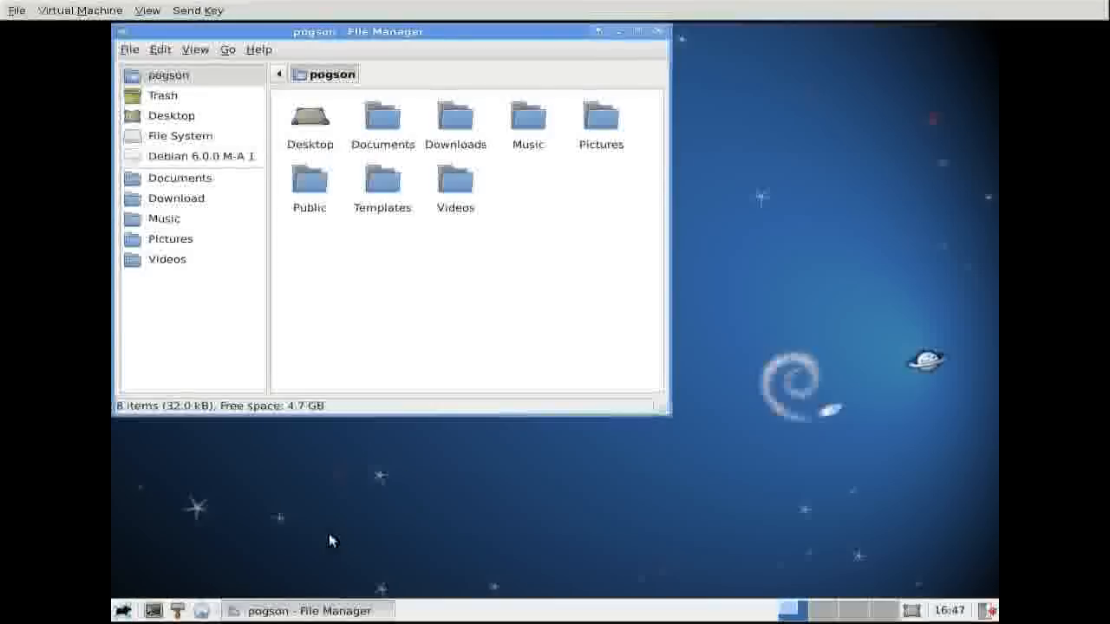
mouse_move(458, 118)
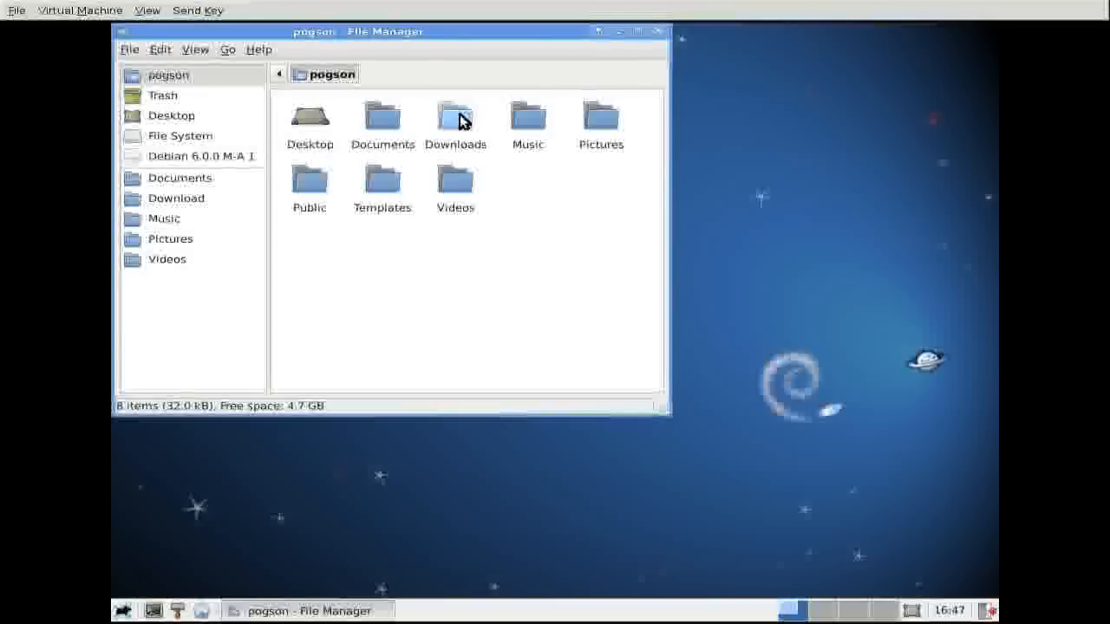
click(455, 121)
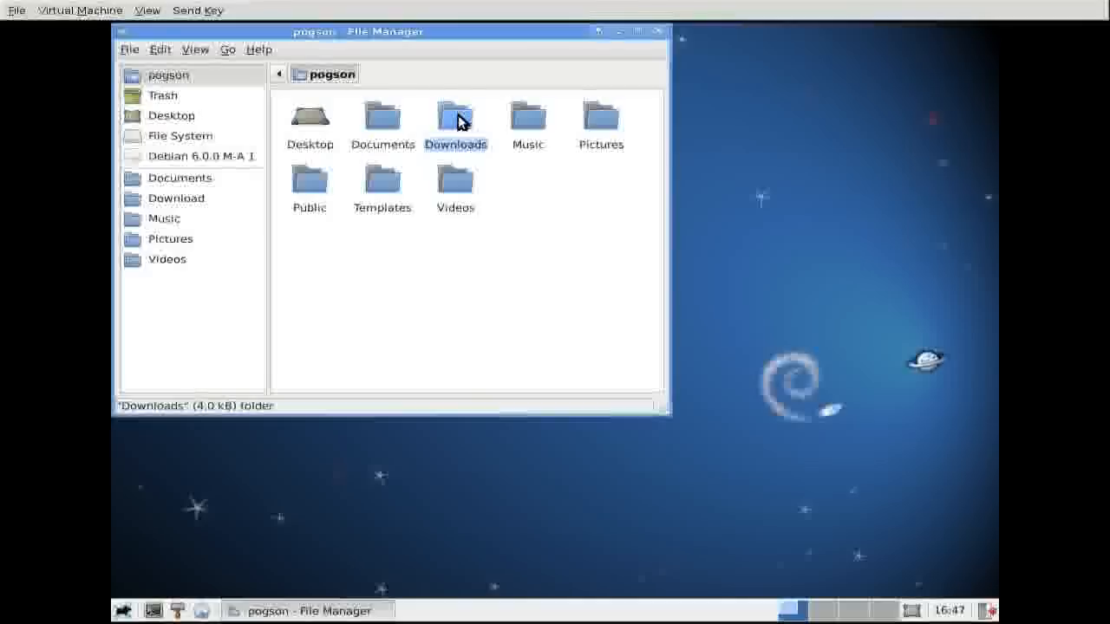
click(159, 49)
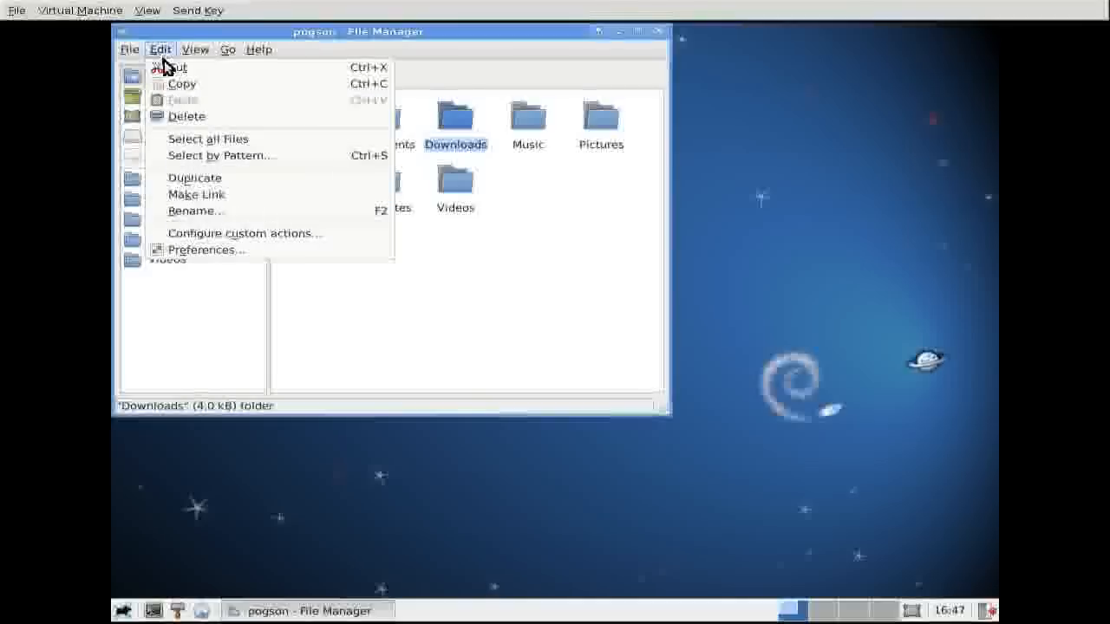
click(205, 250)
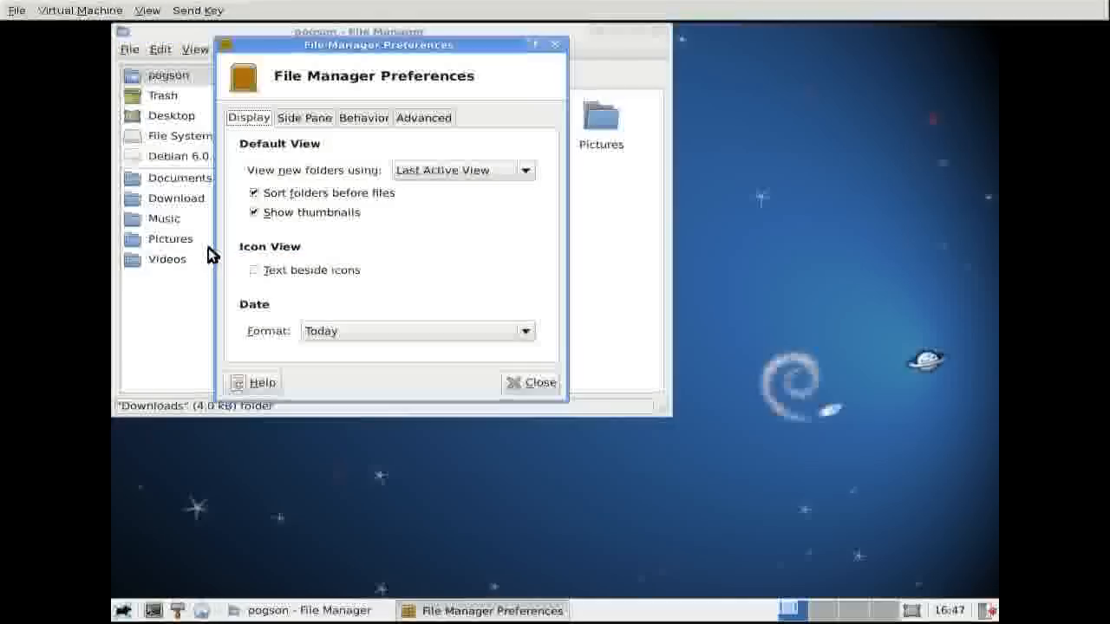
click(365, 118)
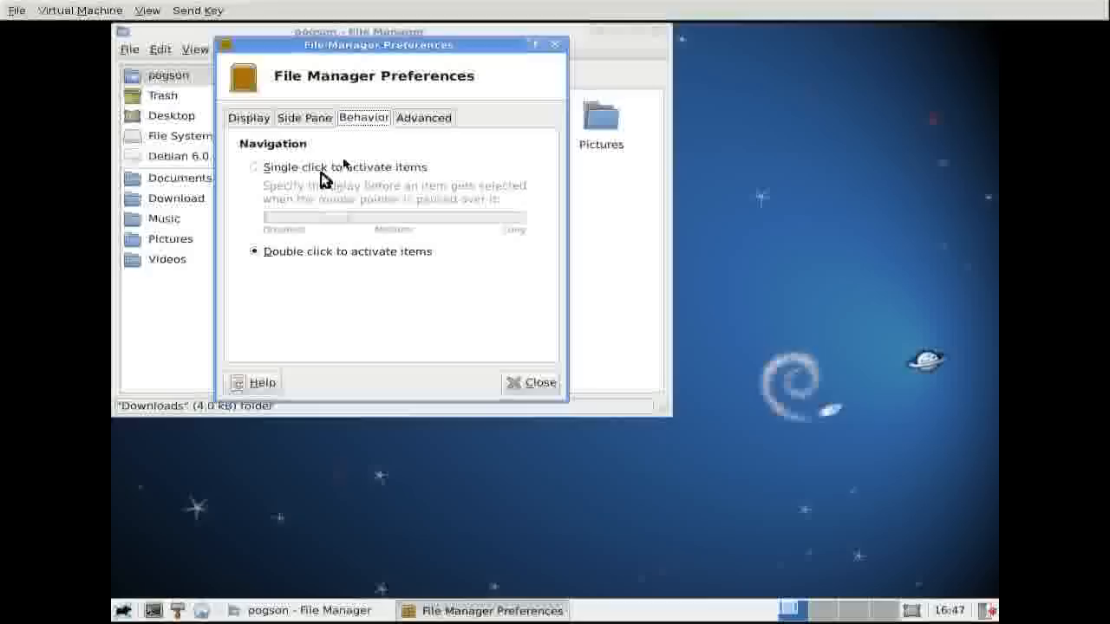
click(253, 167)
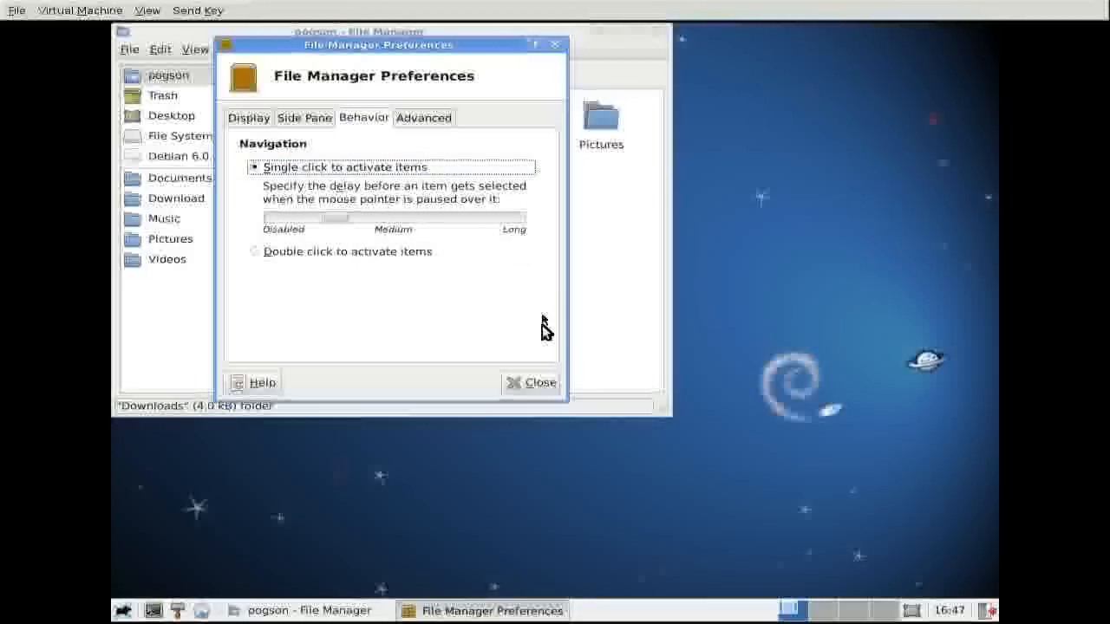
click(531, 383)
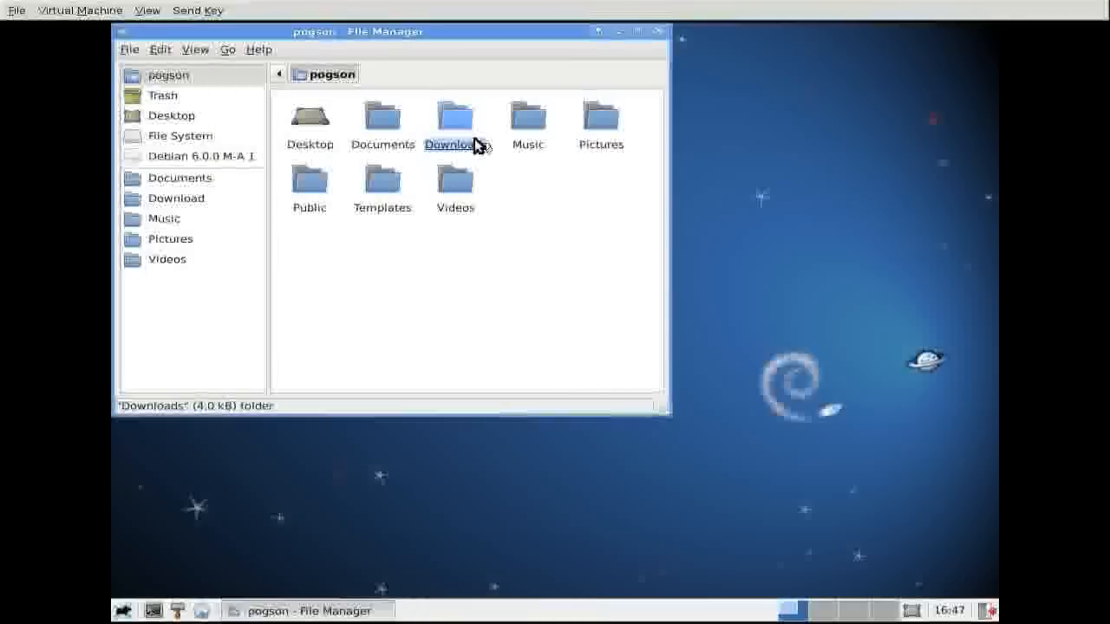
Step: Open the empty Downloads folder and move its window toward the right
double_click(455, 122)
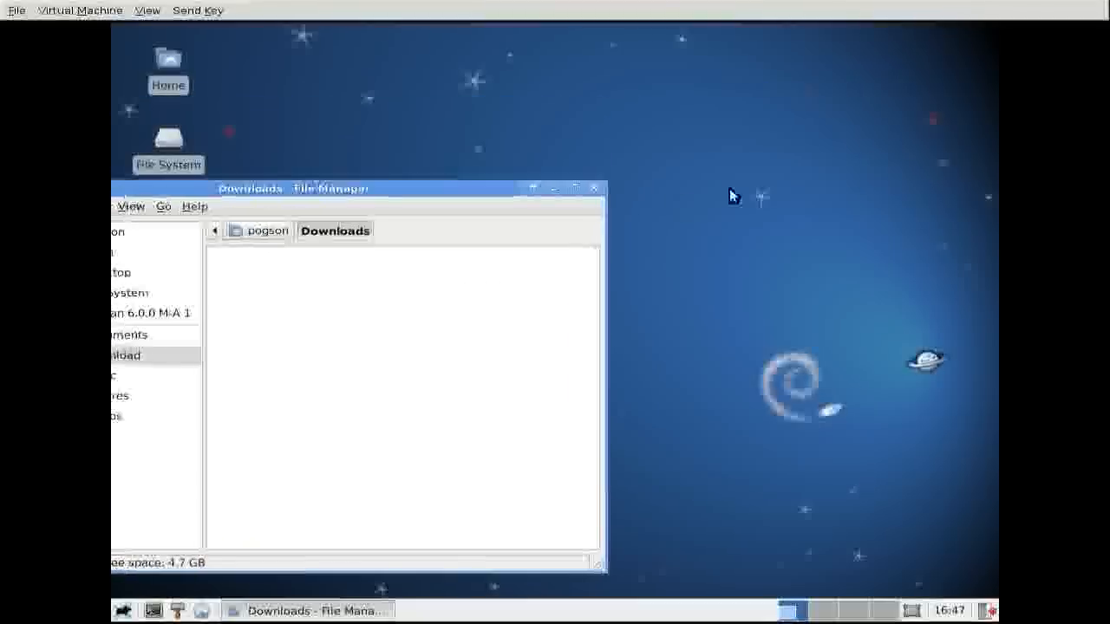
drag(329, 187, 576, 156)
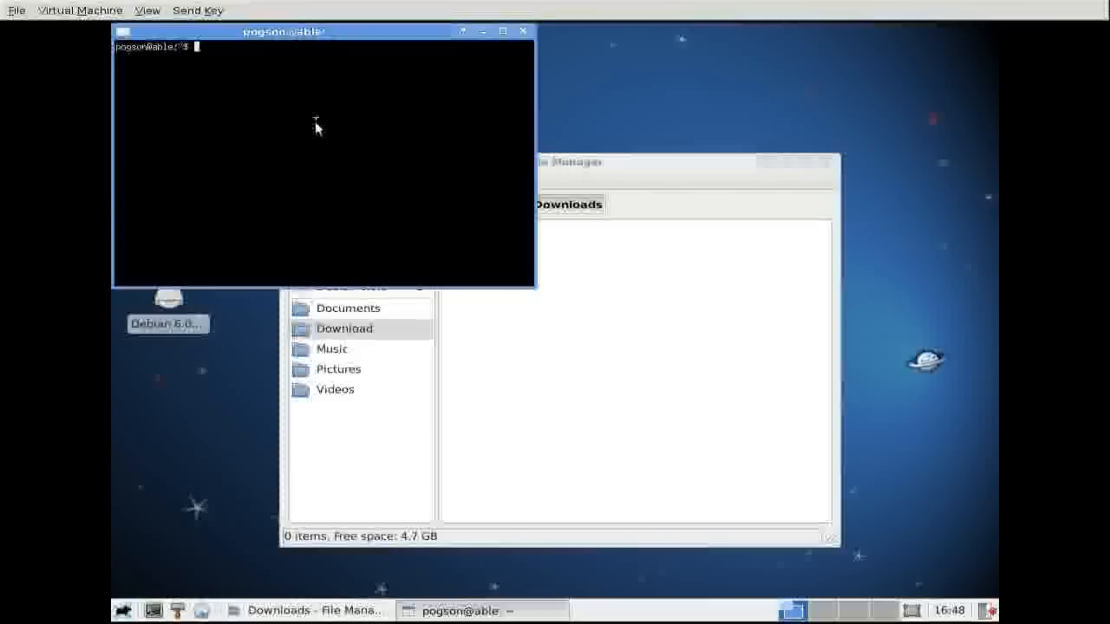
Step: Enter the word hello at the shell prompt in the new terminal window
text(hello)
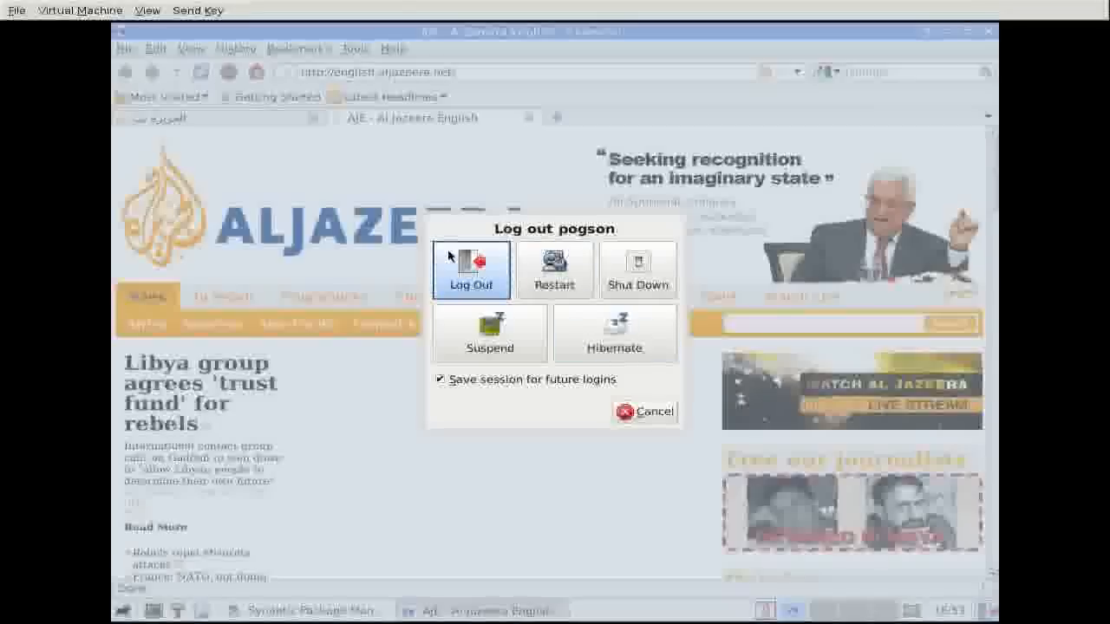
Step: Confirm Log Out so the thin client returns to the LTSP login screen
click(472, 271)
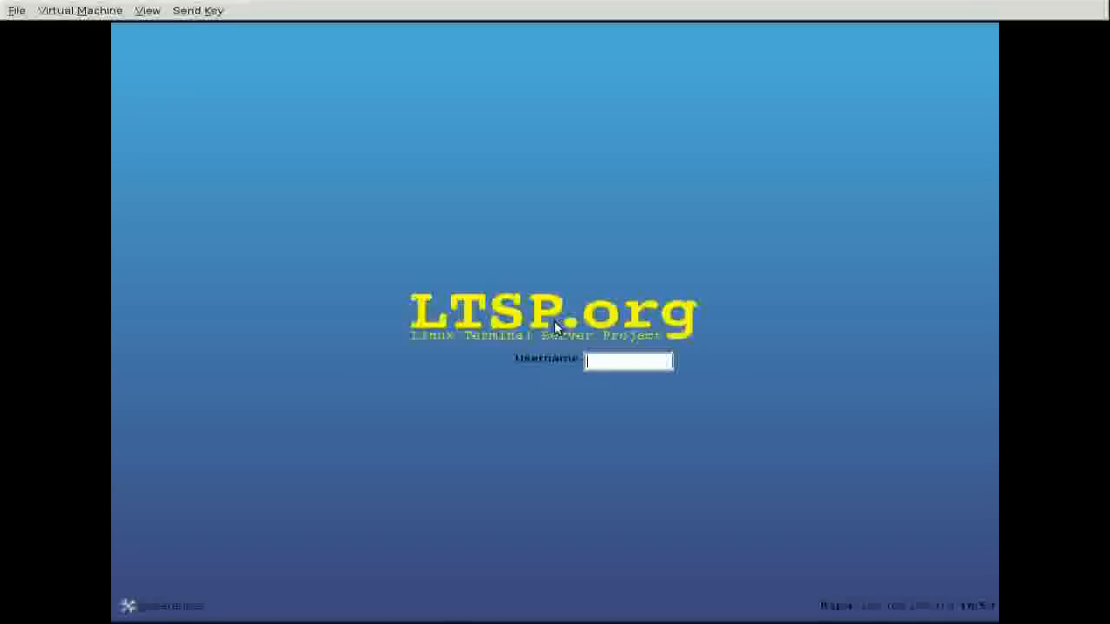